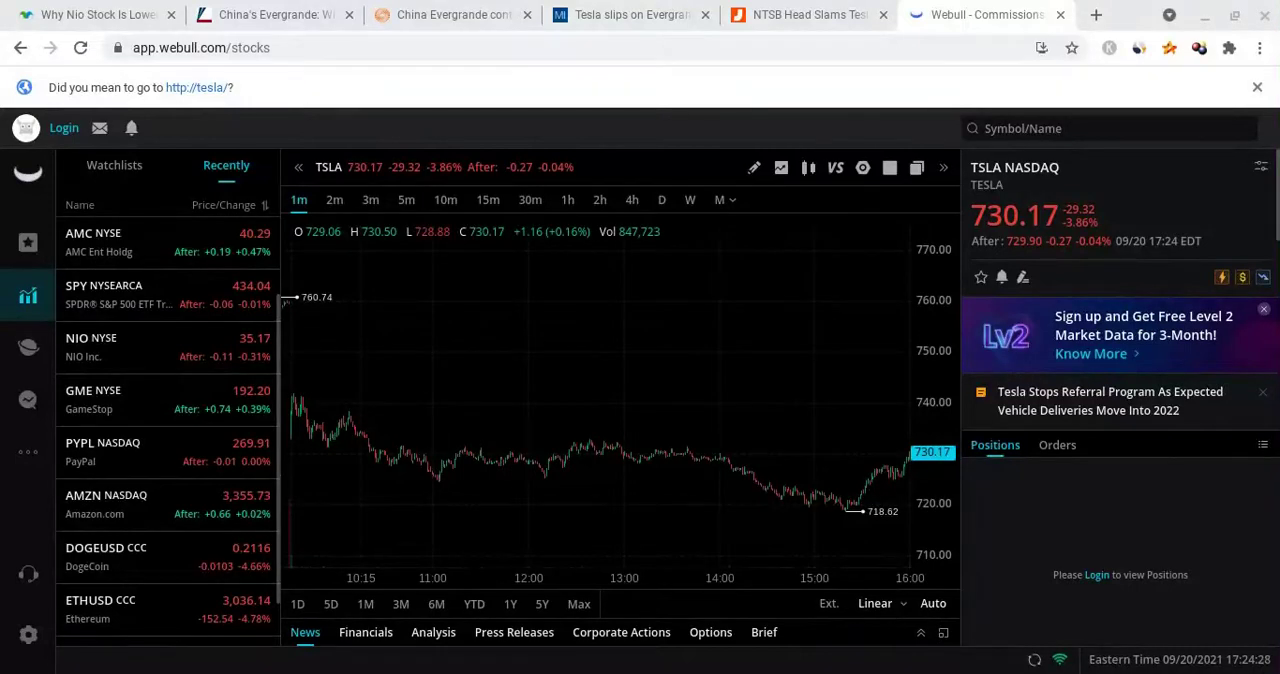
{"action": "mouse_move", "coordinate": [764, 484]}
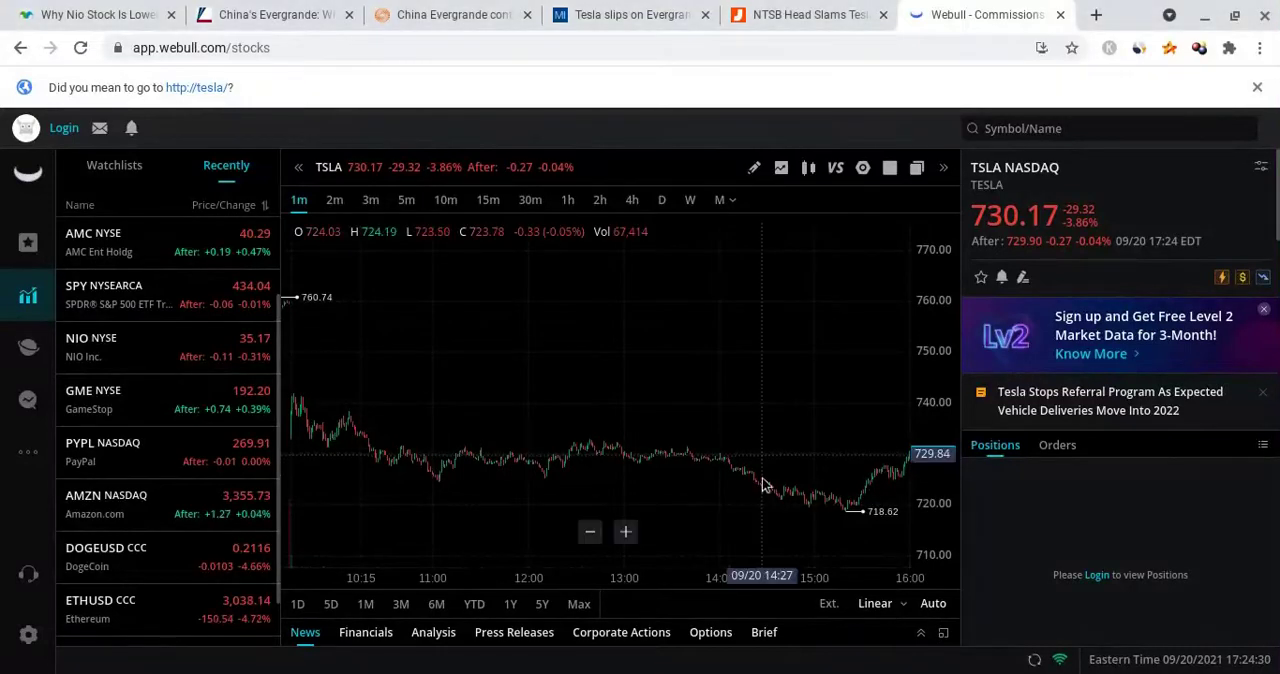
{"action": "mouse_move", "coordinate": [710, 458]}
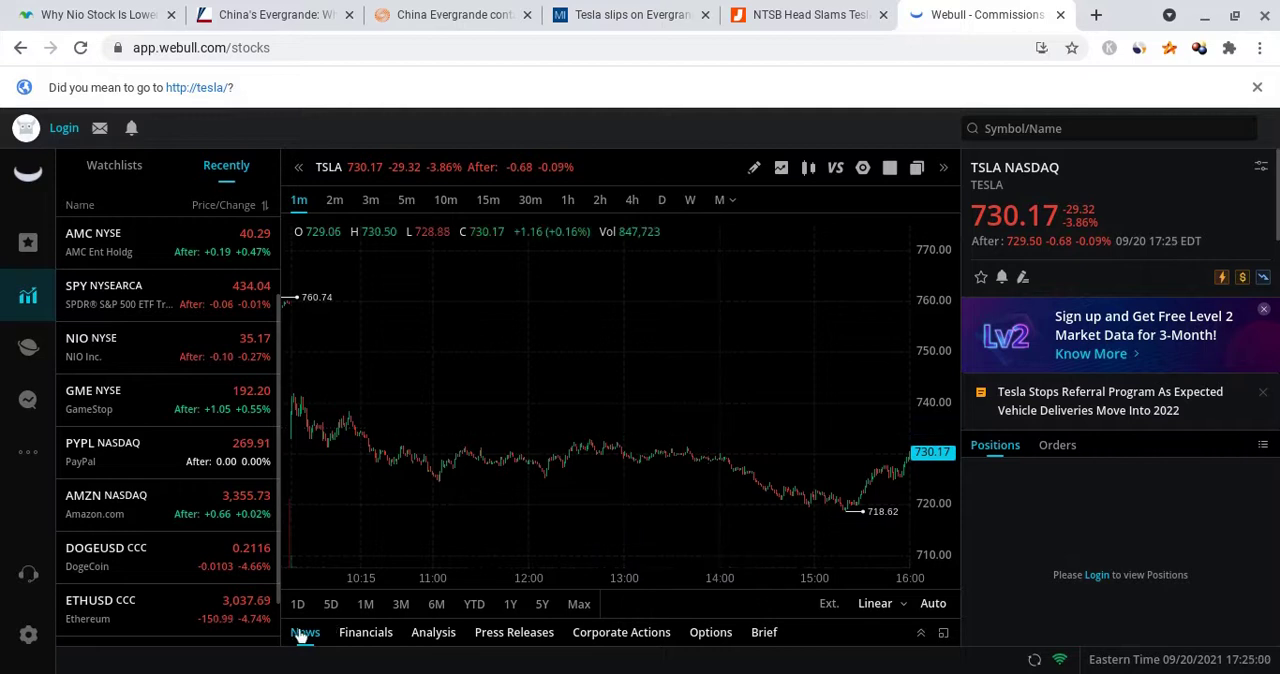
Limit the TSLA chart to the 1D range for the current trading session
{"action": "left_click", "coordinate": [296, 604]}
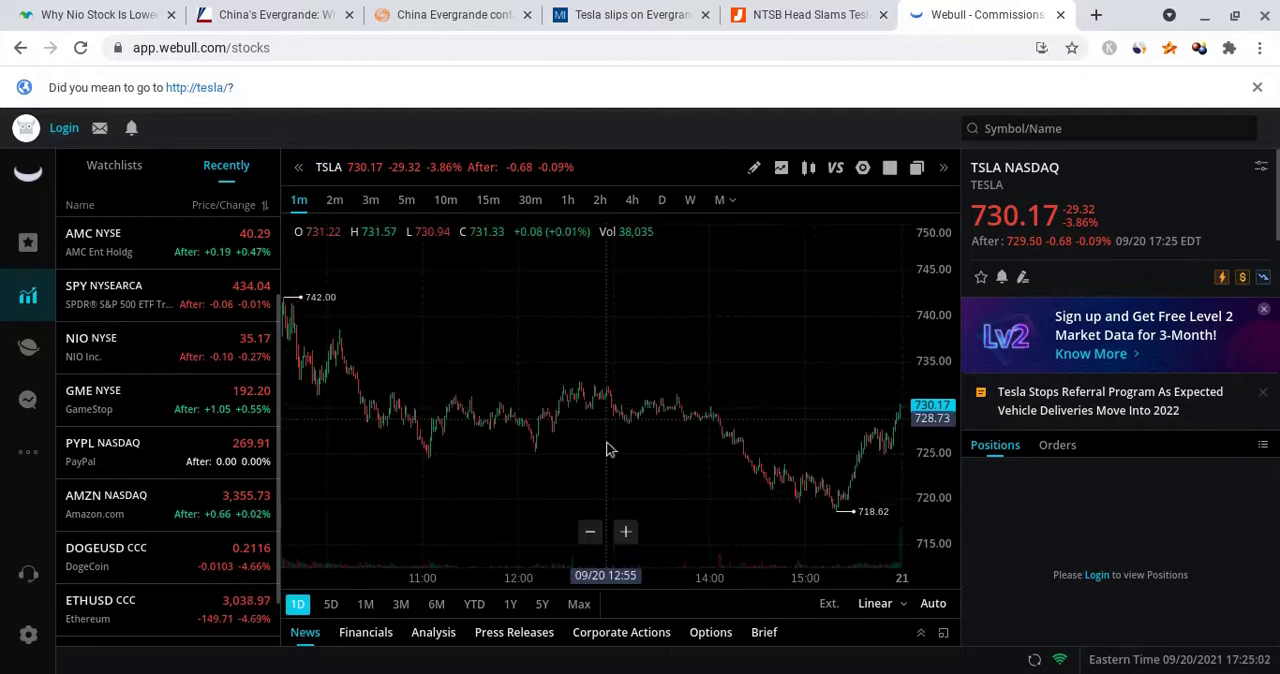
{"action": "mouse_move", "coordinate": [388, 364]}
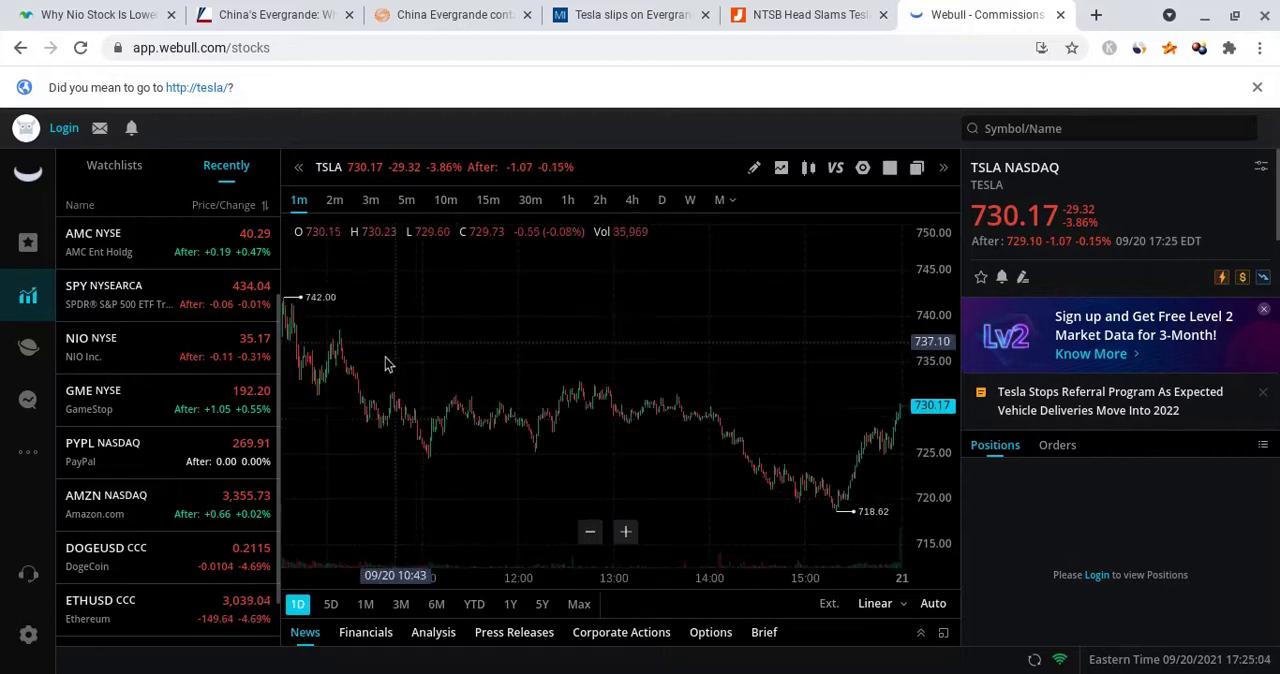
{"action": "mouse_move", "coordinate": [320, 360]}
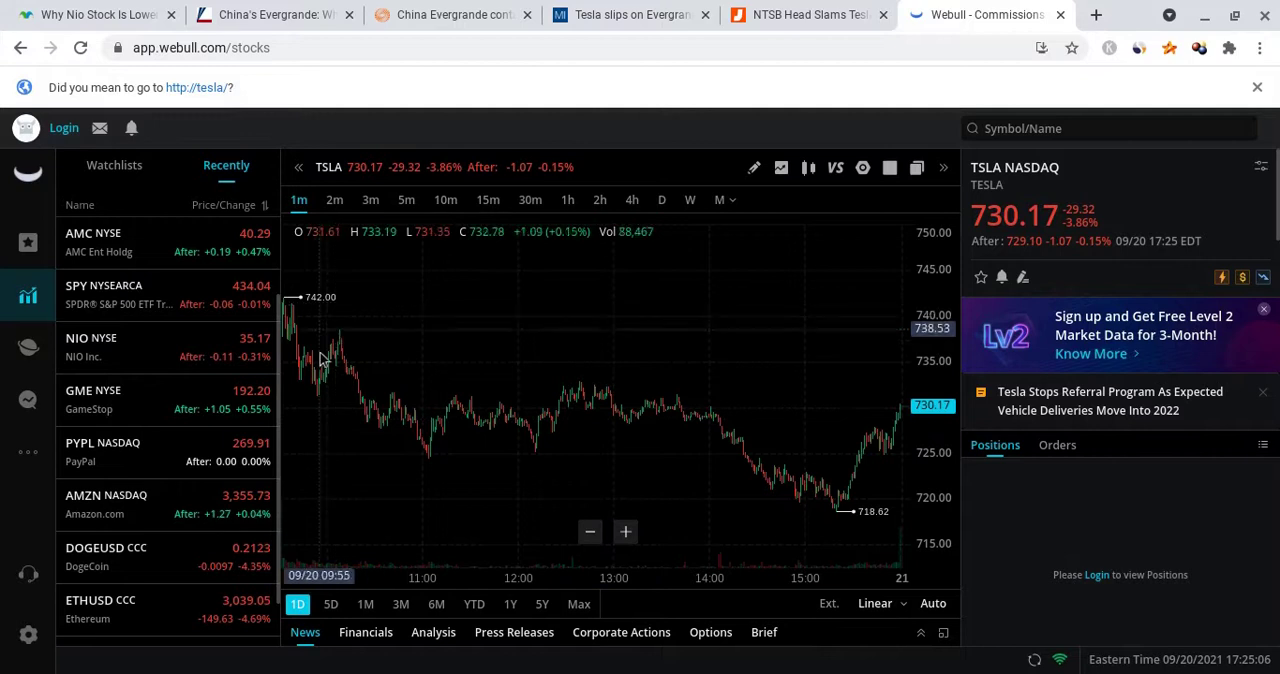
{"action": "mouse_move", "coordinate": [370, 440]}
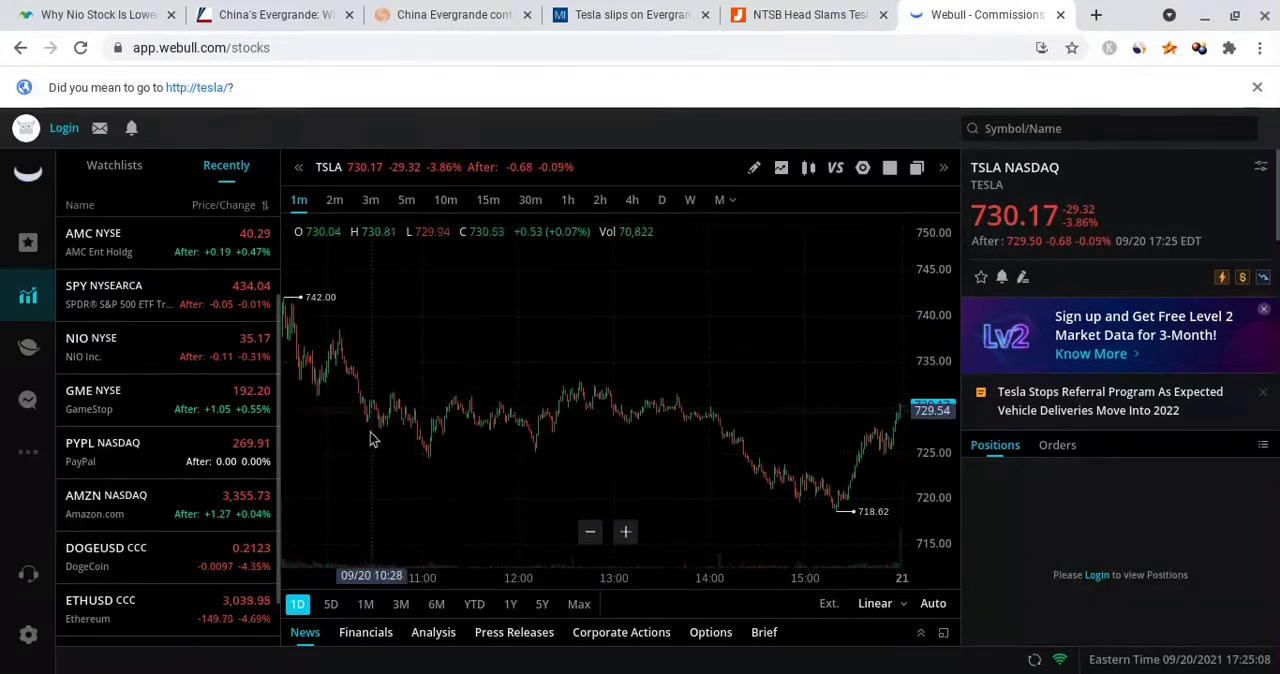
{"action": "mouse_move", "coordinate": [510, 432]}
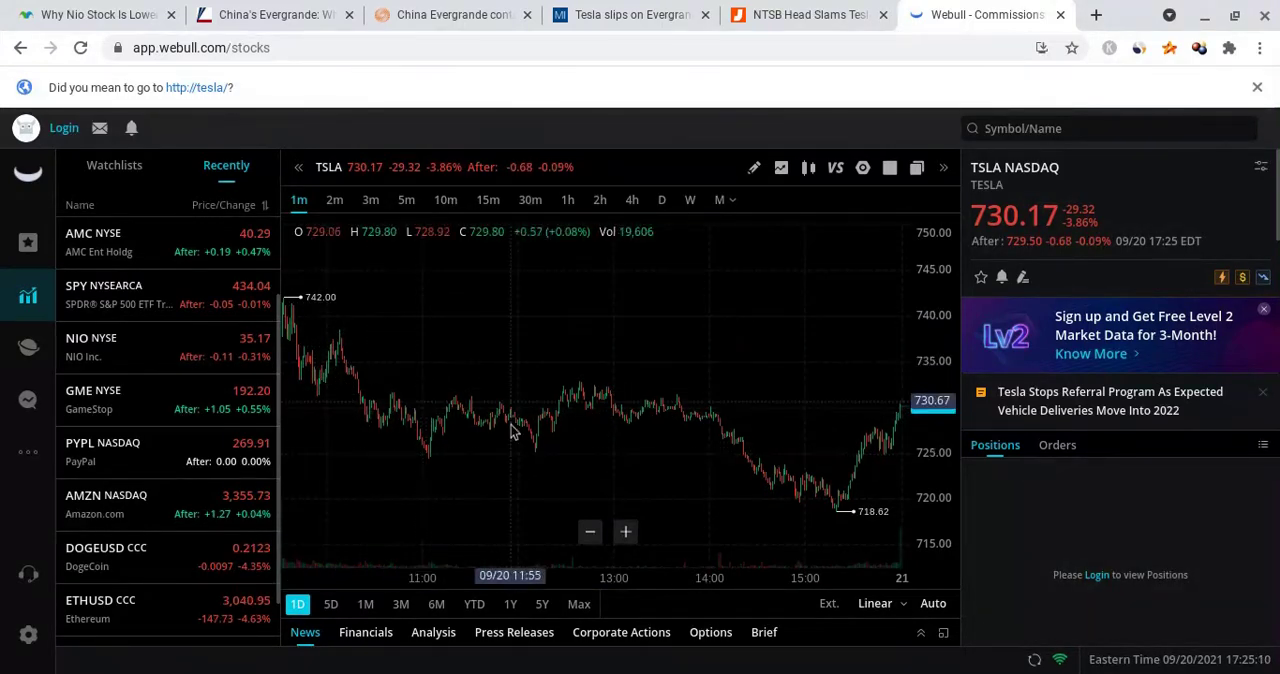
{"action": "mouse_move", "coordinate": [650, 436]}
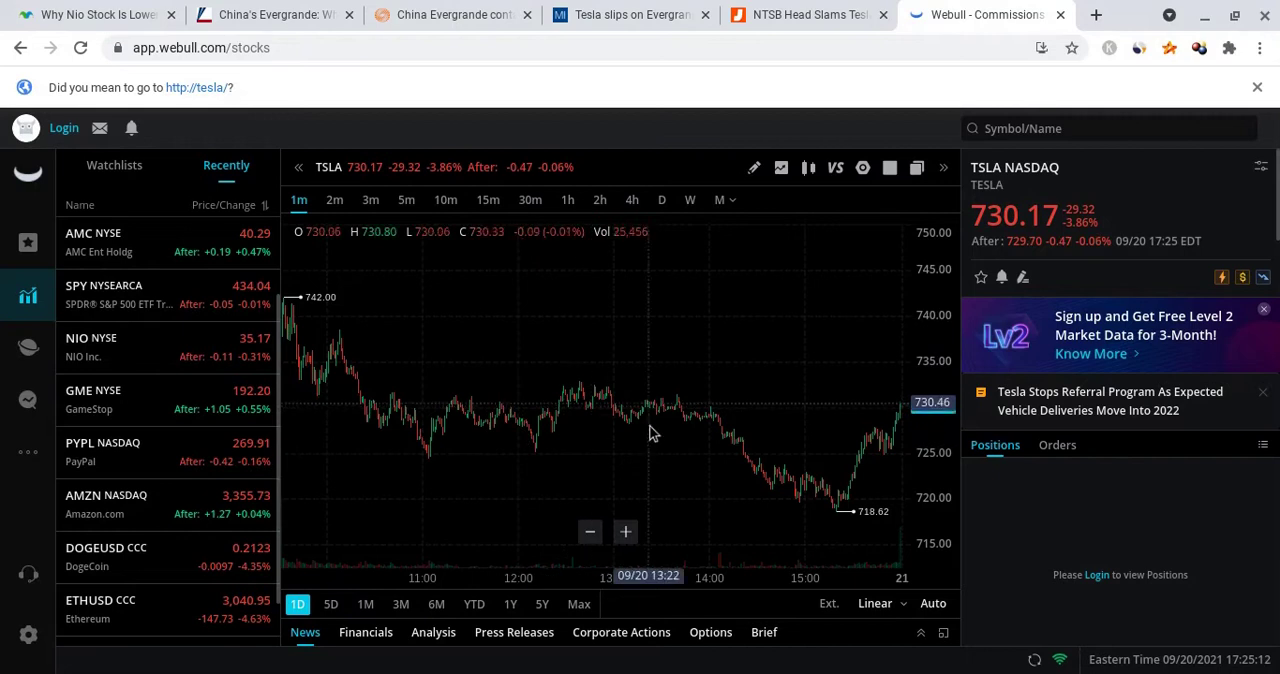
{"action": "mouse_move", "coordinate": [716, 450]}
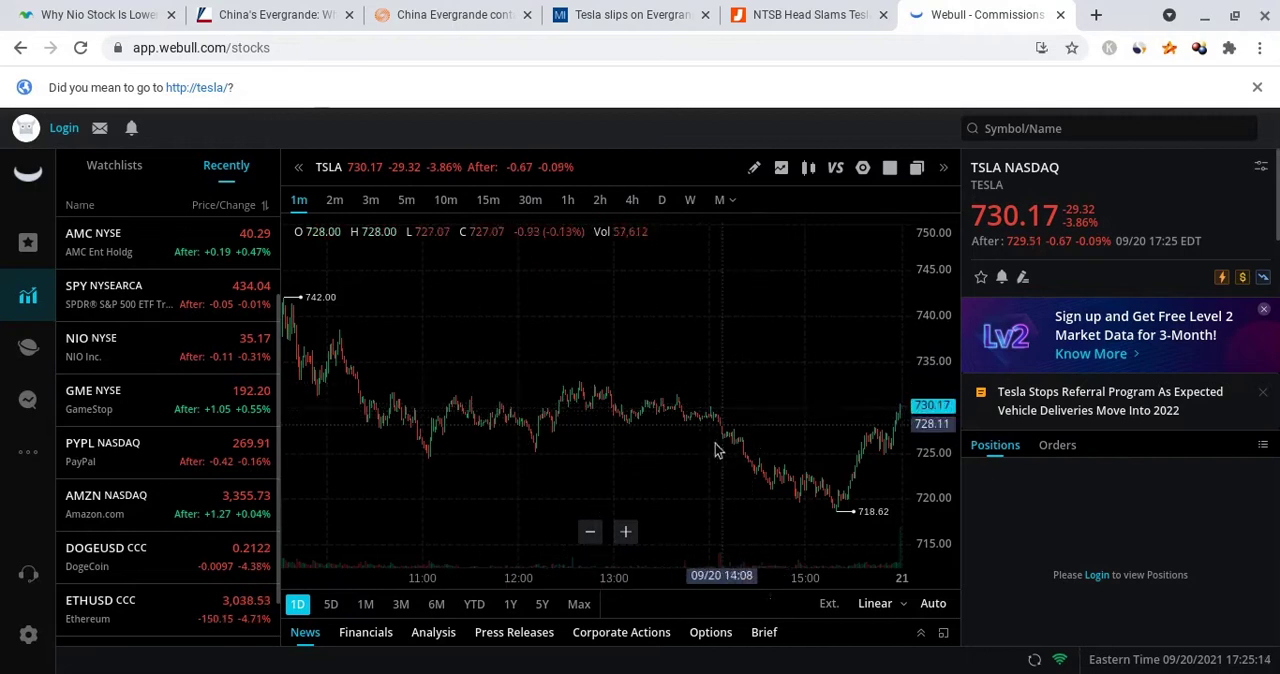
{"action": "mouse_move", "coordinate": [816, 504]}
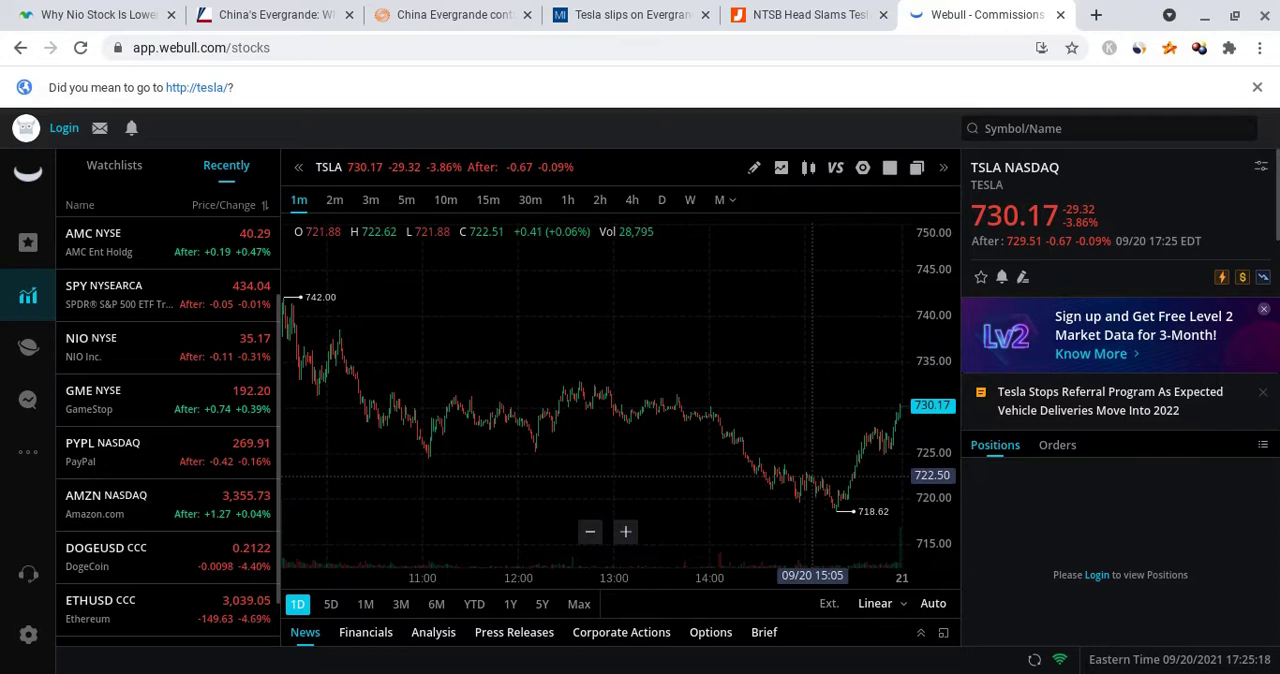
{"action": "mouse_move", "coordinate": [820, 528]}
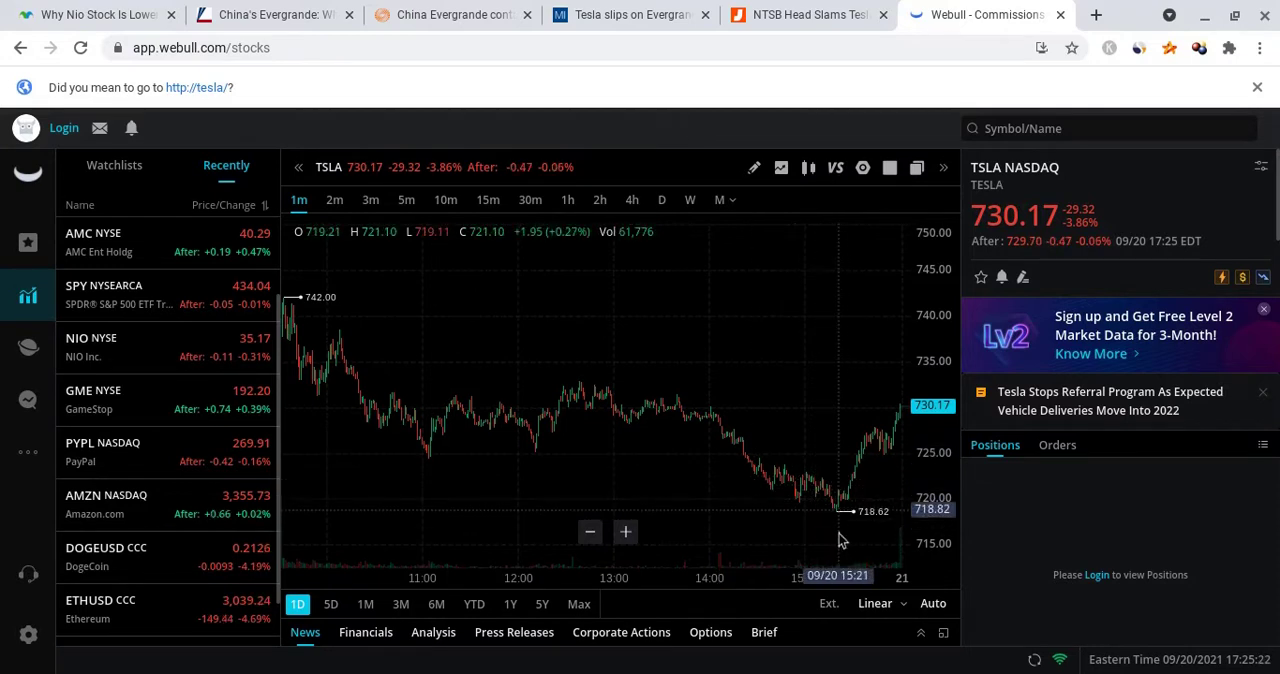
{"action": "mouse_move", "coordinate": [884, 468]}
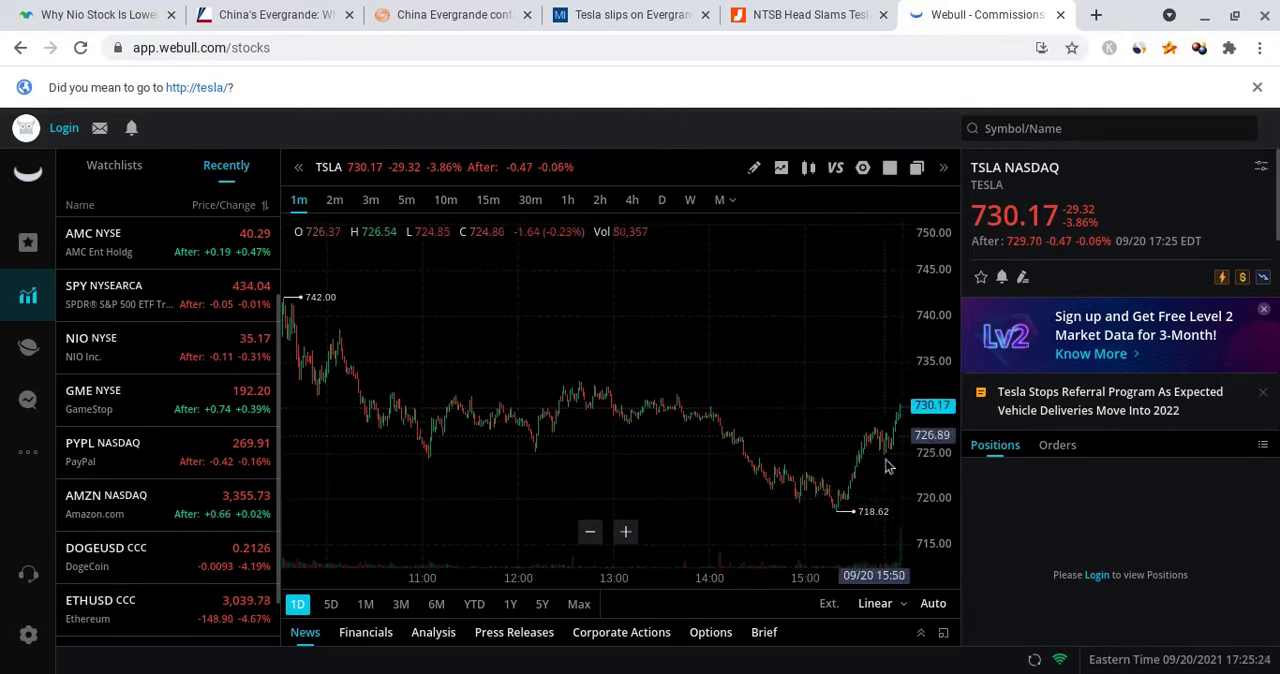
{"action": "mouse_move", "coordinate": [838, 388]}
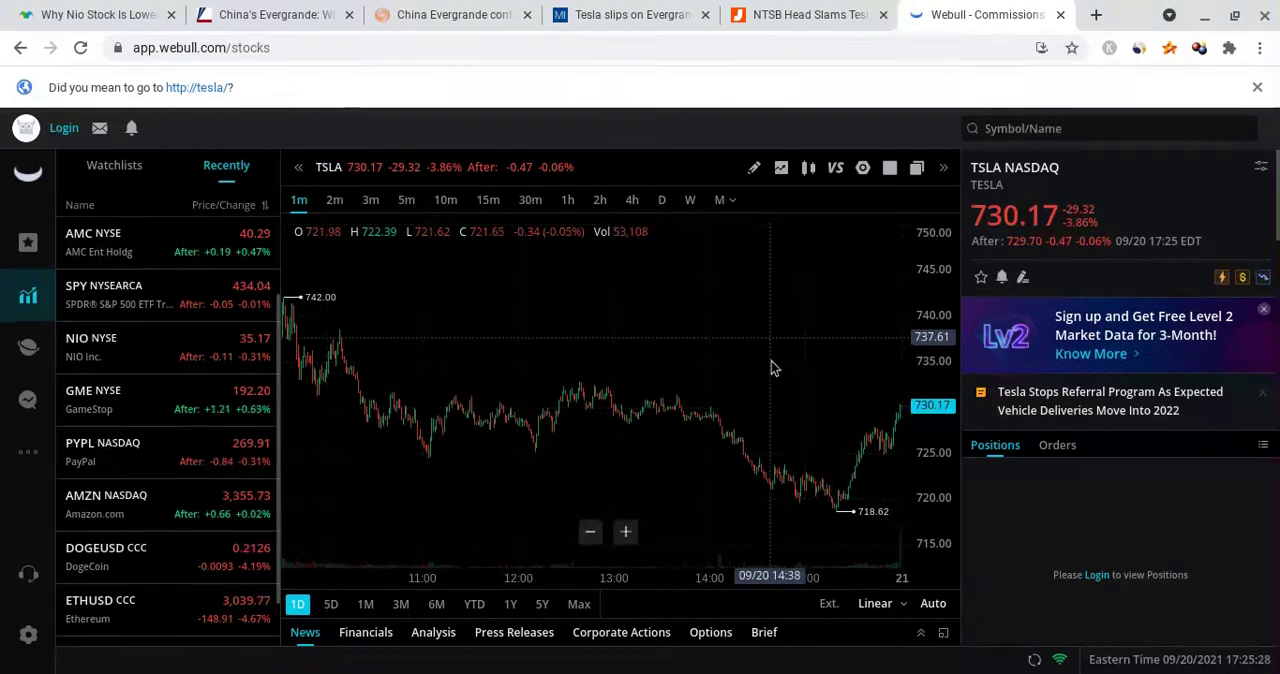
{"action": "mouse_move", "coordinate": [784, 290]}
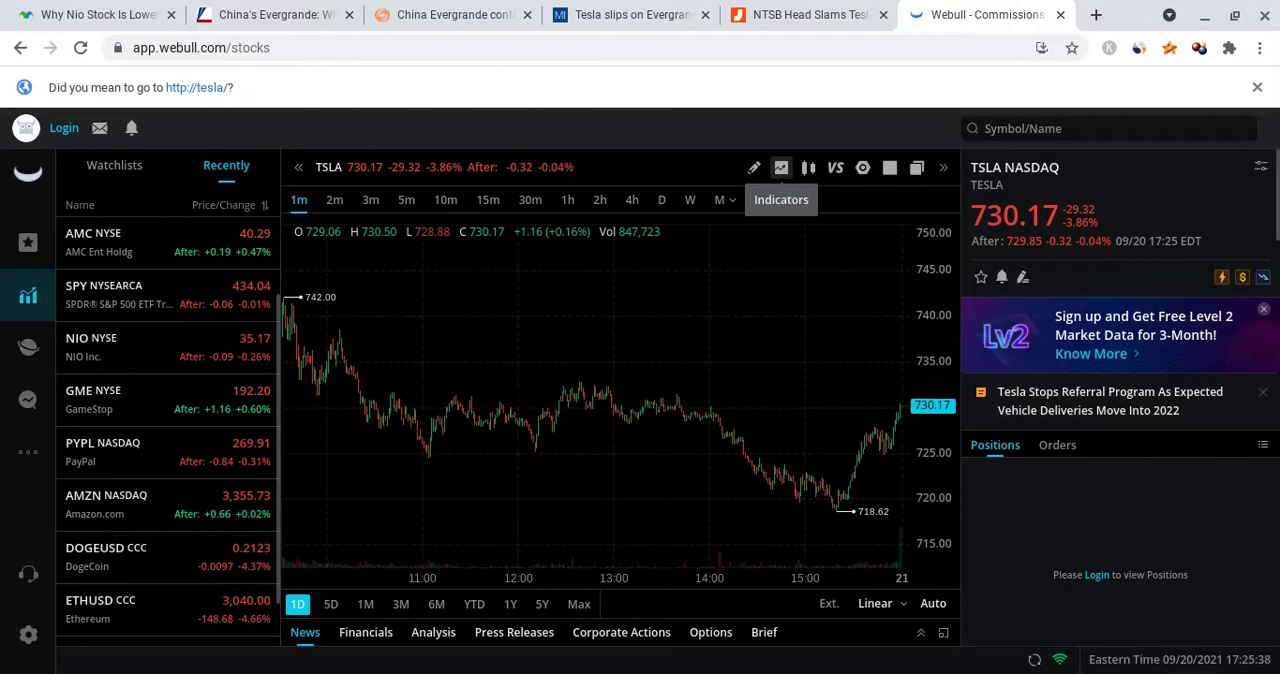
{"action": "mouse_move", "coordinate": [810, 288]}
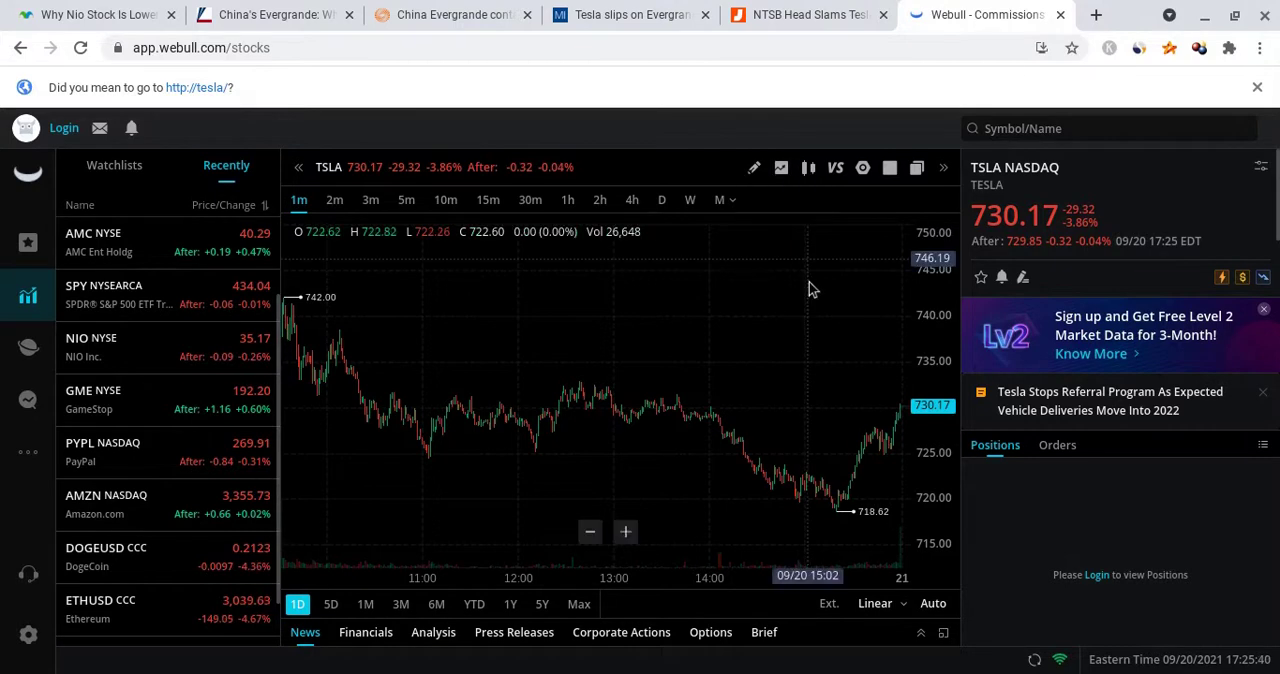
{"action": "mouse_move", "coordinate": [860, 430]}
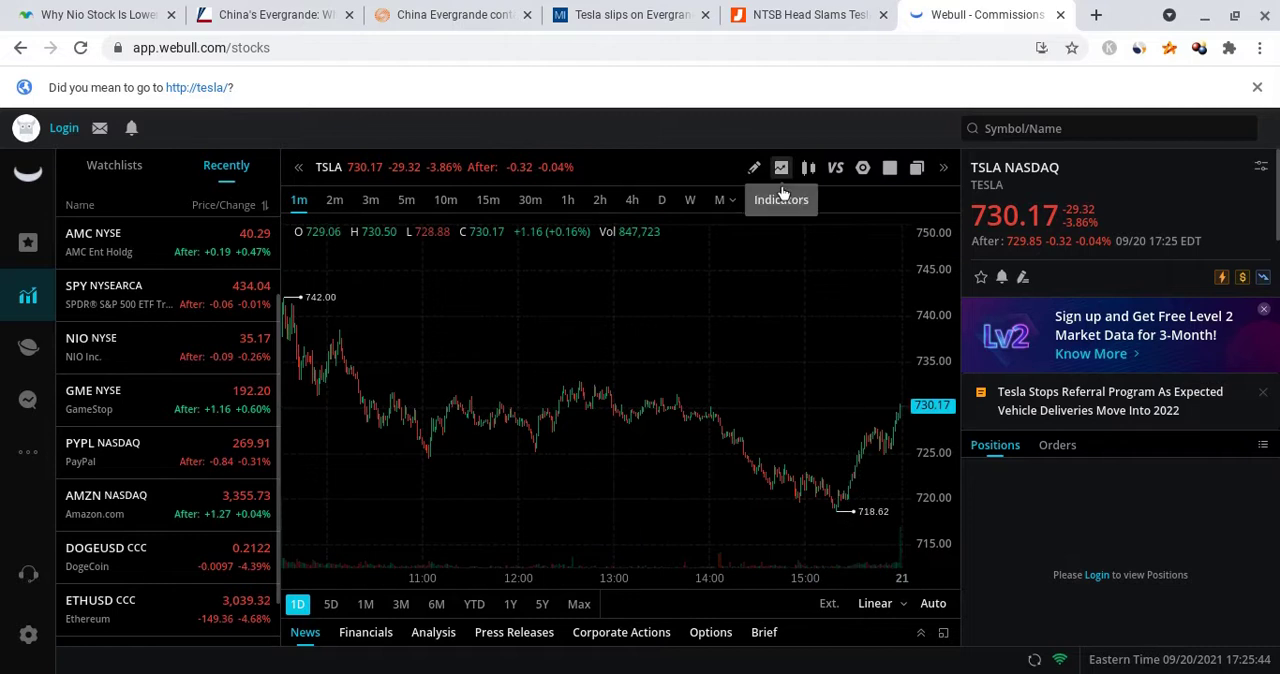
Add an RSI(14) panel beneath the TSLA one-day price chart
{"action": "left_click", "coordinate": [780, 200]}
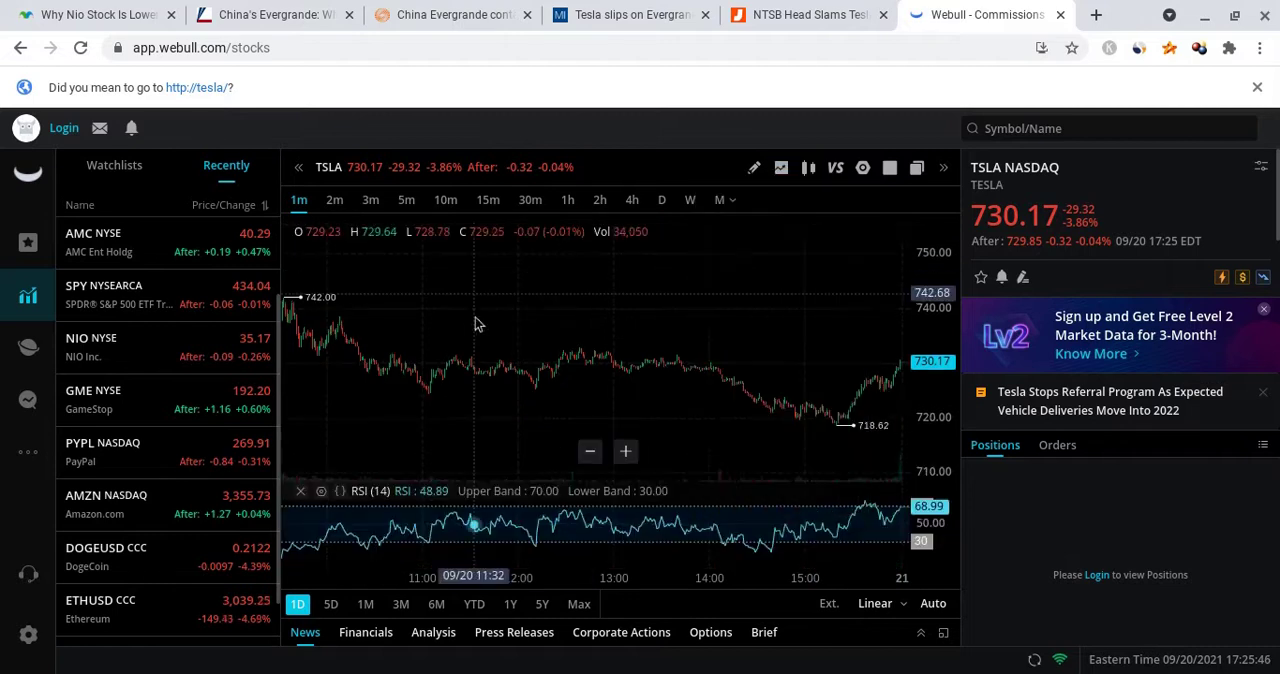
{"action": "mouse_move", "coordinate": [336, 394]}
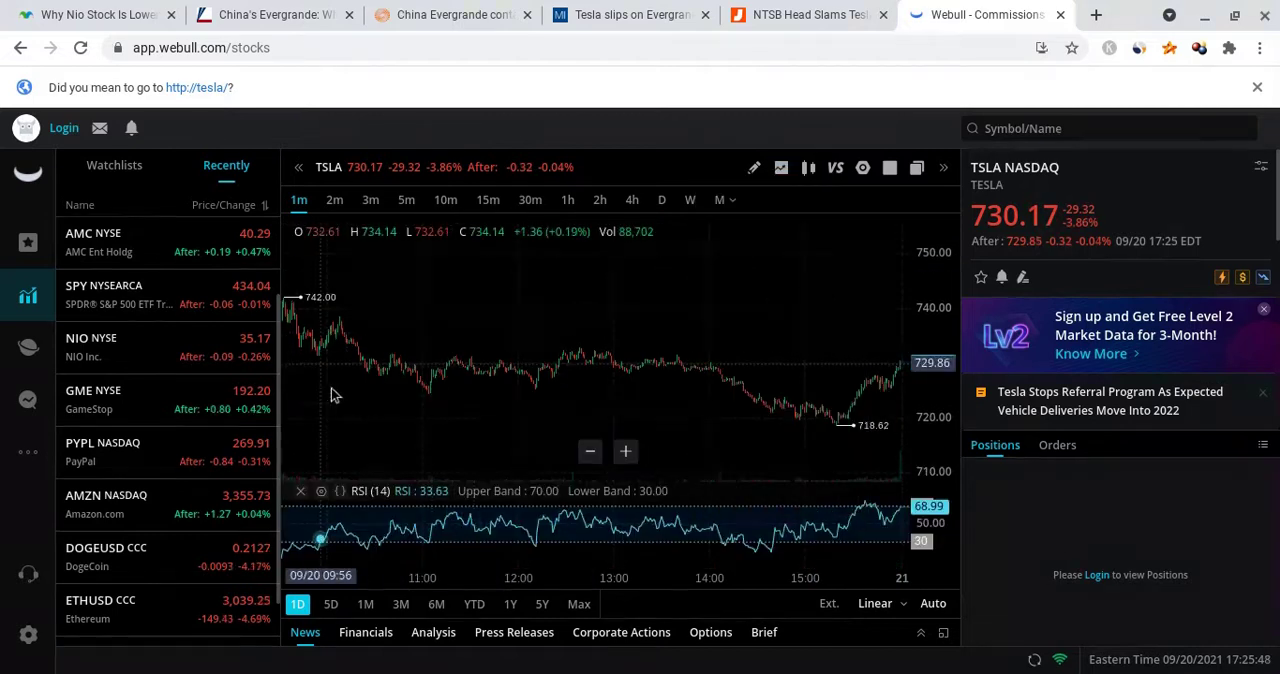
{"action": "mouse_move", "coordinate": [490, 432]}
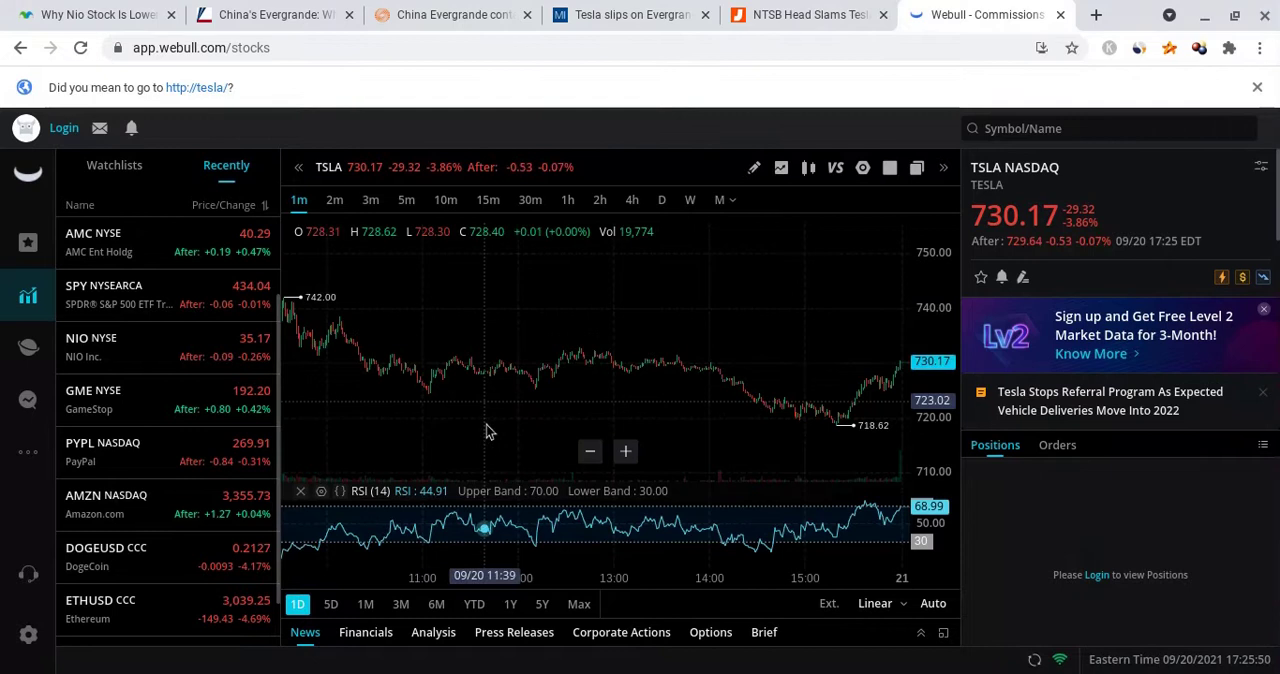
{"action": "mouse_move", "coordinate": [564, 470]}
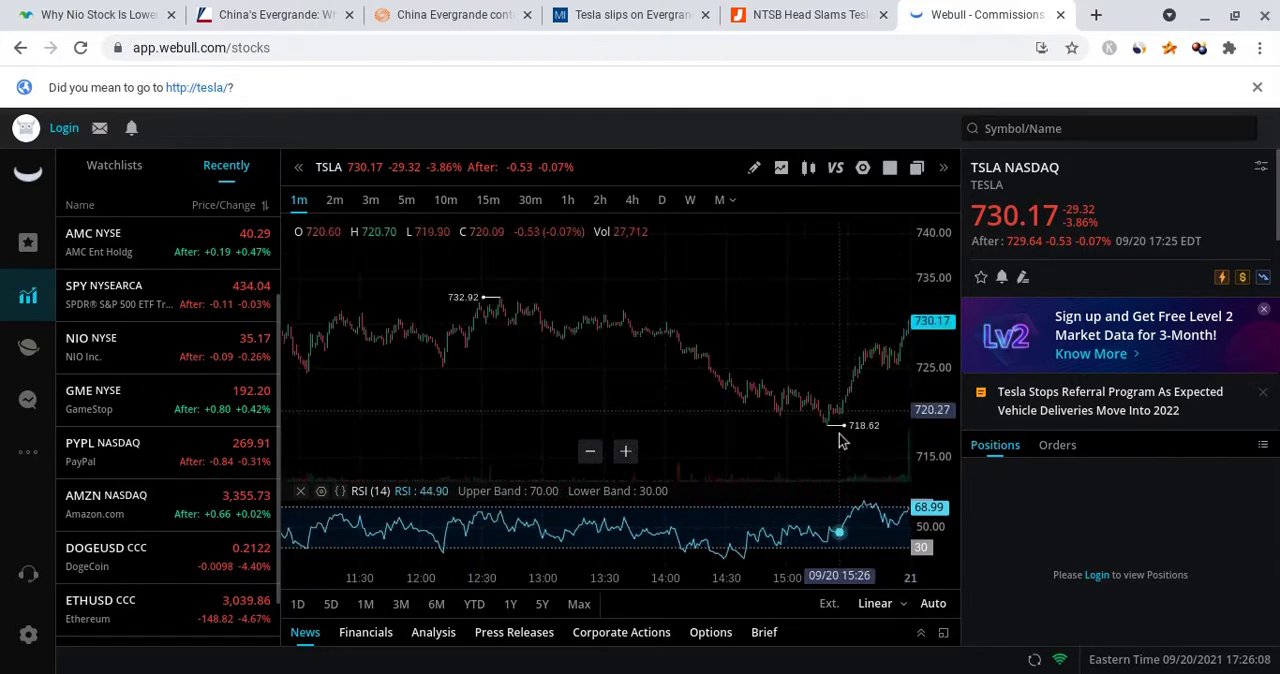
{"action": "mouse_move", "coordinate": [936, 484]}
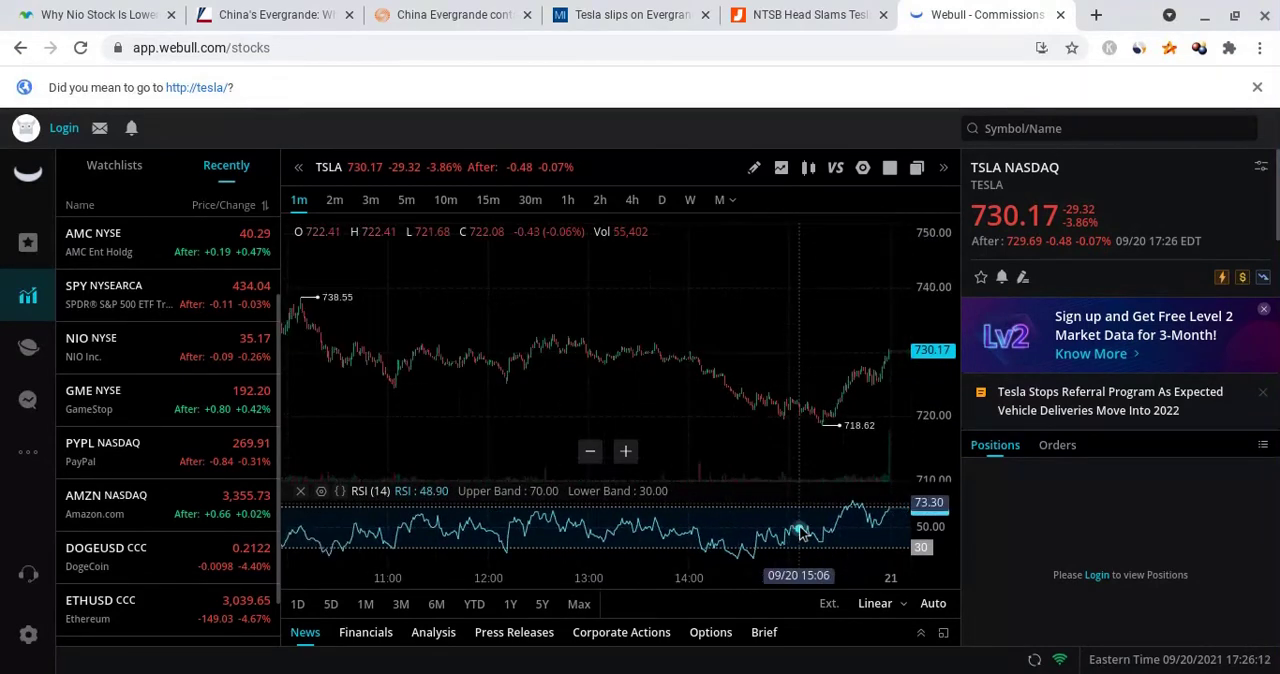
{"action": "mouse_move", "coordinate": [798, 536]}
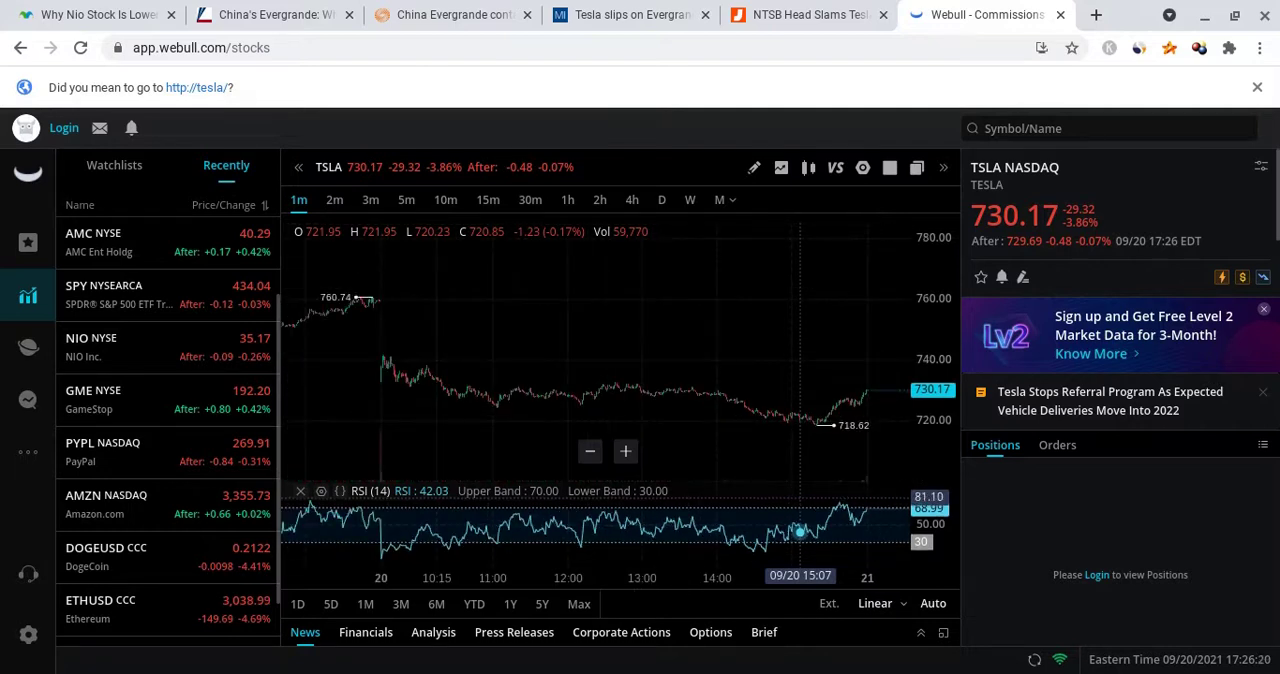
{"action": "mouse_move", "coordinate": [852, 544]}
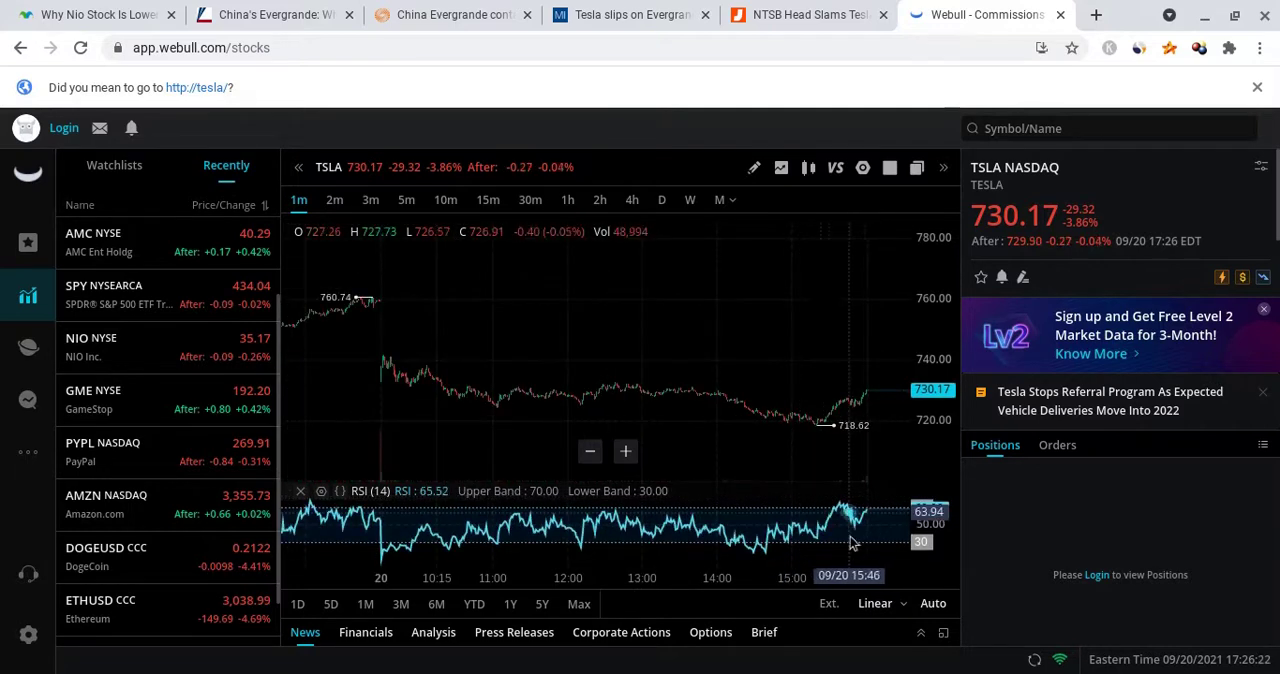
{"action": "mouse_move", "coordinate": [844, 524]}
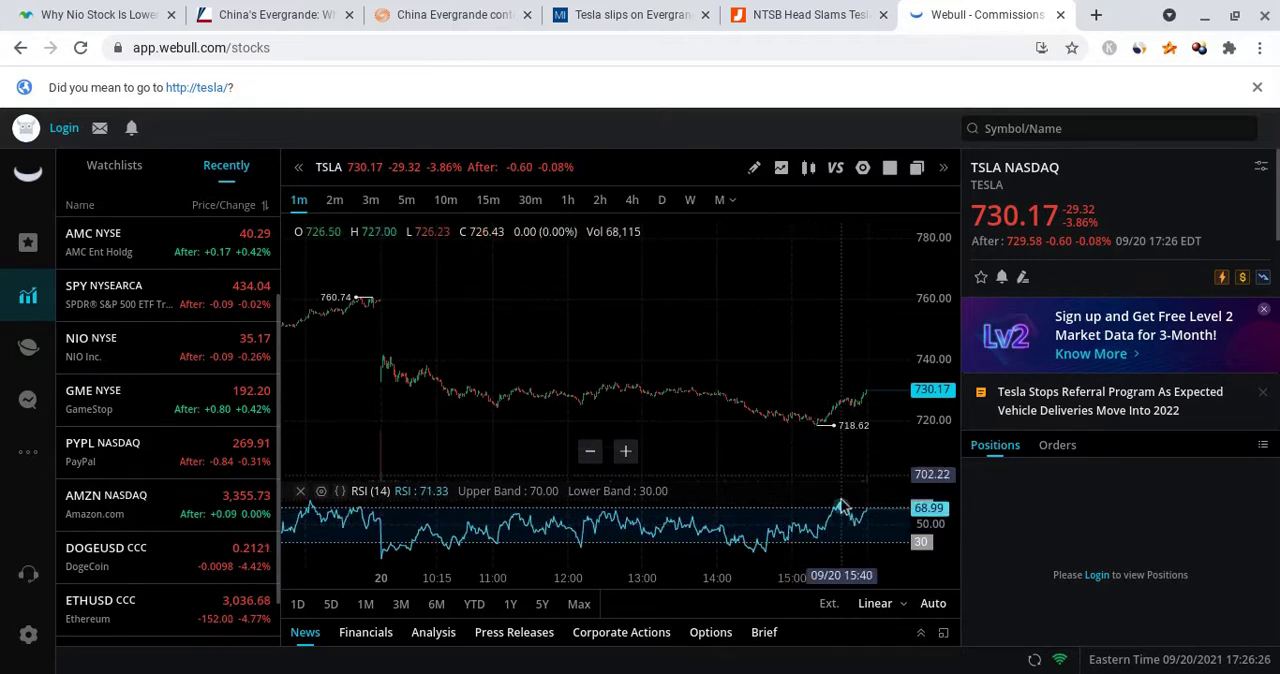
{"action": "mouse_move", "coordinate": [840, 510]}
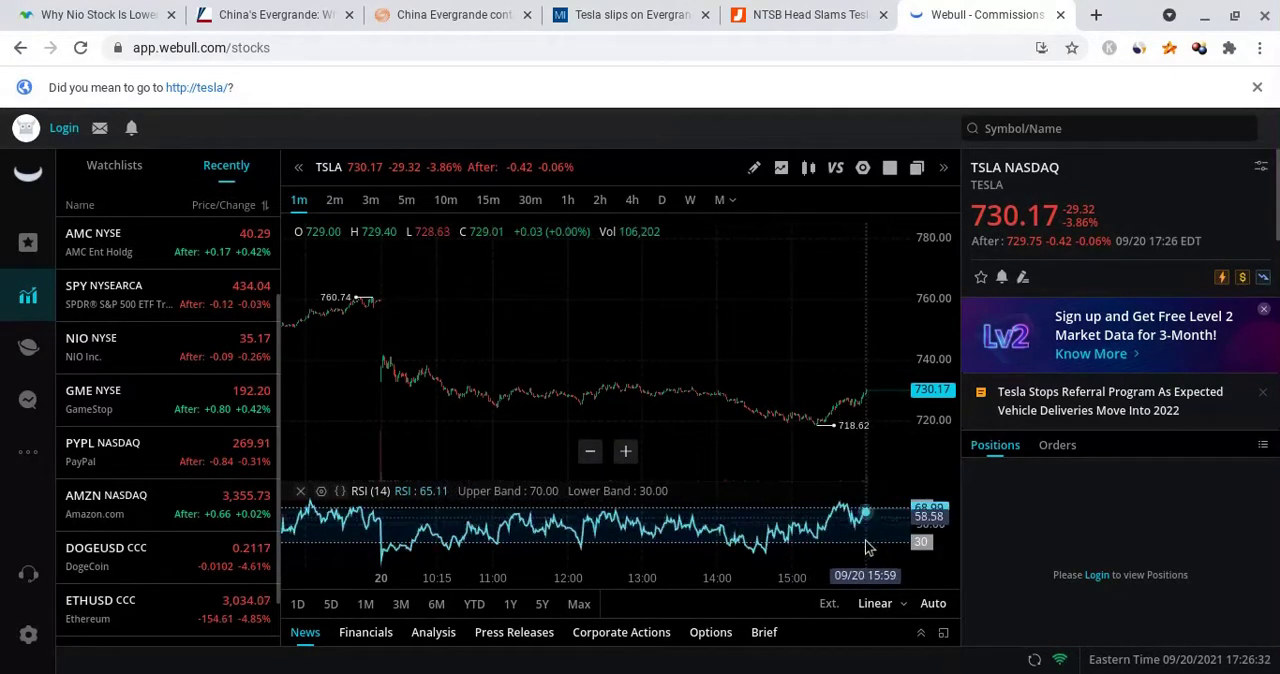
{"action": "mouse_move", "coordinate": [868, 488]}
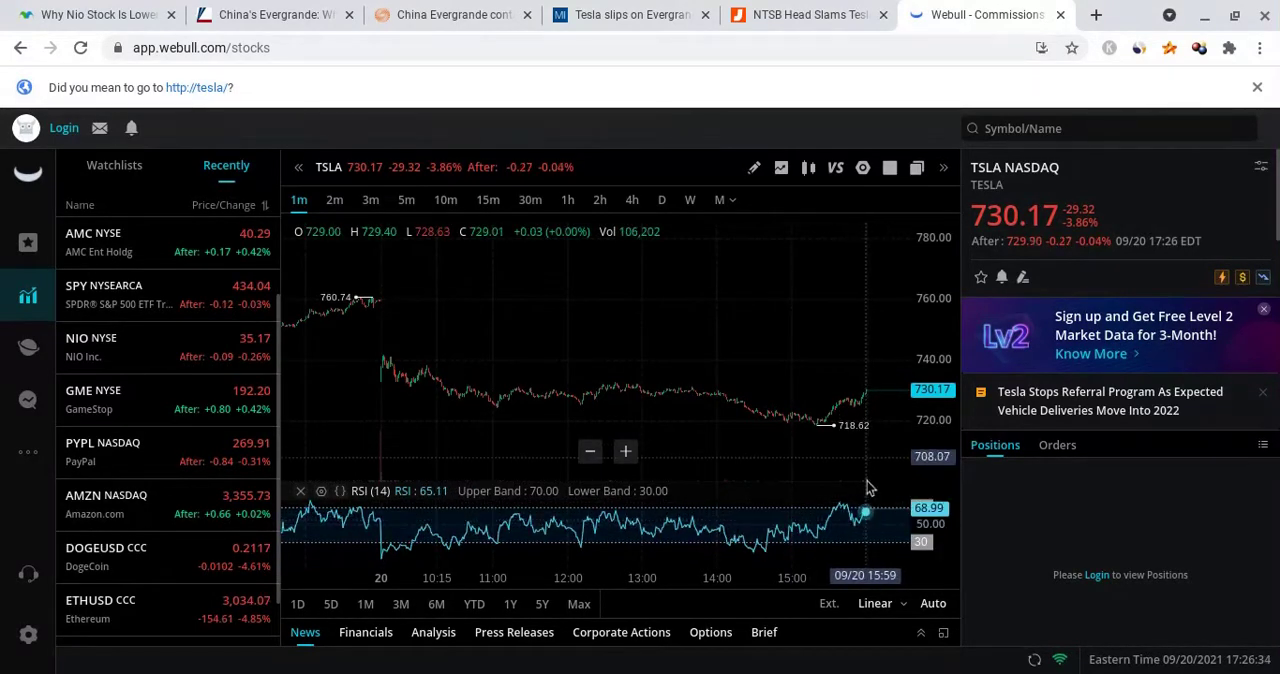
{"action": "mouse_move", "coordinate": [840, 500]}
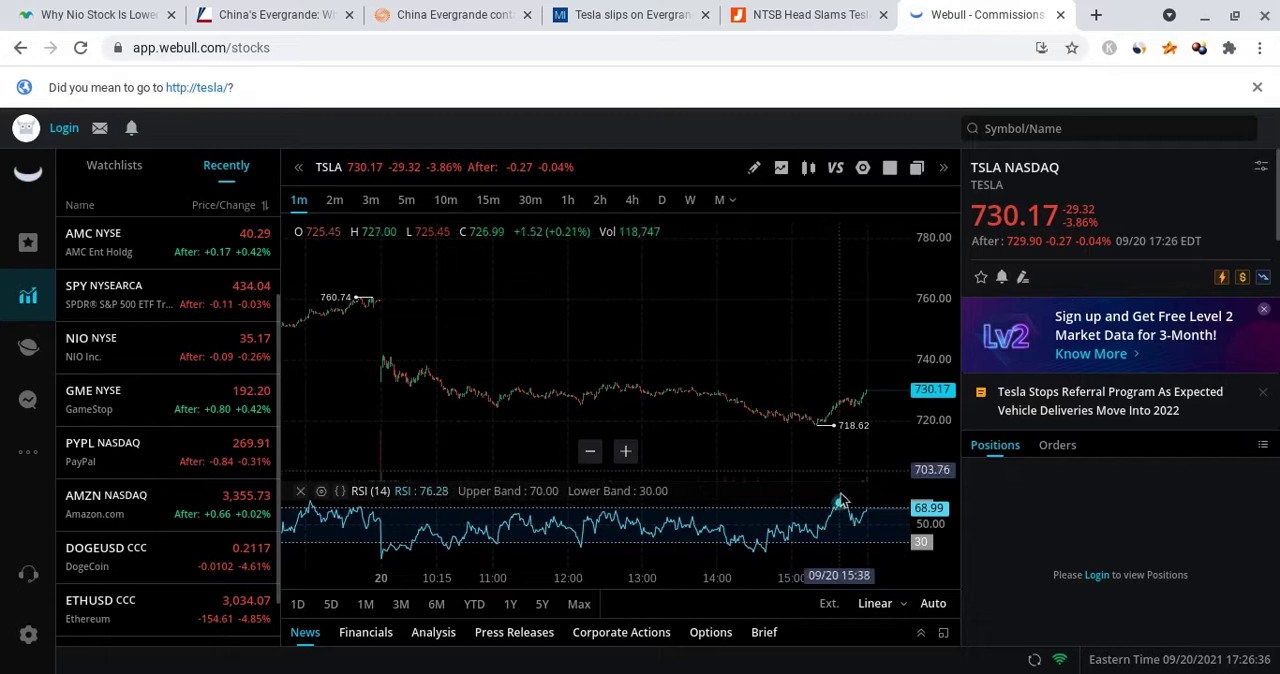
Overlay Bollinger Bands (20) on the TSLA chart, reset to the full day and reopen the indicator list
{"action": "left_click", "coordinate": [780, 168]}
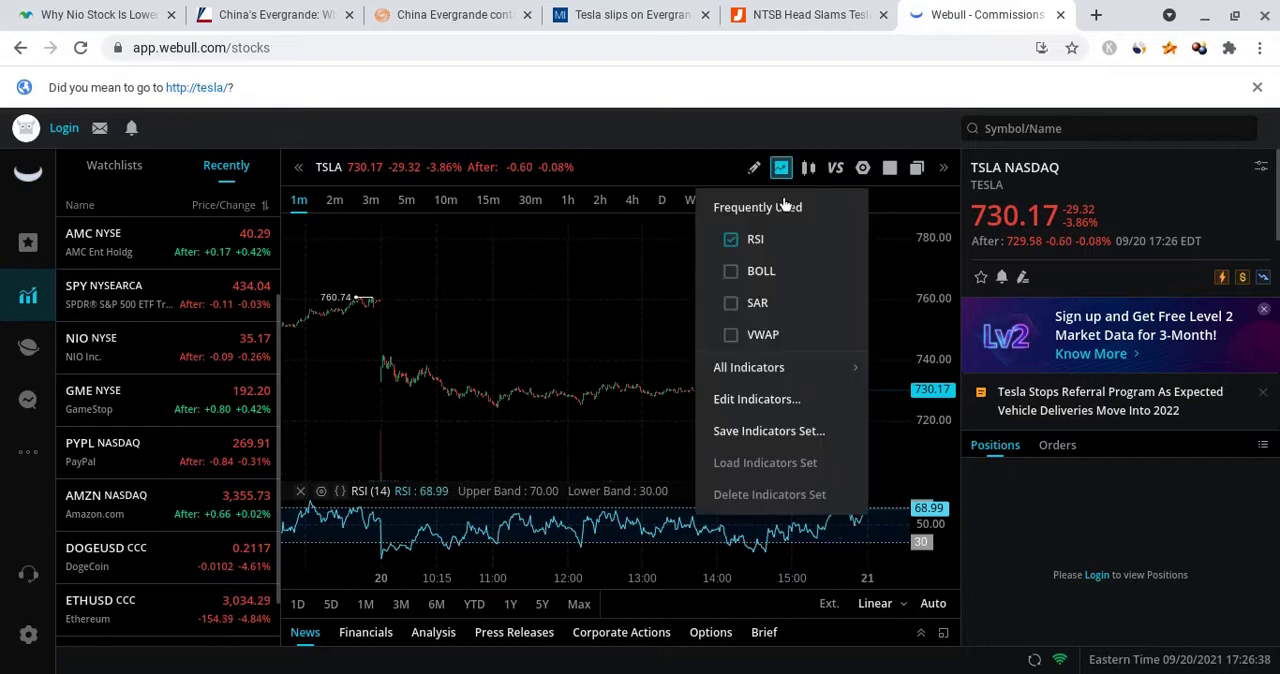
{"action": "left_click", "coordinate": [730, 272]}
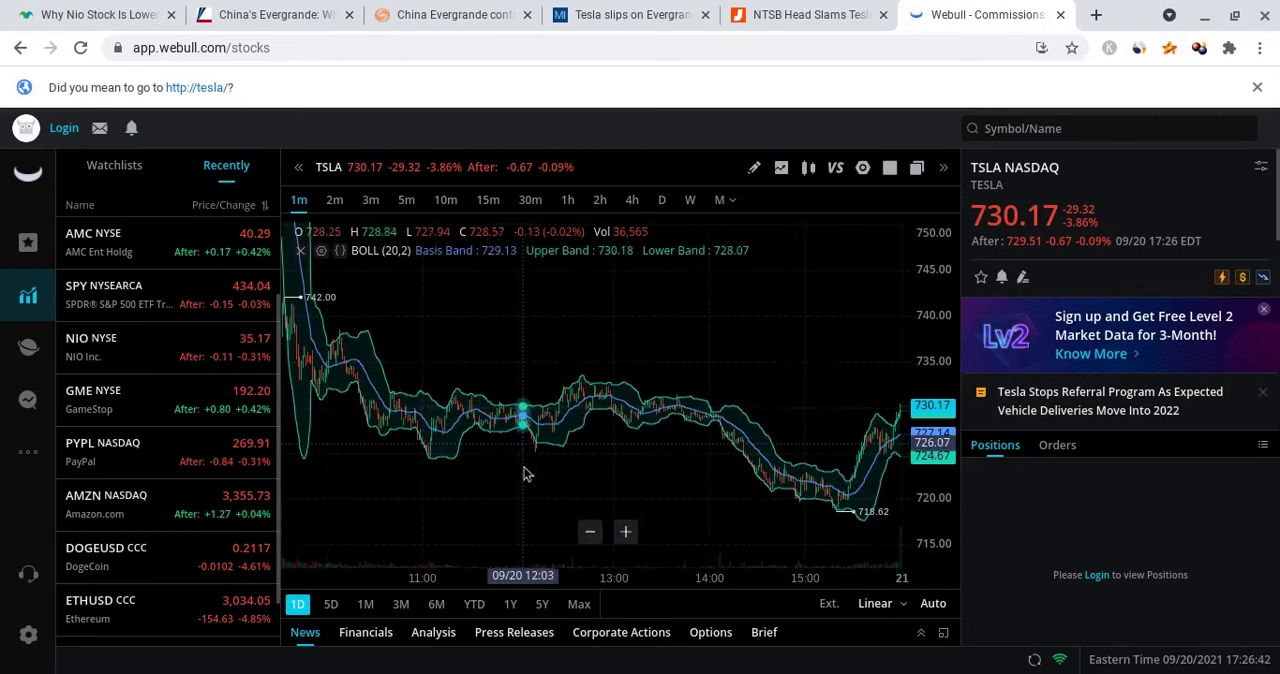
{"action": "mouse_move", "coordinate": [322, 364]}
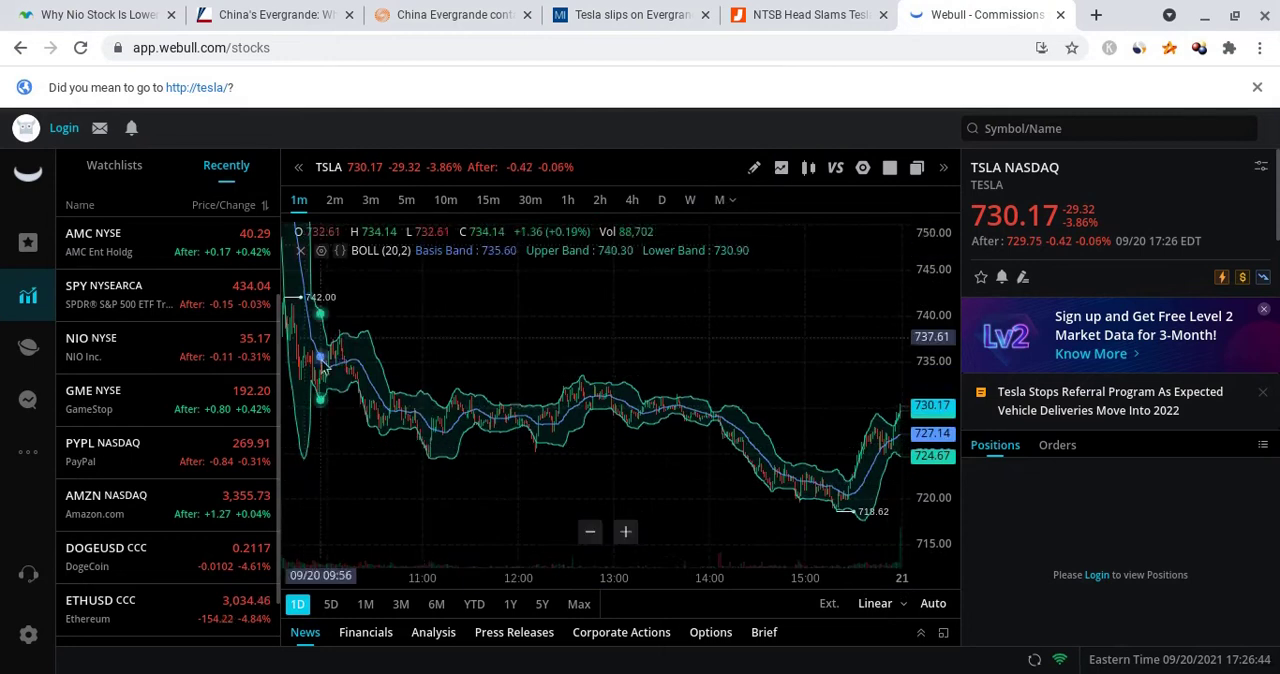
{"action": "mouse_move", "coordinate": [818, 490]}
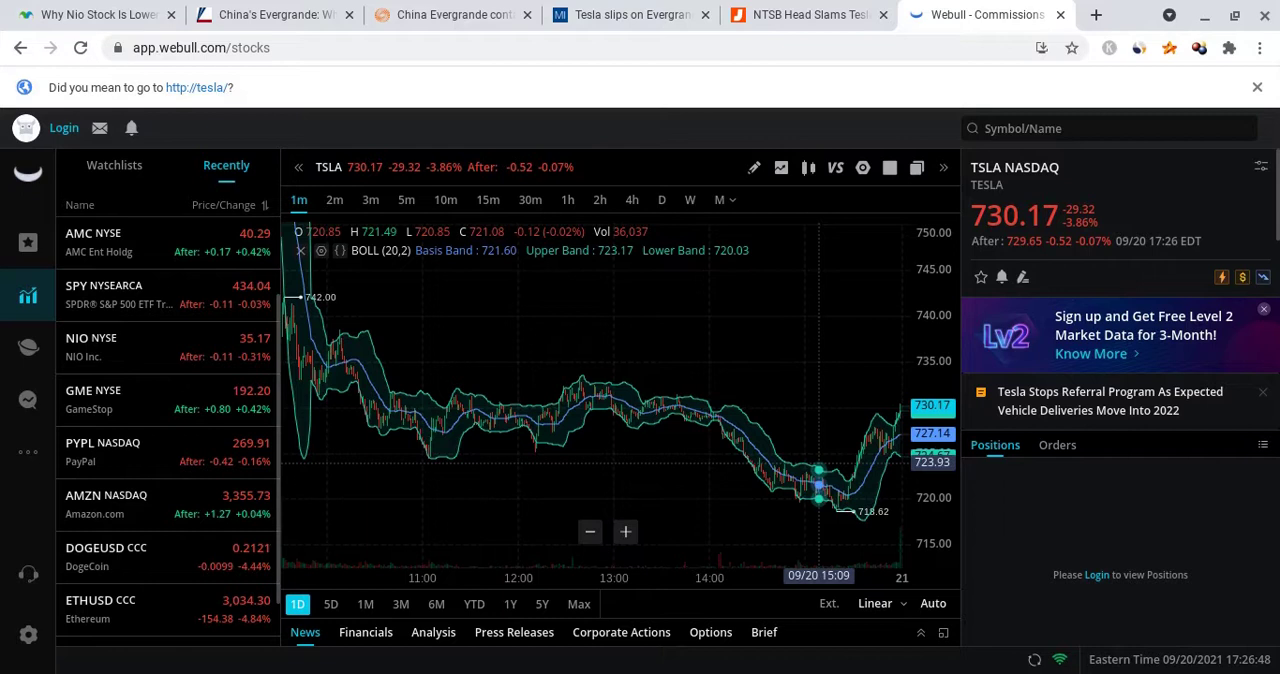
{"action": "mouse_move", "coordinate": [336, 370]}
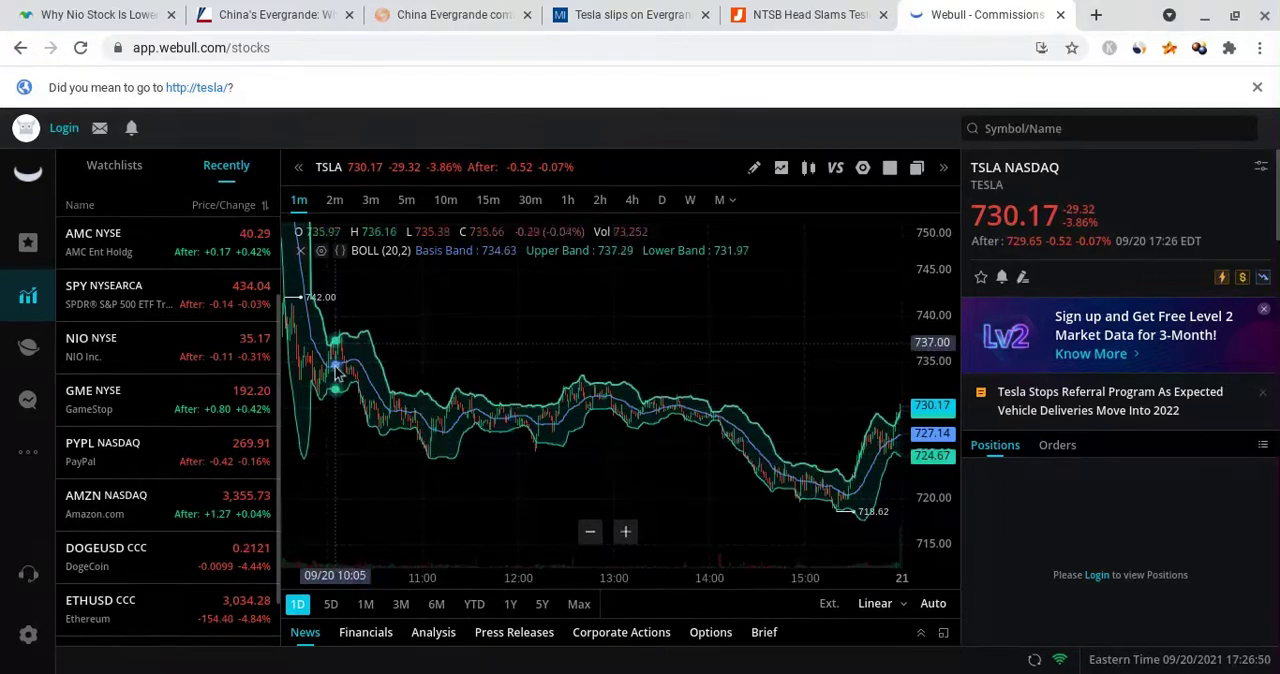
{"action": "mouse_move", "coordinate": [412, 410]}
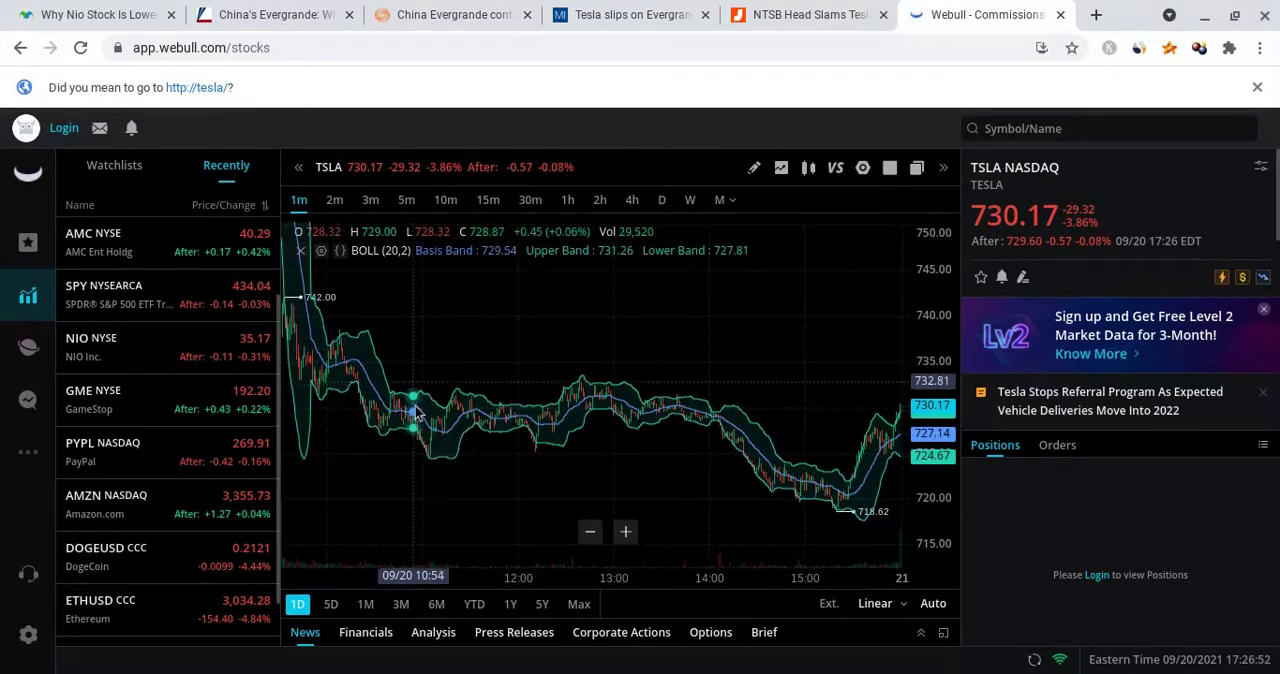
{"action": "mouse_move", "coordinate": [358, 372]}
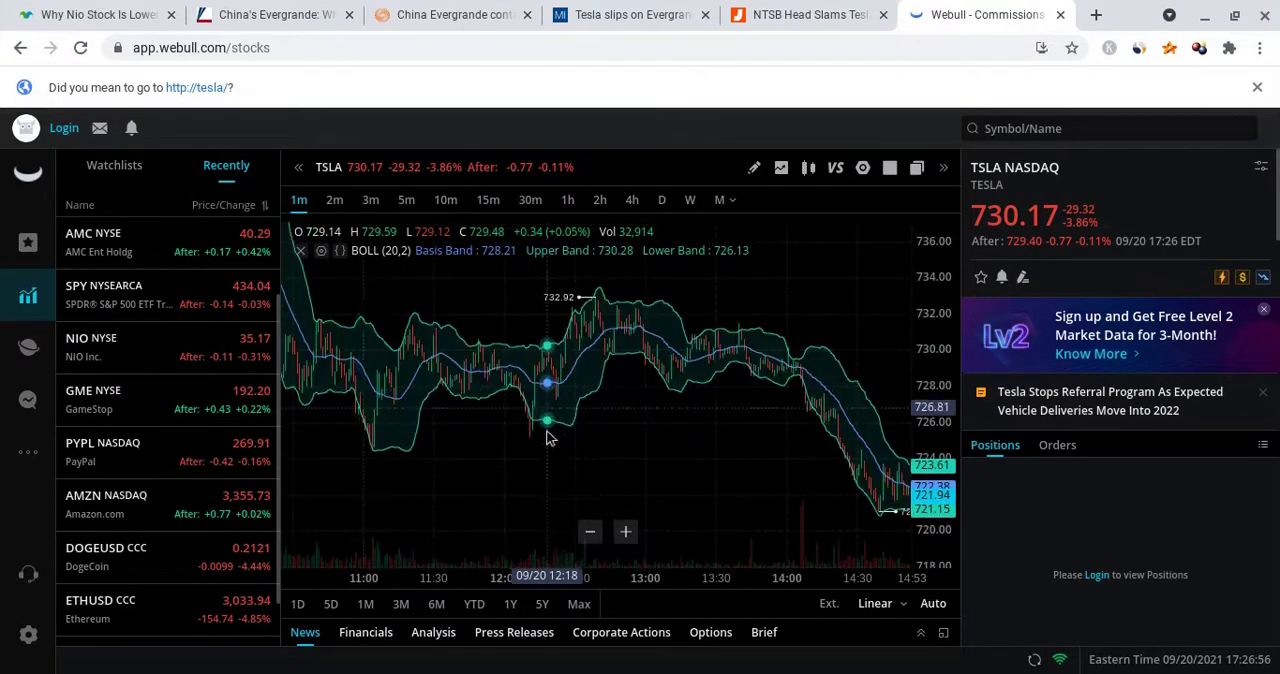
{"action": "mouse_move", "coordinate": [656, 364]}
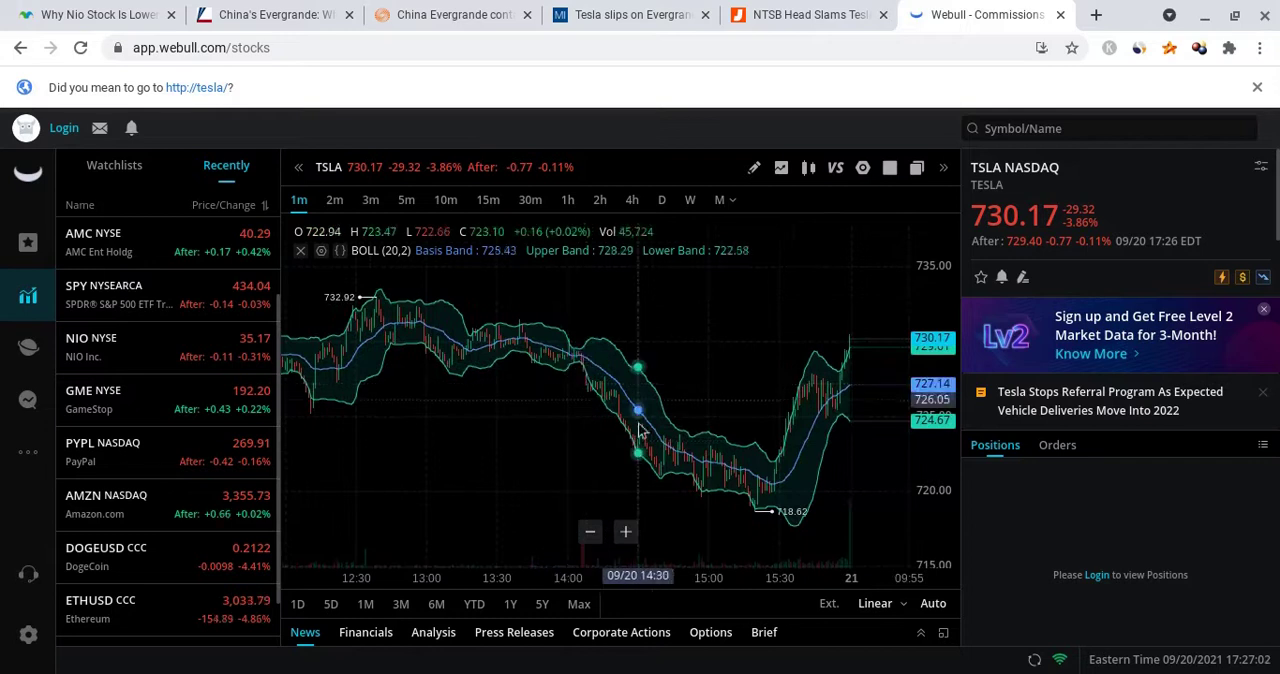
{"action": "mouse_move", "coordinate": [708, 458]}
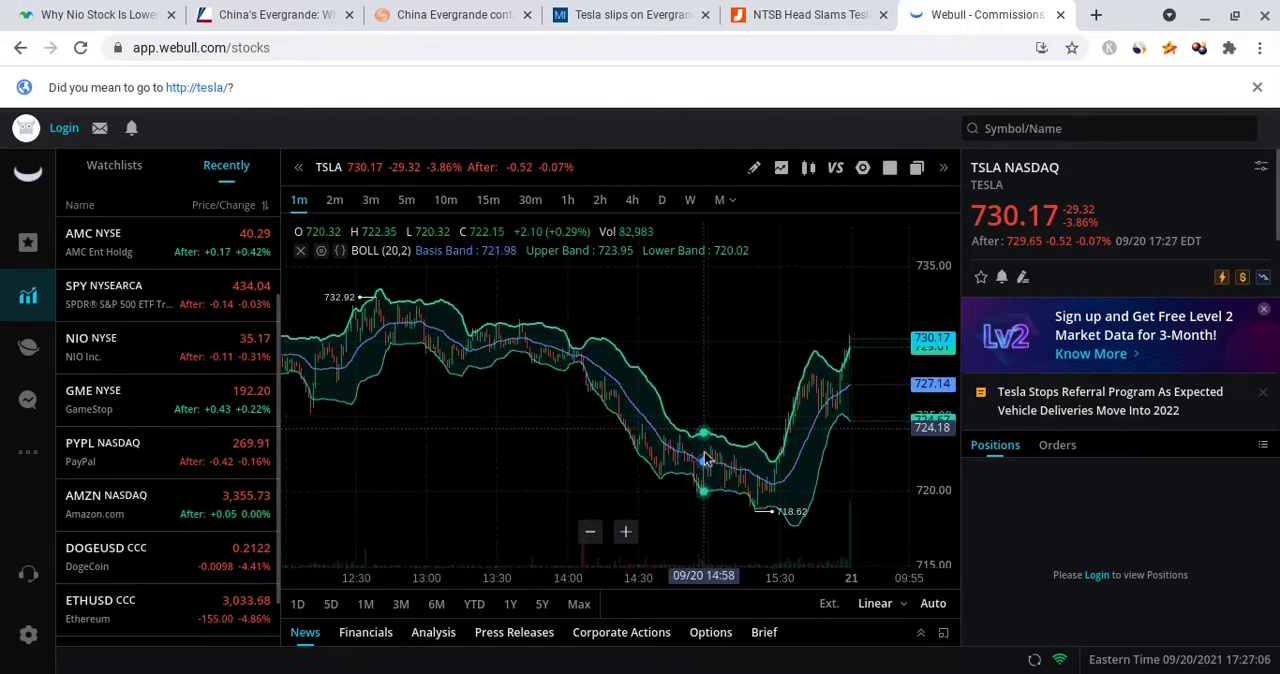
{"action": "mouse_move", "coordinate": [752, 468]}
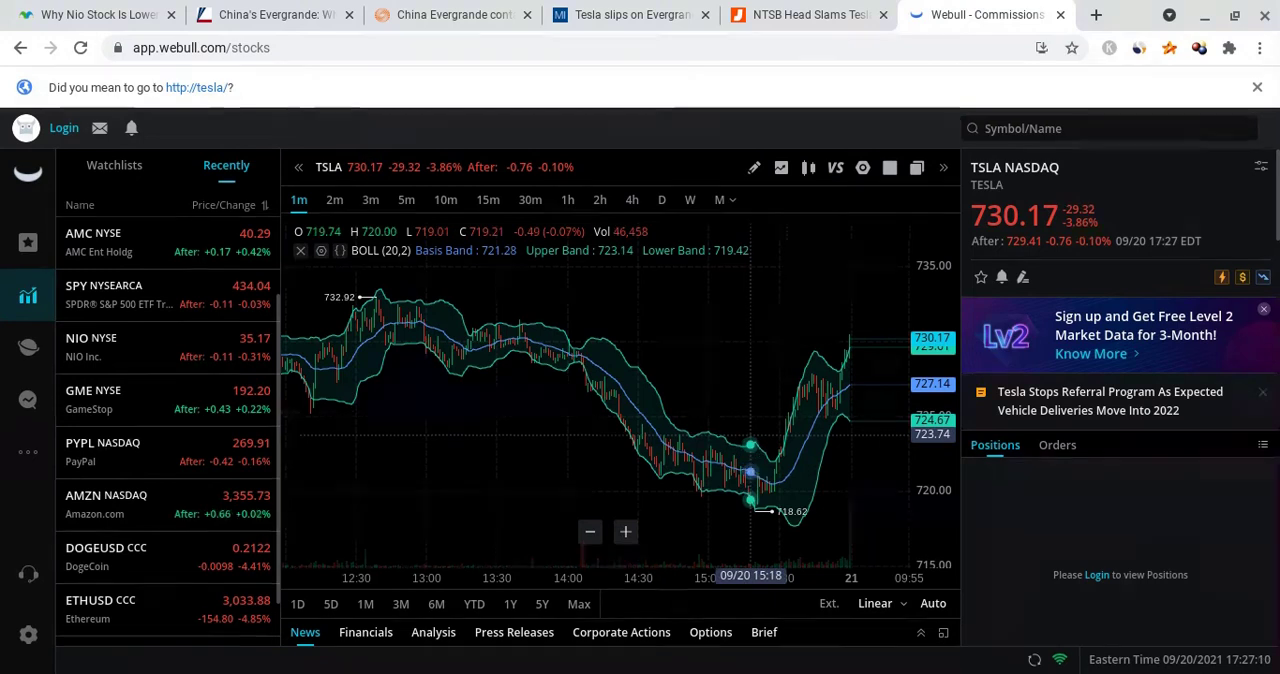
{"action": "mouse_move", "coordinate": [836, 390]}
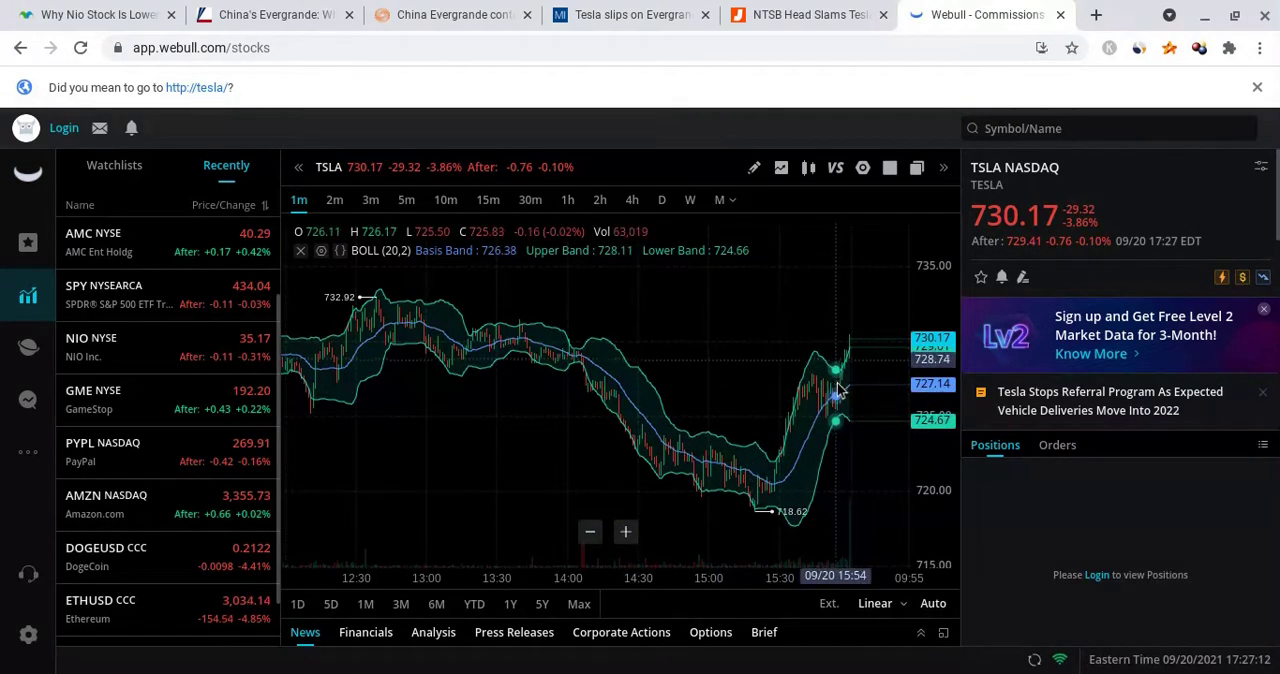
{"action": "mouse_move", "coordinate": [850, 388]}
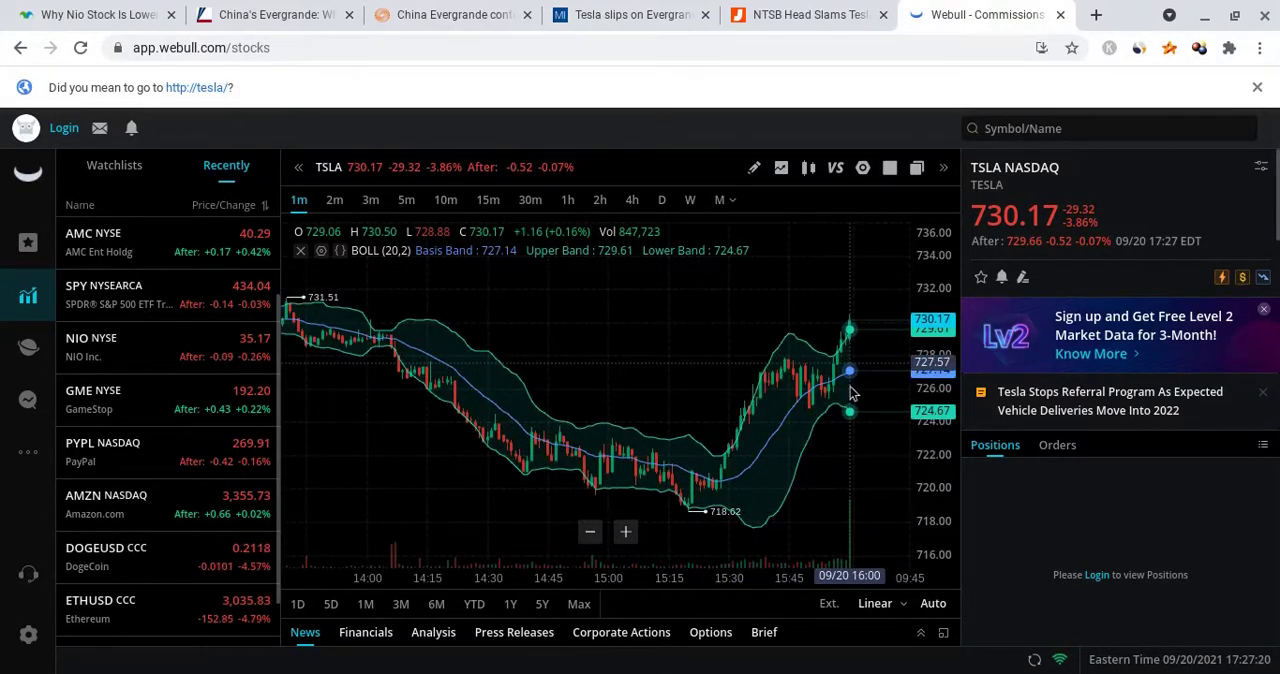
{"action": "mouse_move", "coordinate": [696, 476]}
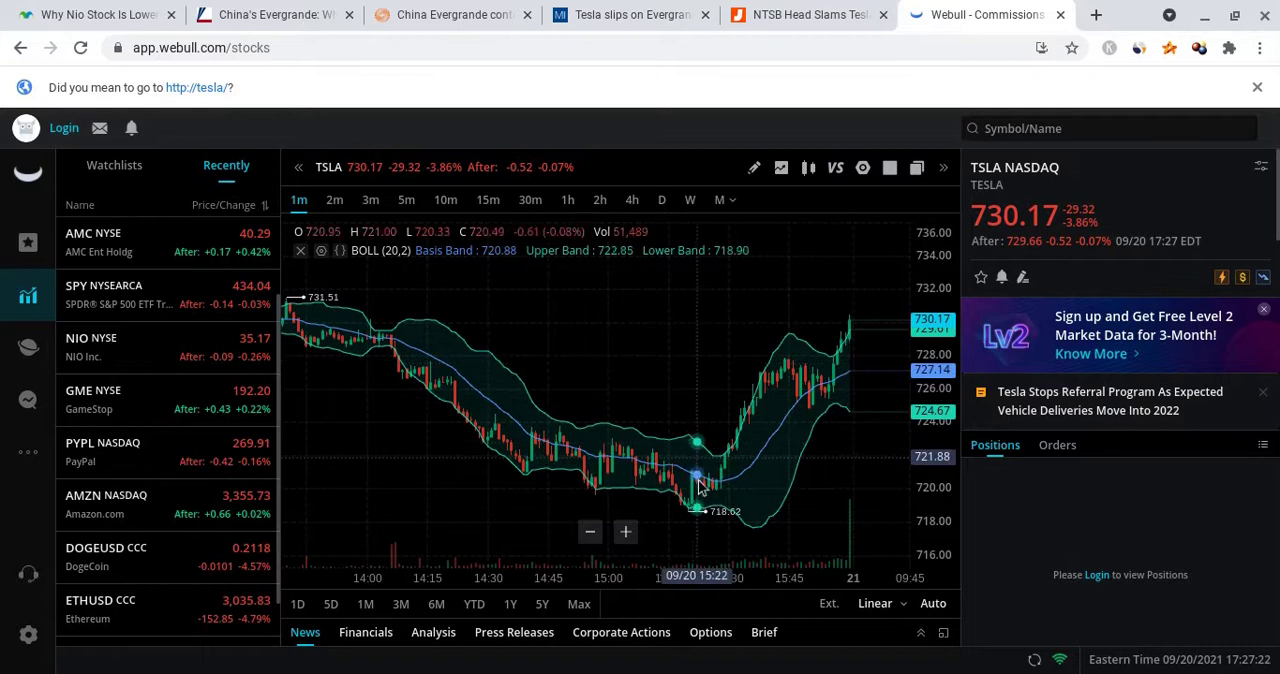
{"action": "mouse_move", "coordinate": [850, 384]}
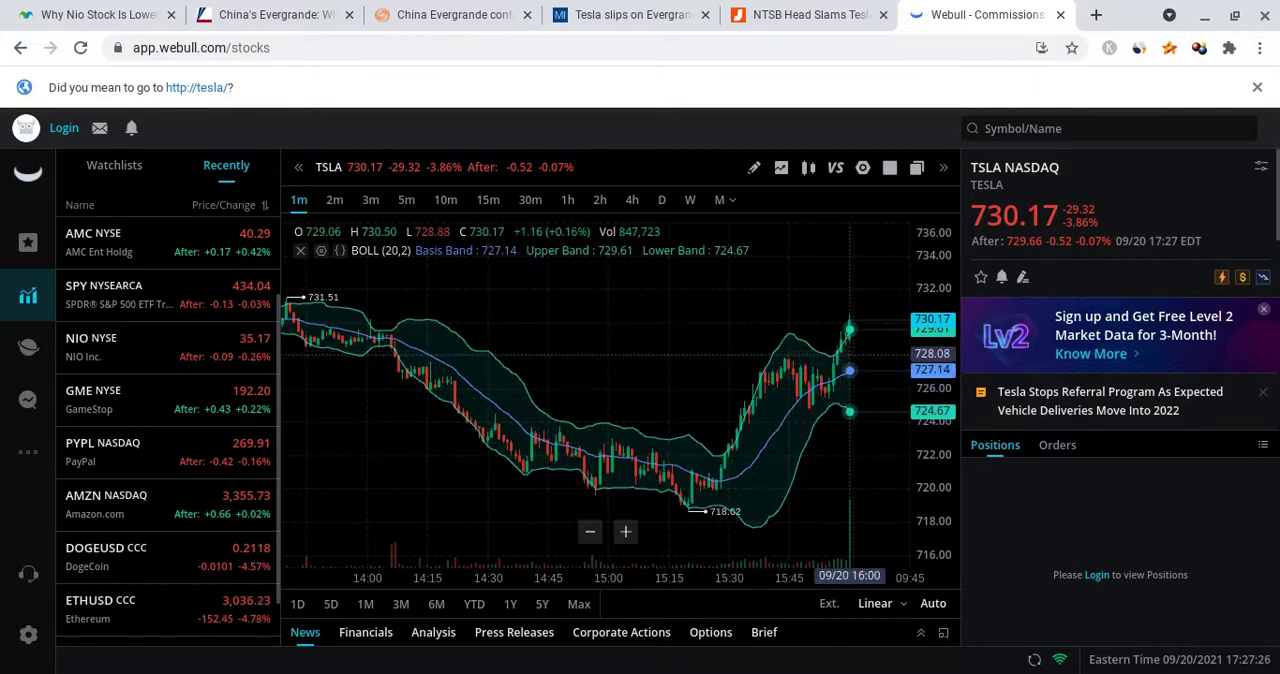
{"action": "left_click", "coordinate": [296, 604]}
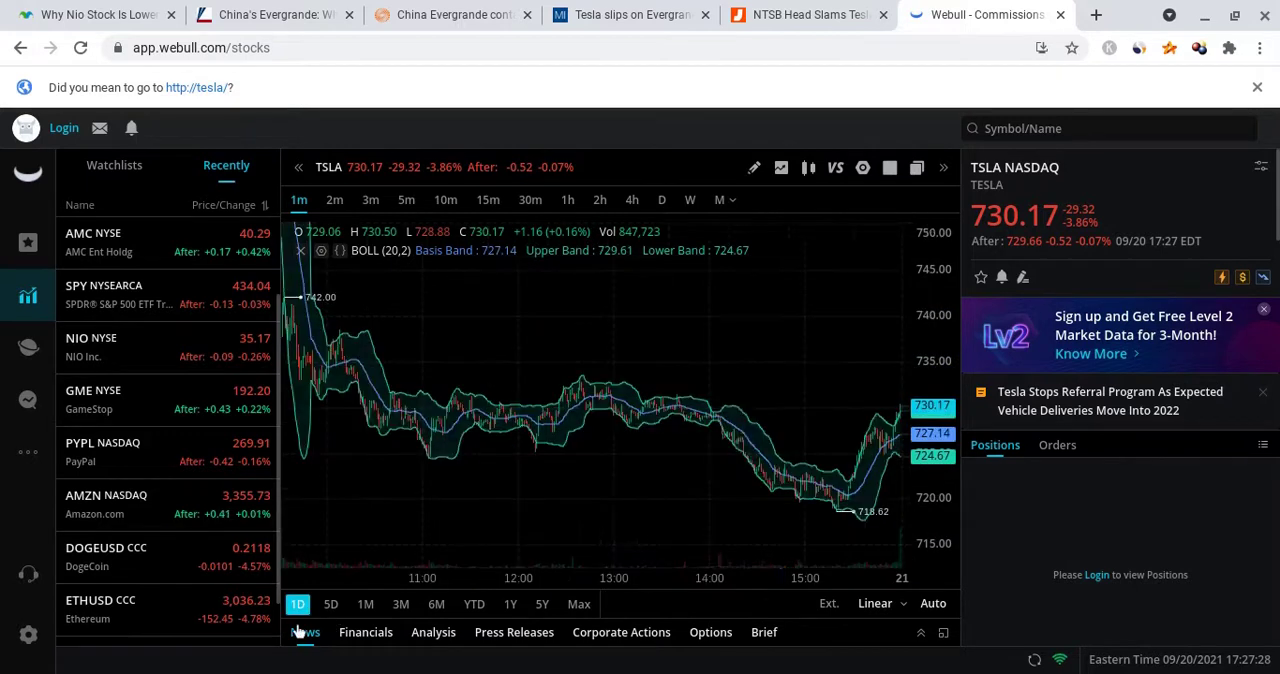
{"action": "left_click", "coordinate": [780, 168]}
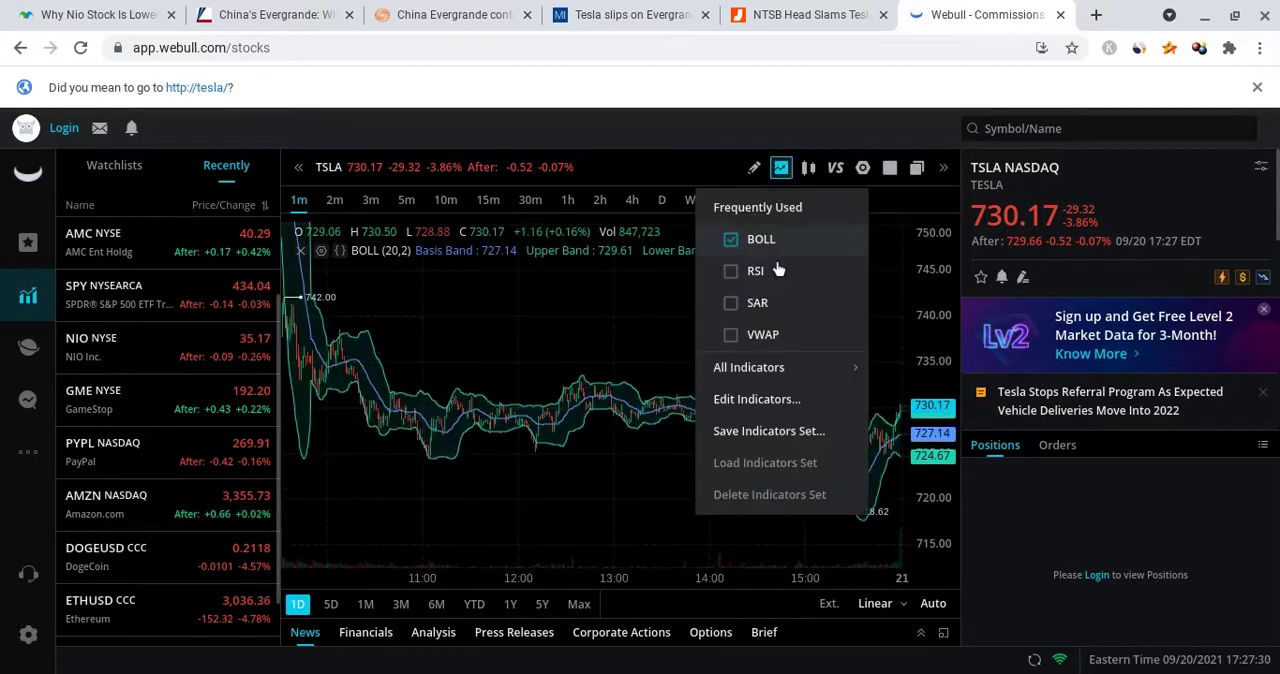
Uncheck BOLL so the TSLA one-day chart has no indicator overlays
{"action": "left_click", "coordinate": [760, 238]}
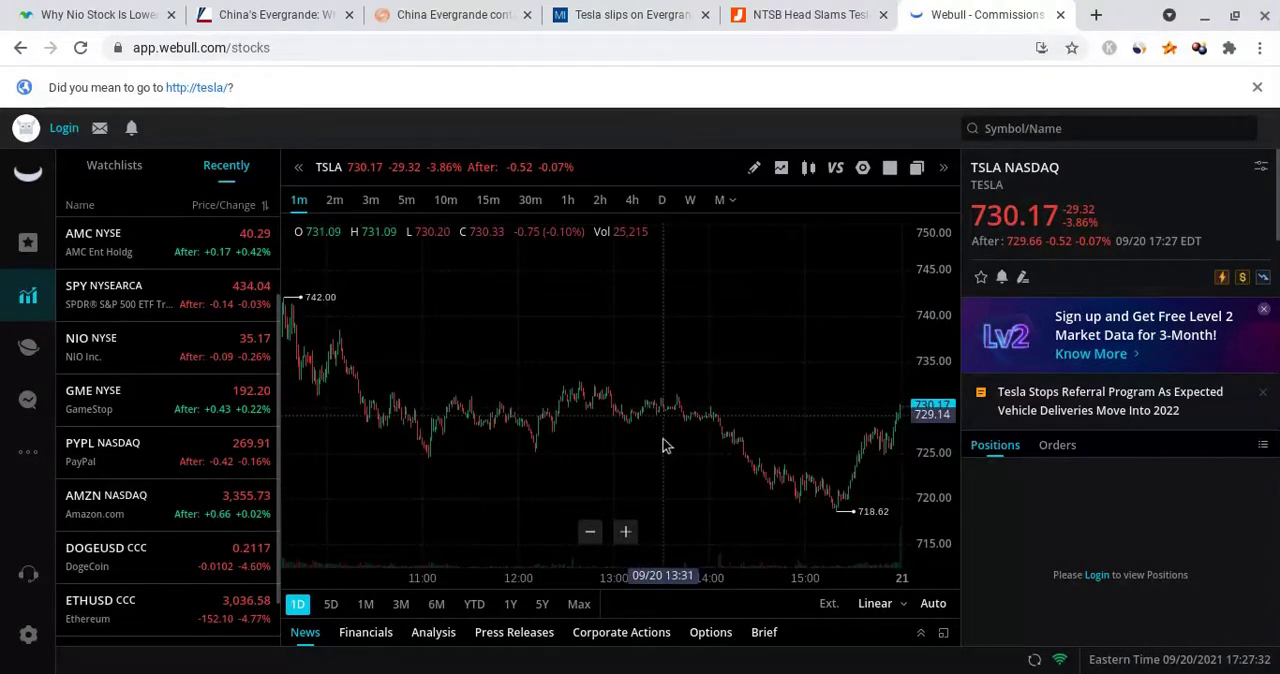
{"action": "mouse_move", "coordinate": [688, 446]}
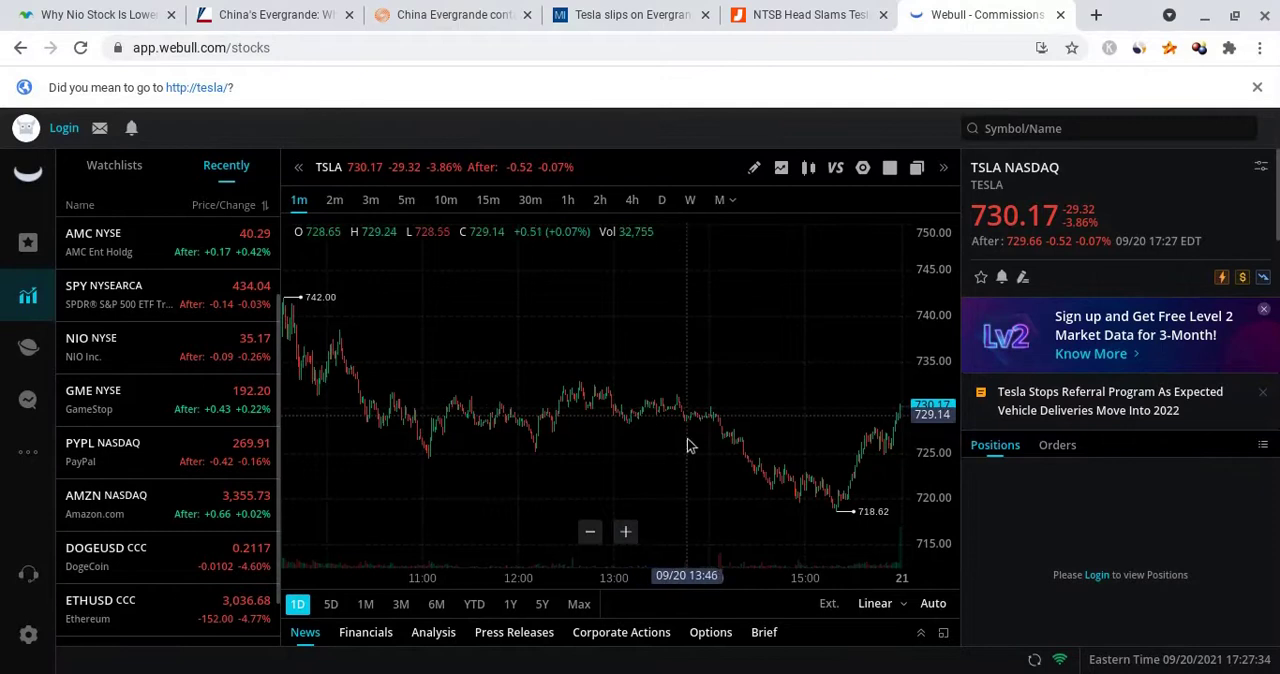
{"action": "mouse_move", "coordinate": [740, 450]}
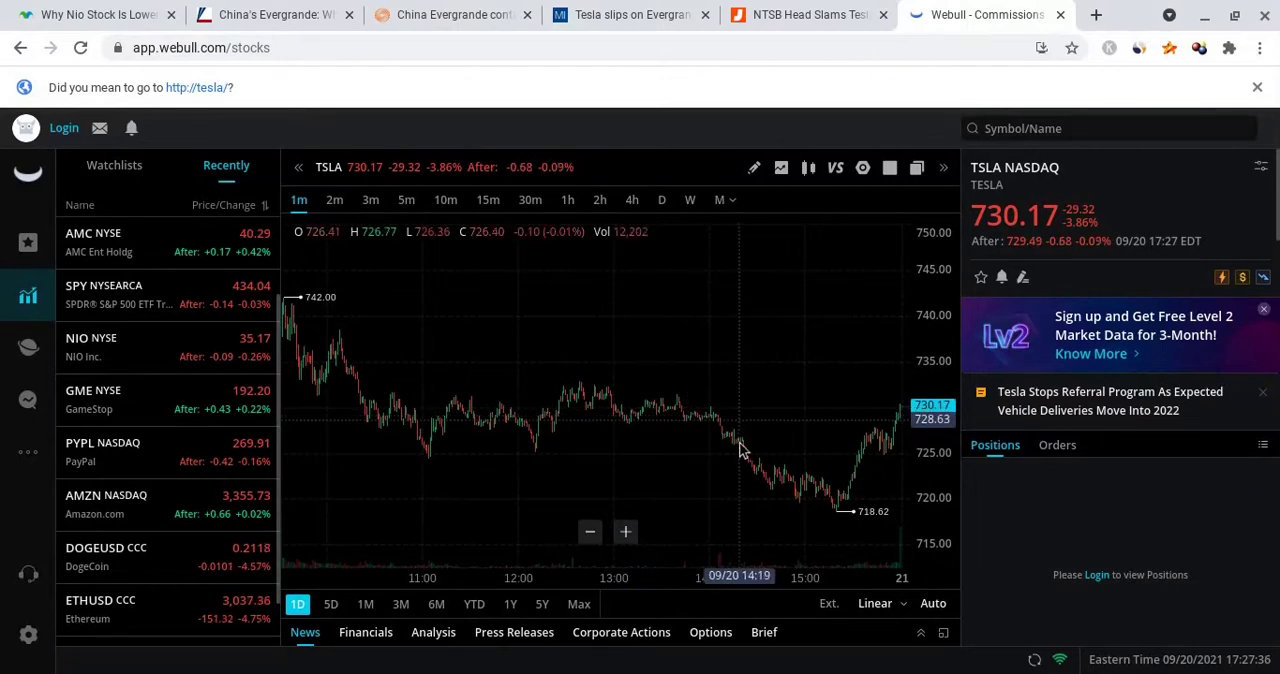
{"action": "mouse_move", "coordinate": [756, 444]}
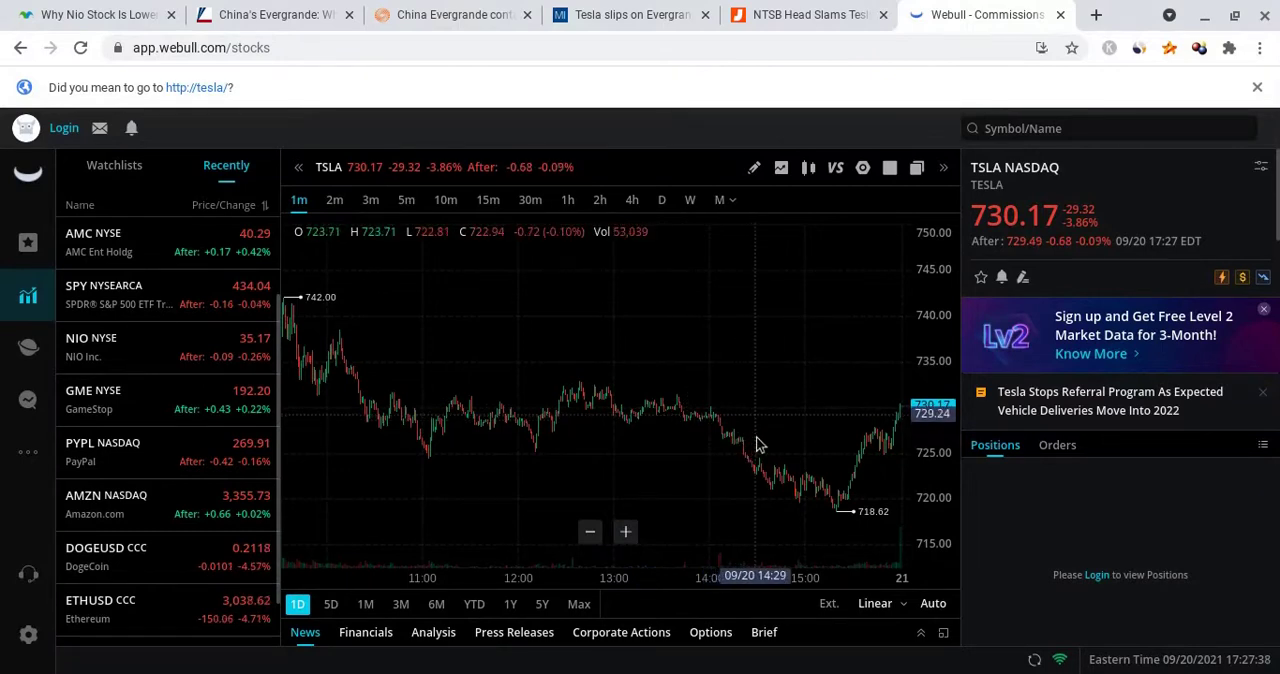
{"action": "mouse_move", "coordinate": [710, 452]}
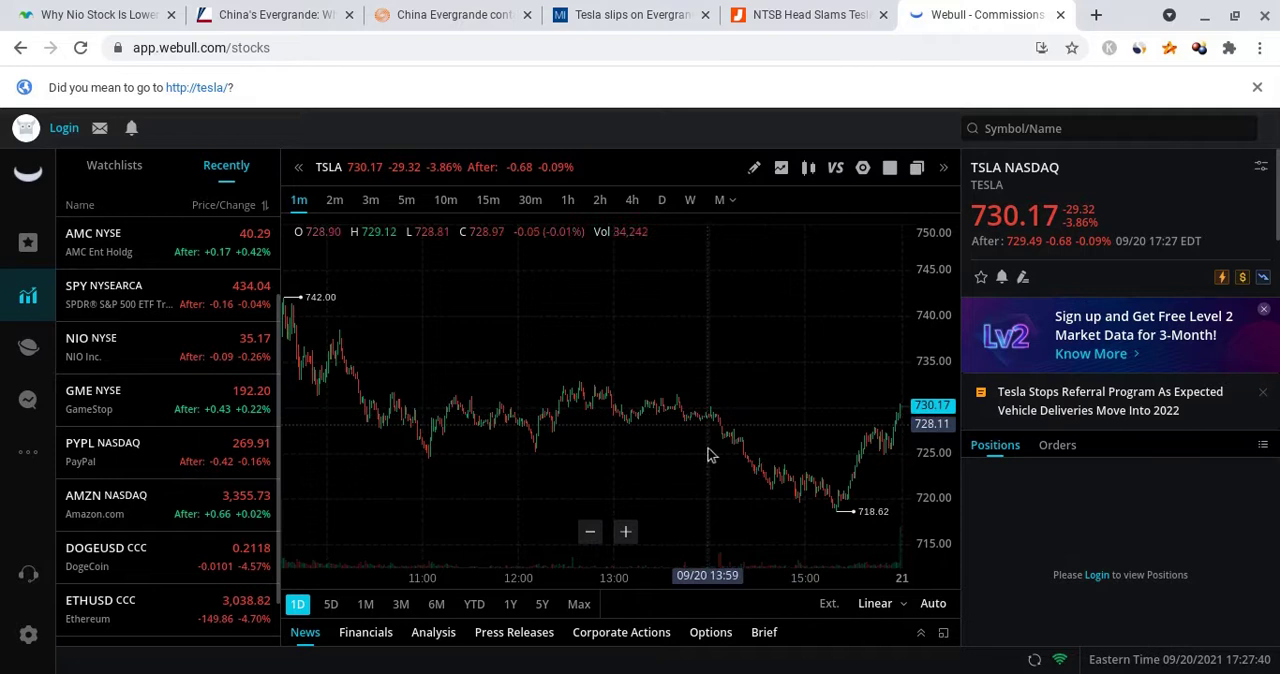
{"action": "left_click", "coordinate": [406, 200]}
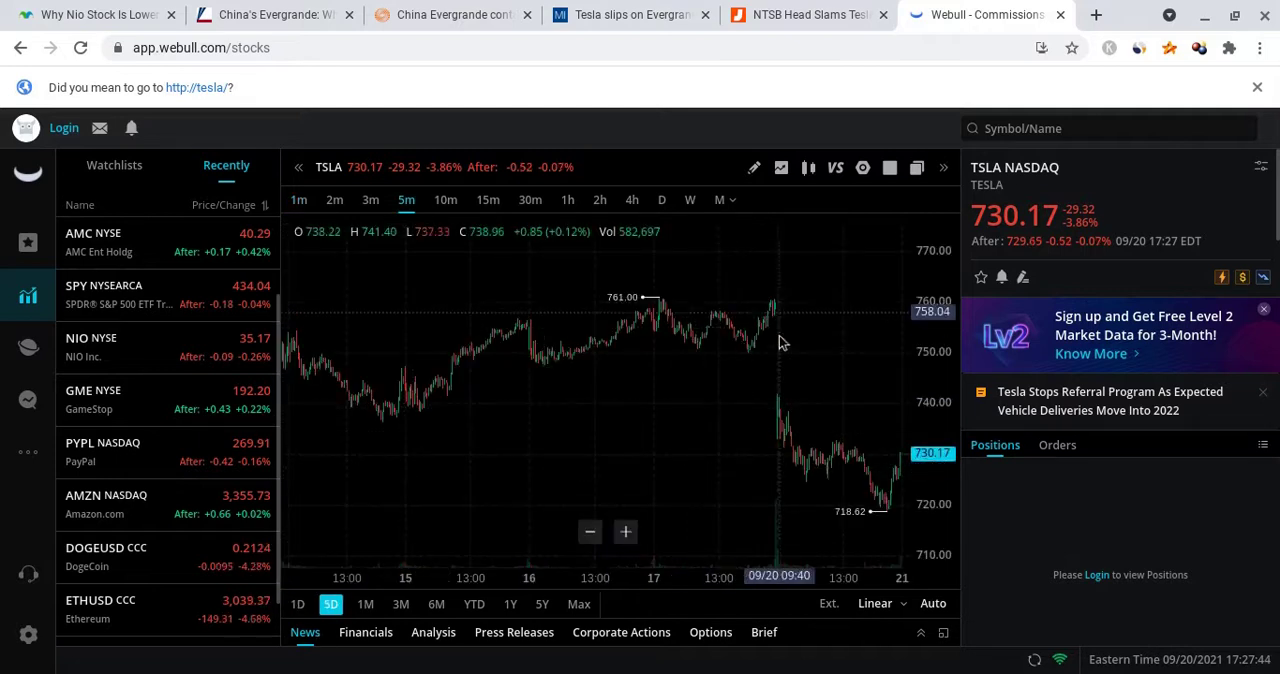
{"action": "mouse_move", "coordinate": [780, 340]}
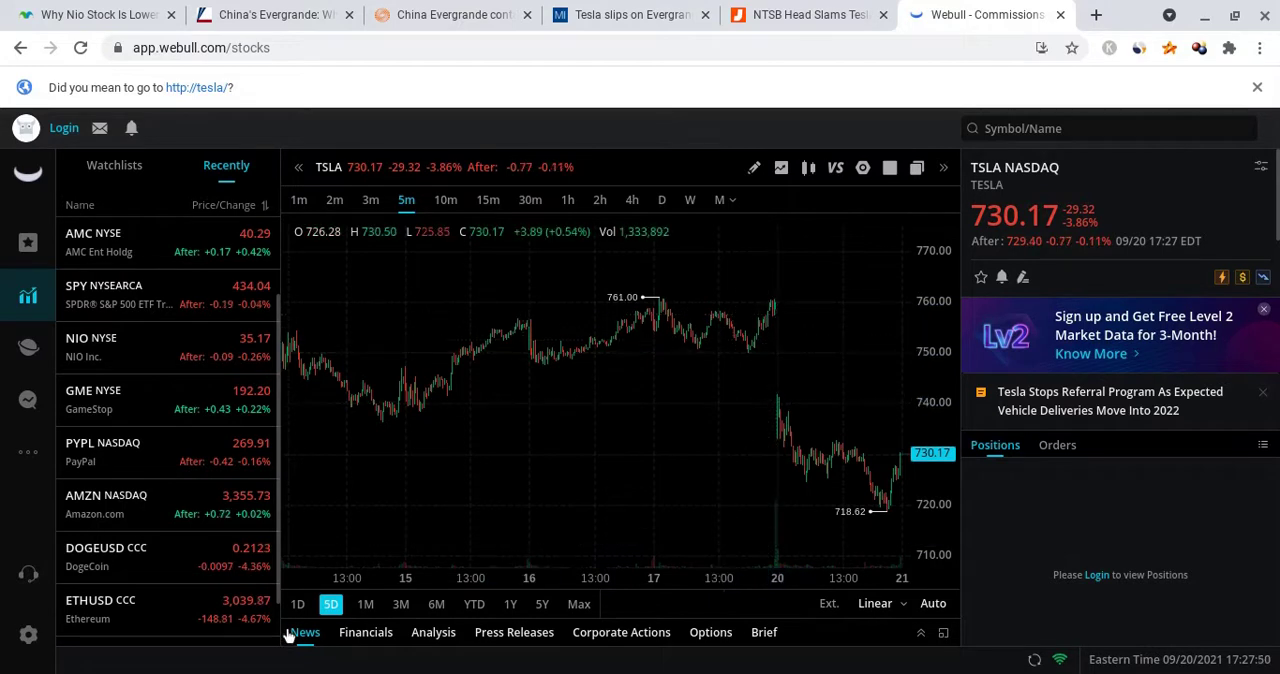
{"action": "left_click", "coordinate": [298, 604]}
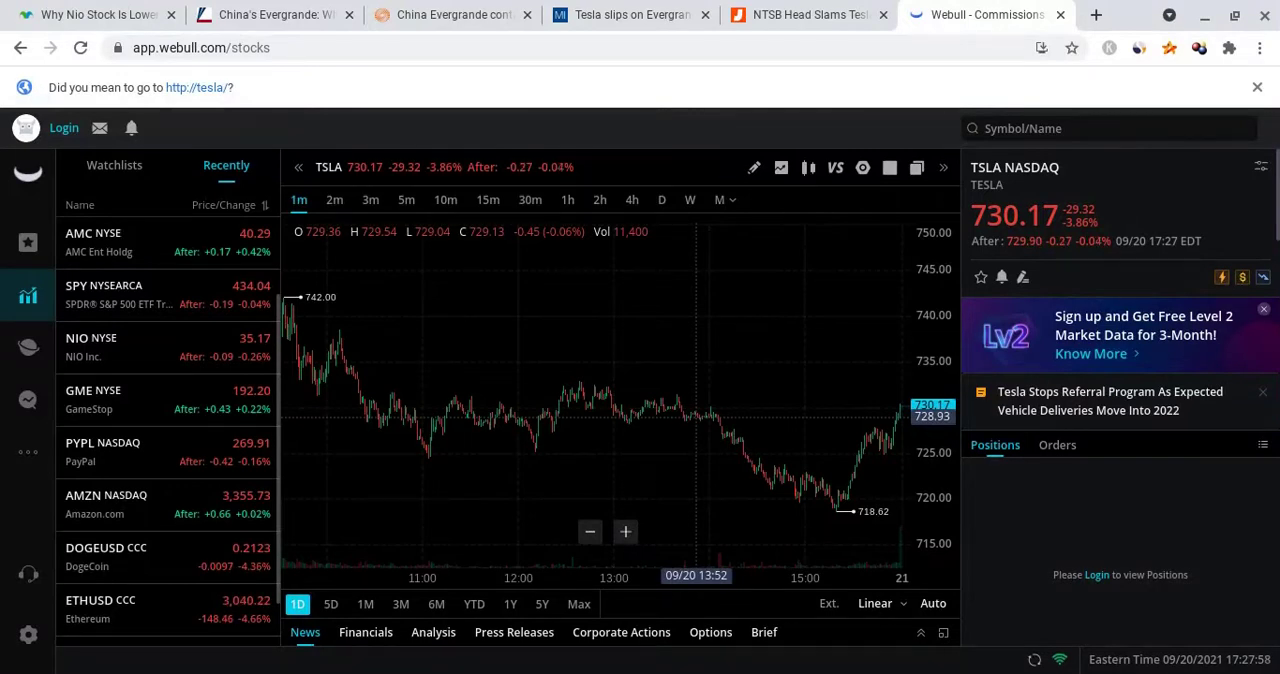
{"action": "mouse_move", "coordinate": [724, 434]}
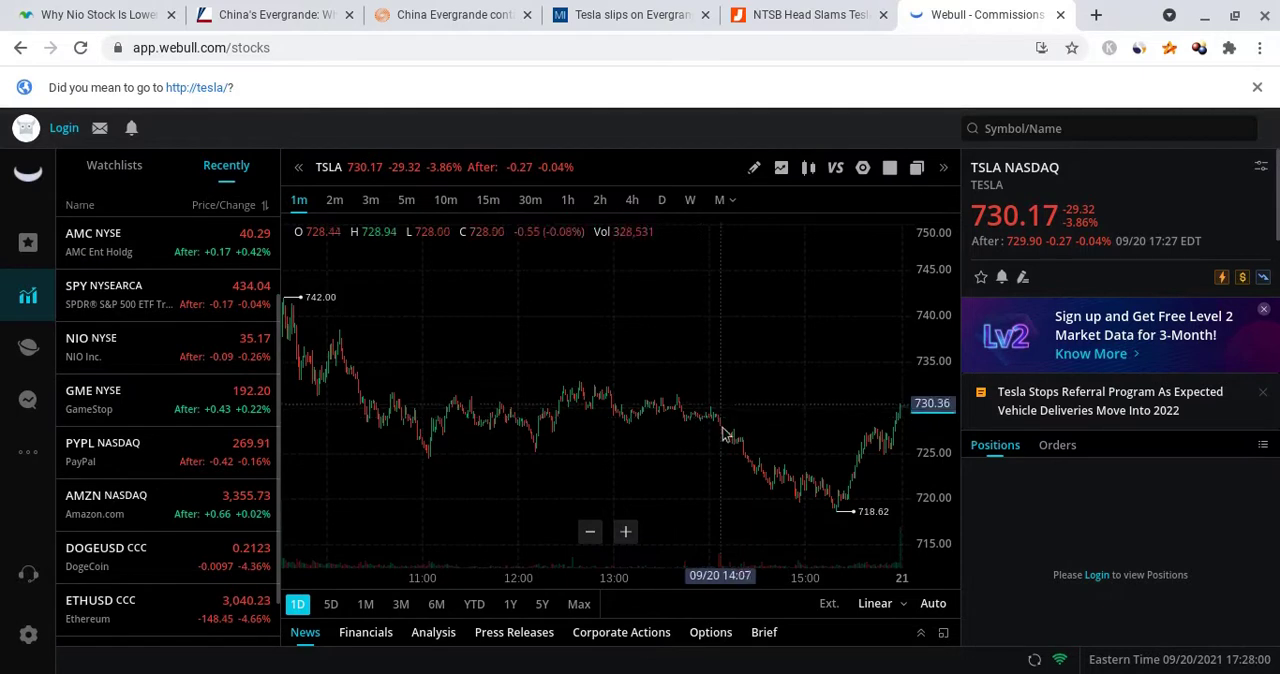
{"action": "mouse_move", "coordinate": [724, 436]}
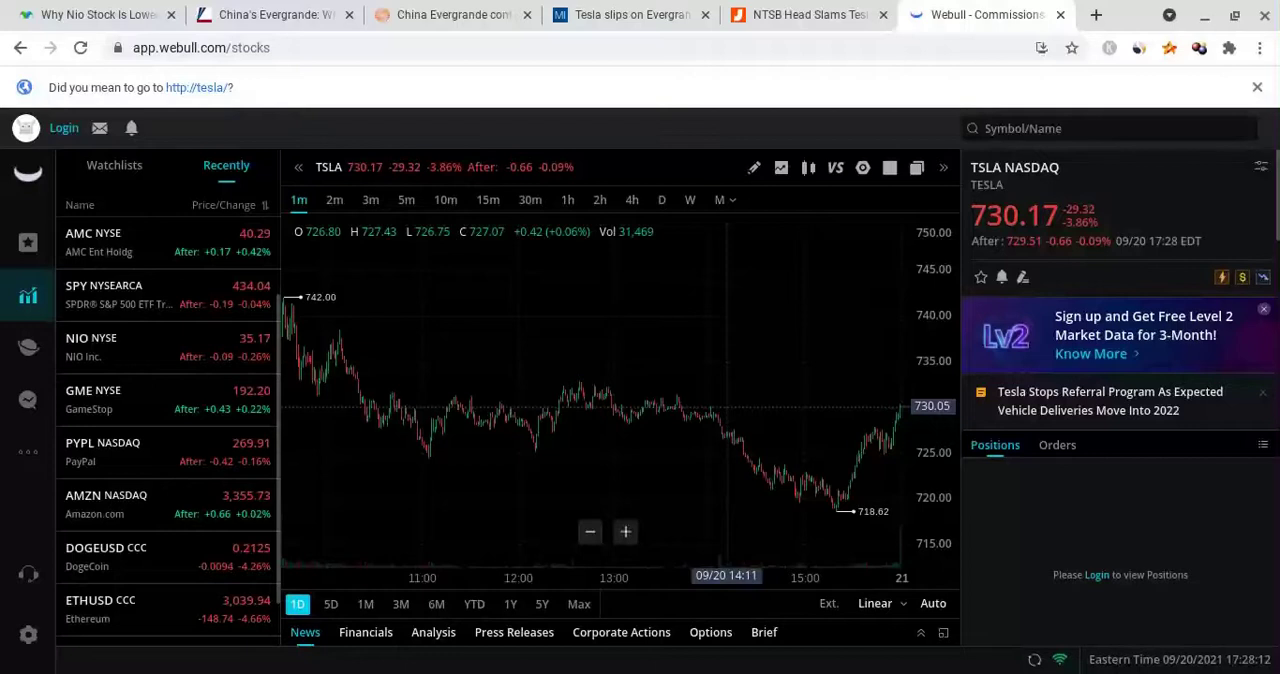
{"action": "mouse_move", "coordinate": [816, 448]}
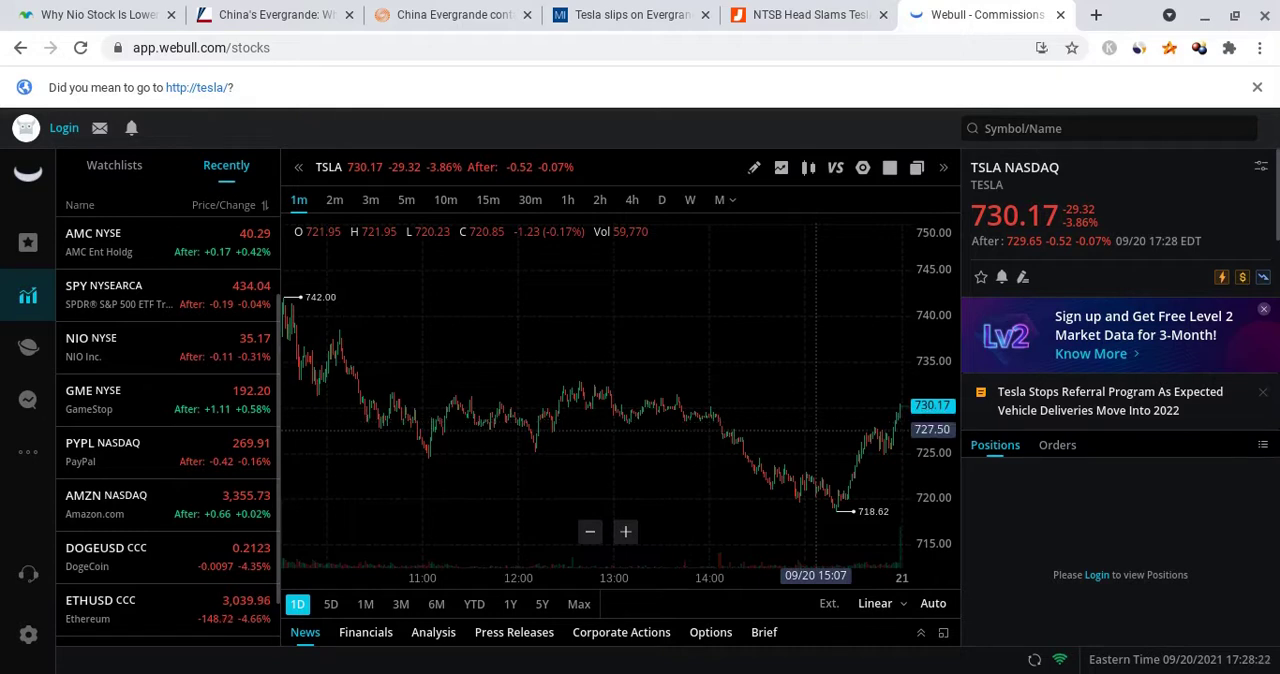
{"action": "mouse_move", "coordinate": [836, 442]}
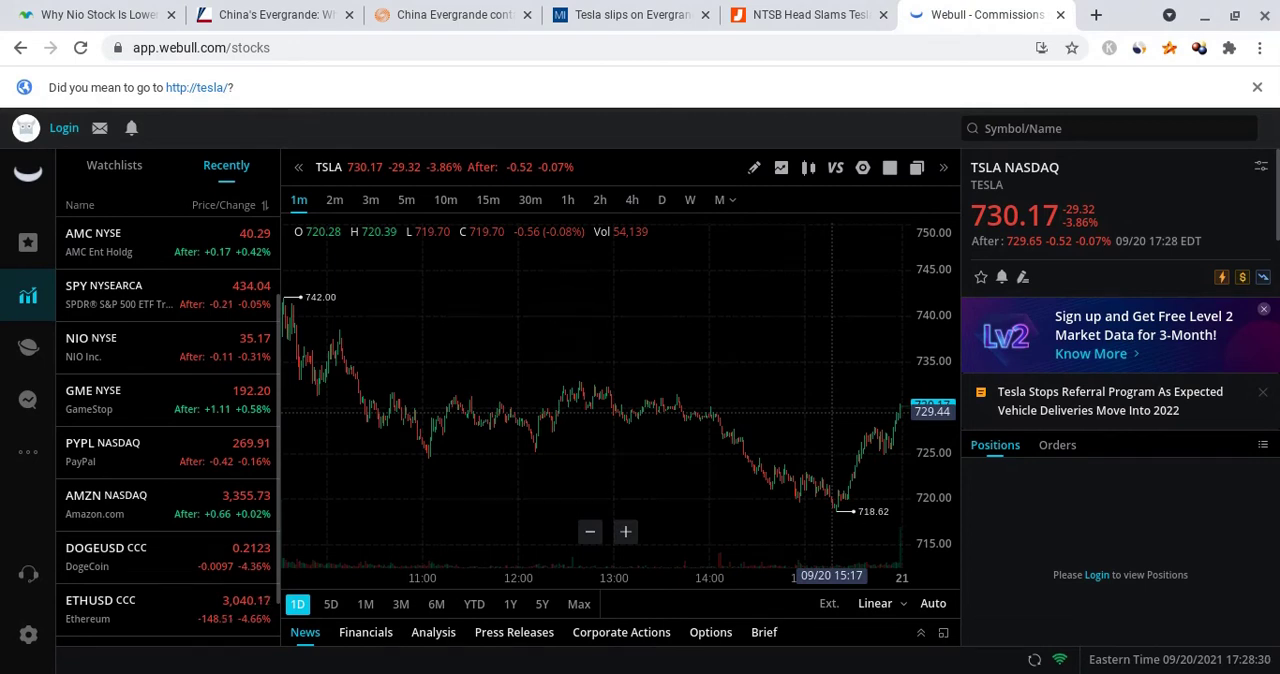
{"action": "mouse_move", "coordinate": [848, 312]}
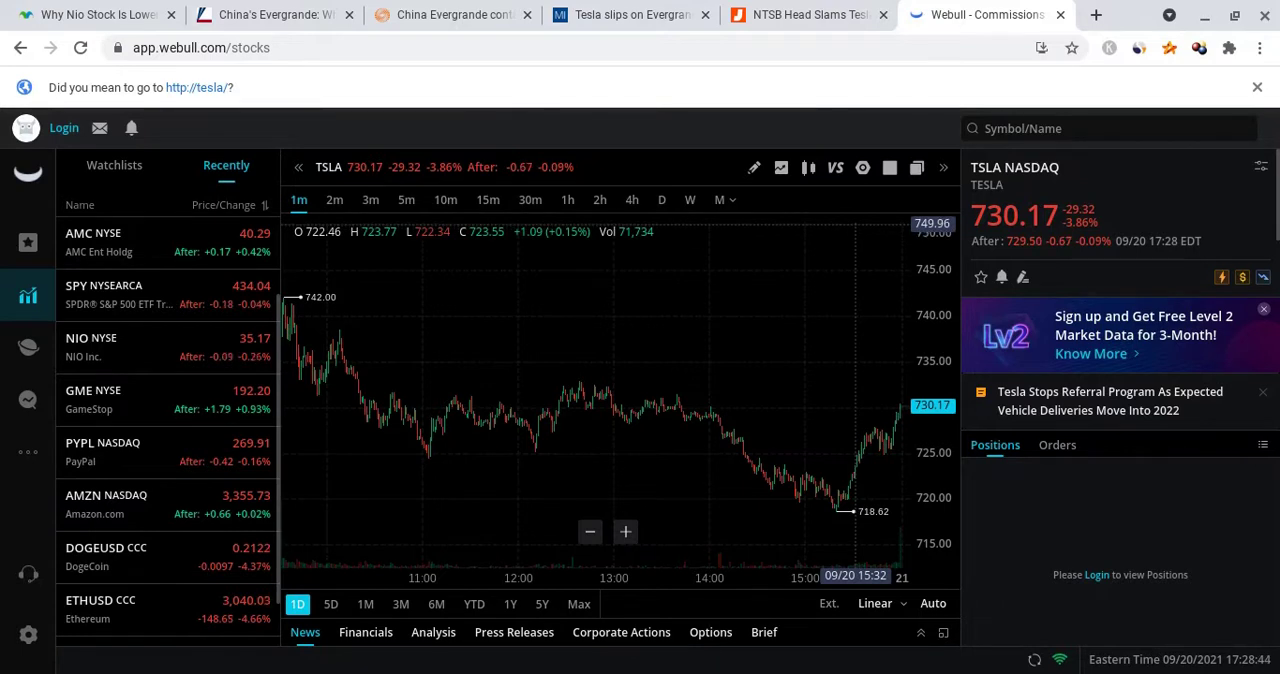
{"action": "mouse_move", "coordinate": [864, 444]}
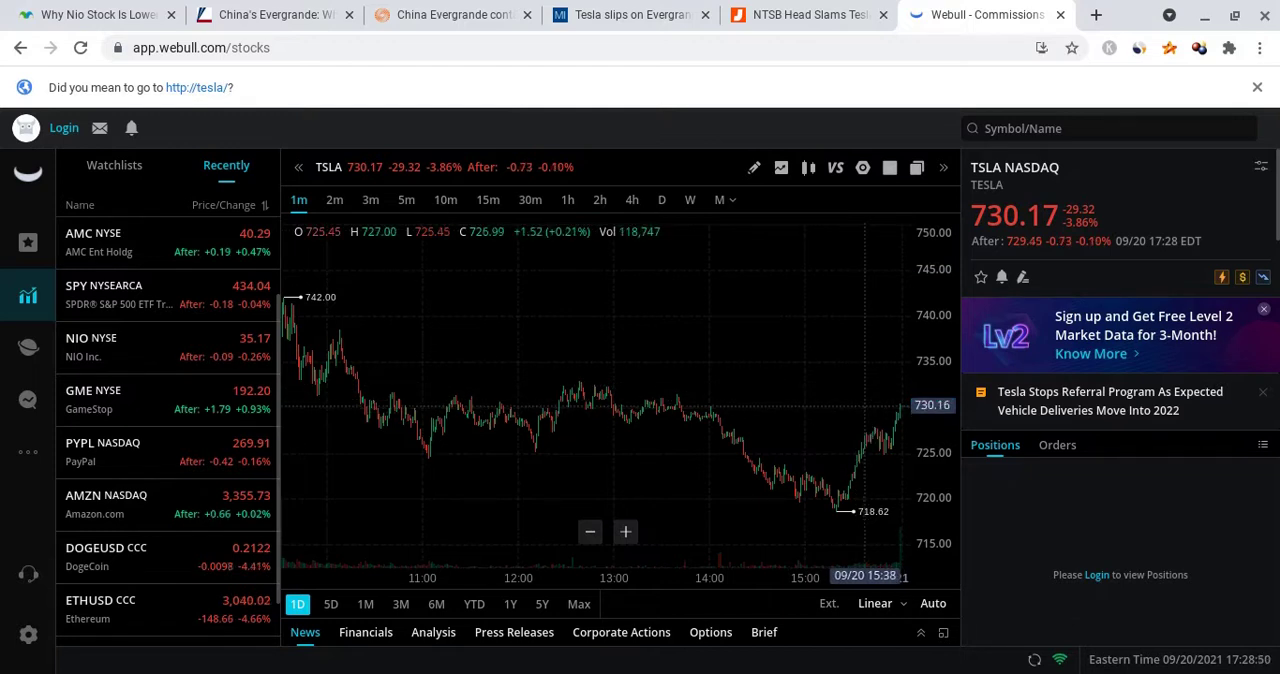
{"action": "mouse_move", "coordinate": [780, 424]}
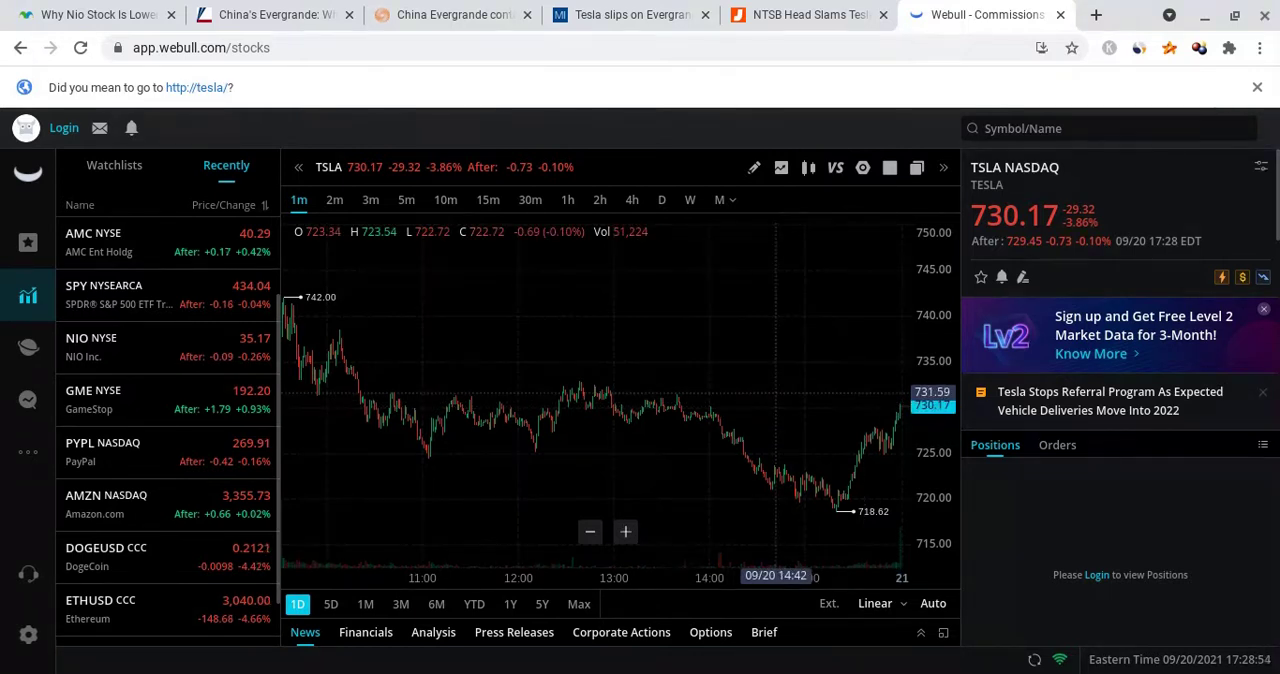
{"action": "mouse_move", "coordinate": [758, 420]}
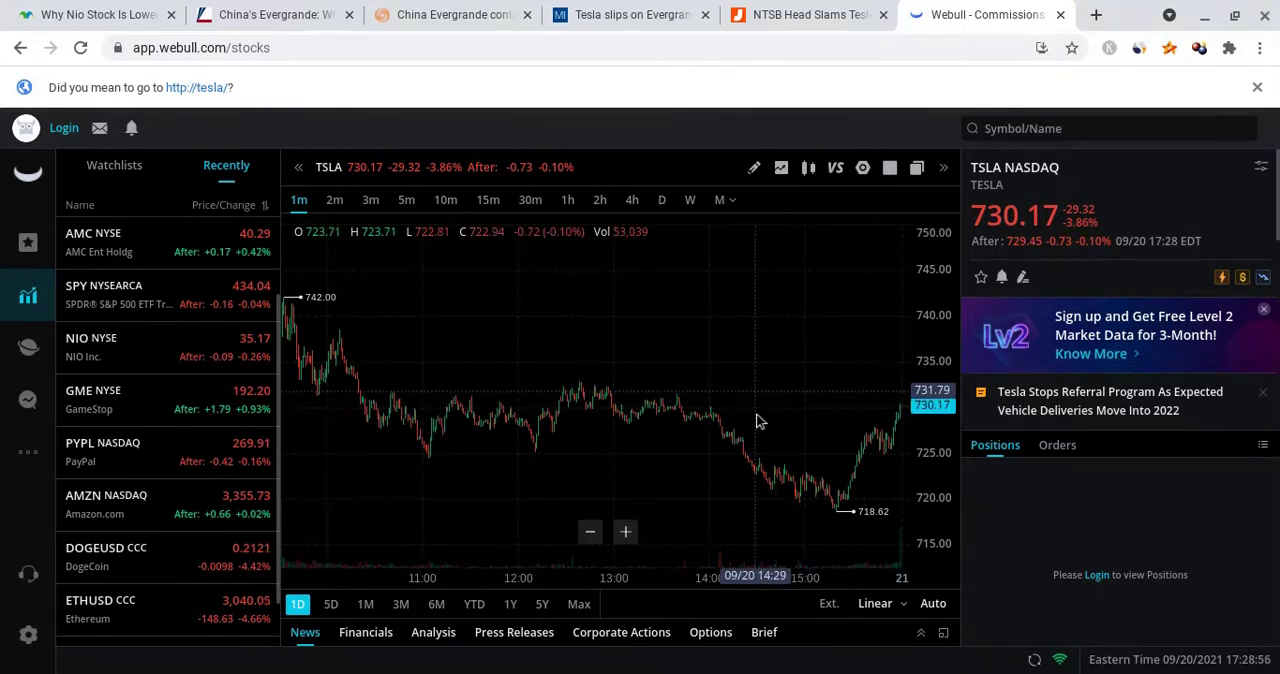
{"action": "mouse_move", "coordinate": [764, 440]}
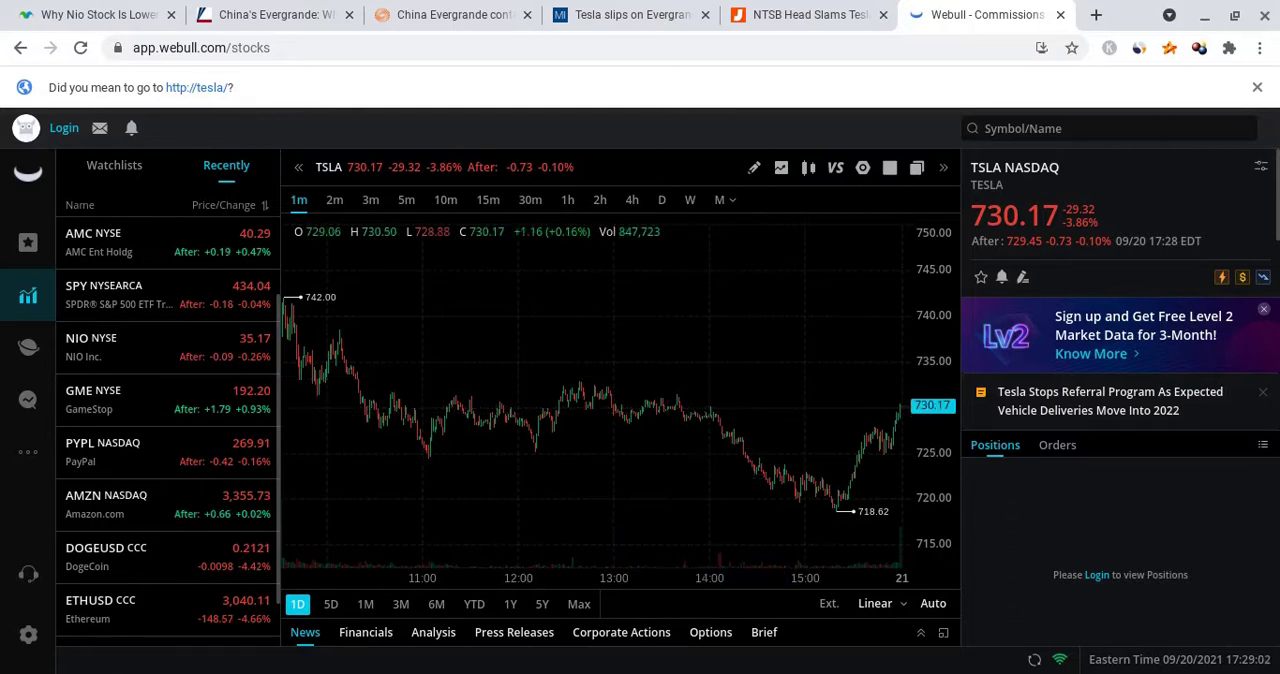
{"action": "mouse_move", "coordinate": [584, 498]}
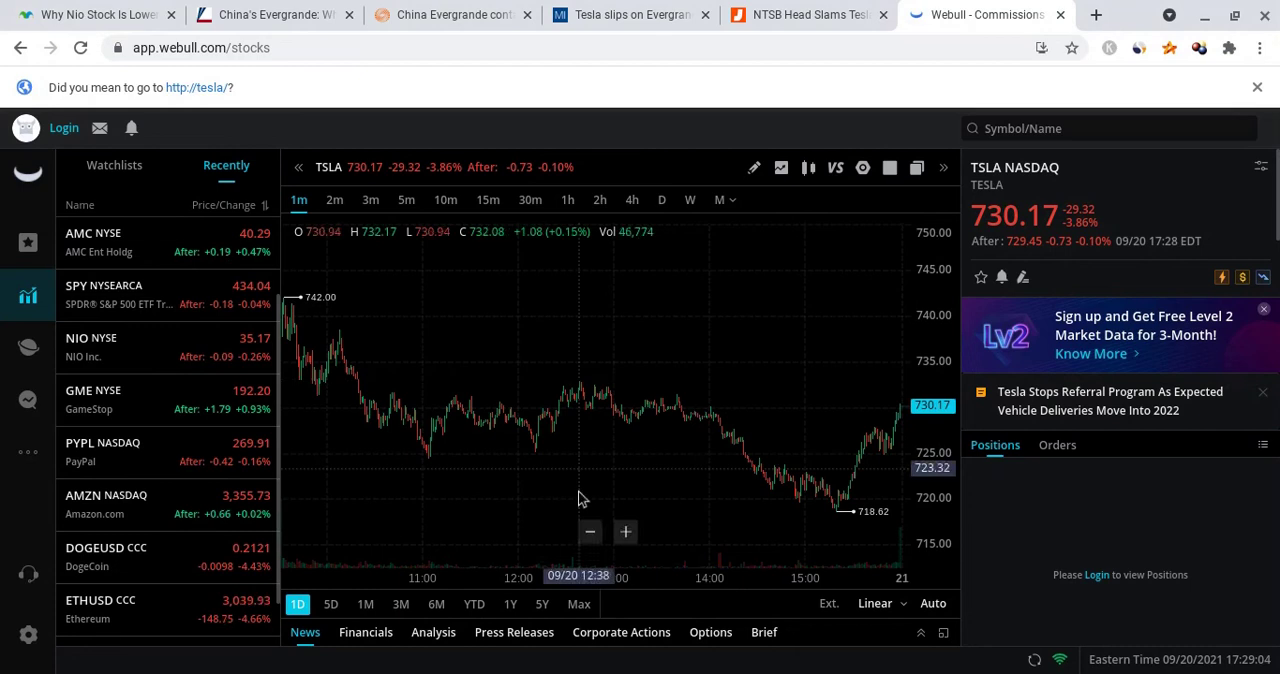
{"action": "mouse_move", "coordinate": [790, 504]}
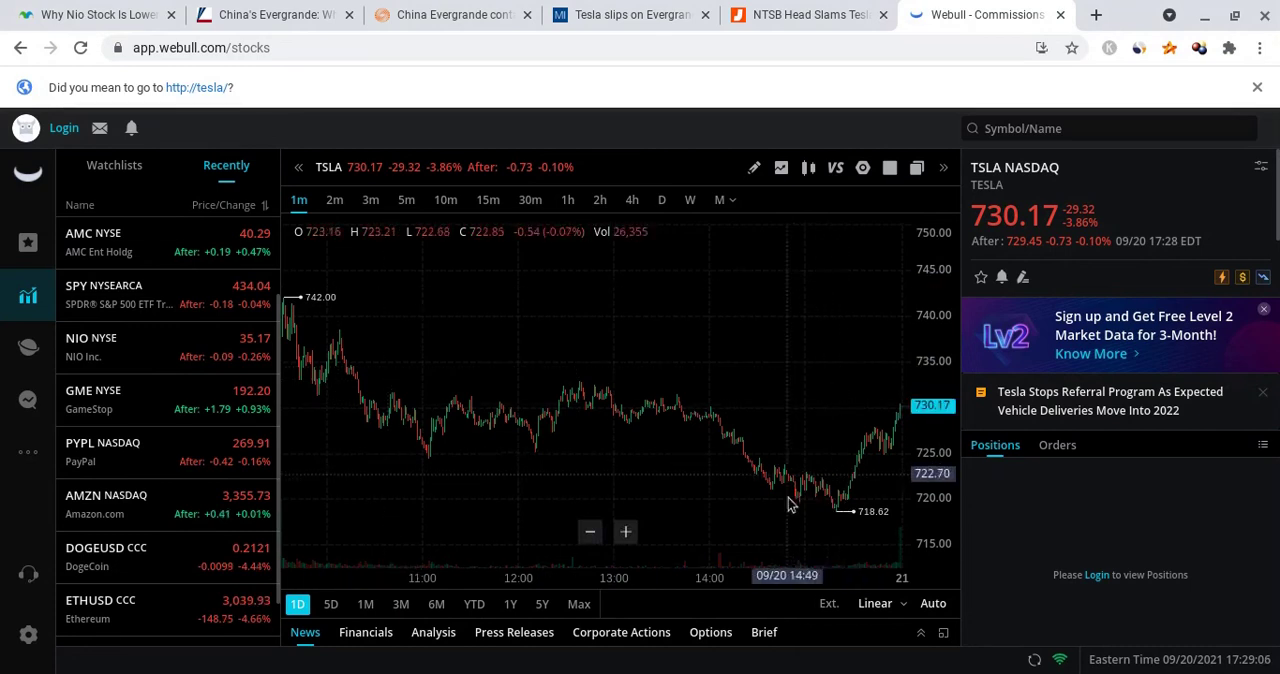
{"action": "mouse_move", "coordinate": [882, 440]}
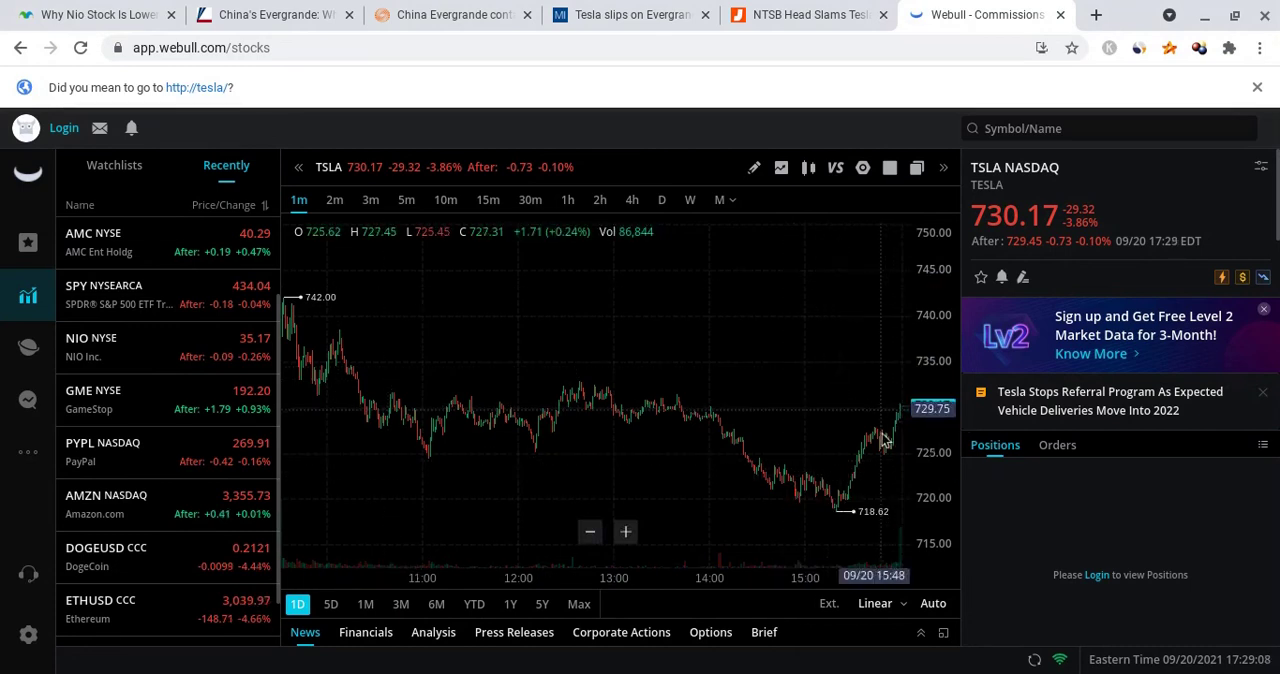
{"action": "left_click", "coordinate": [630, 14]}
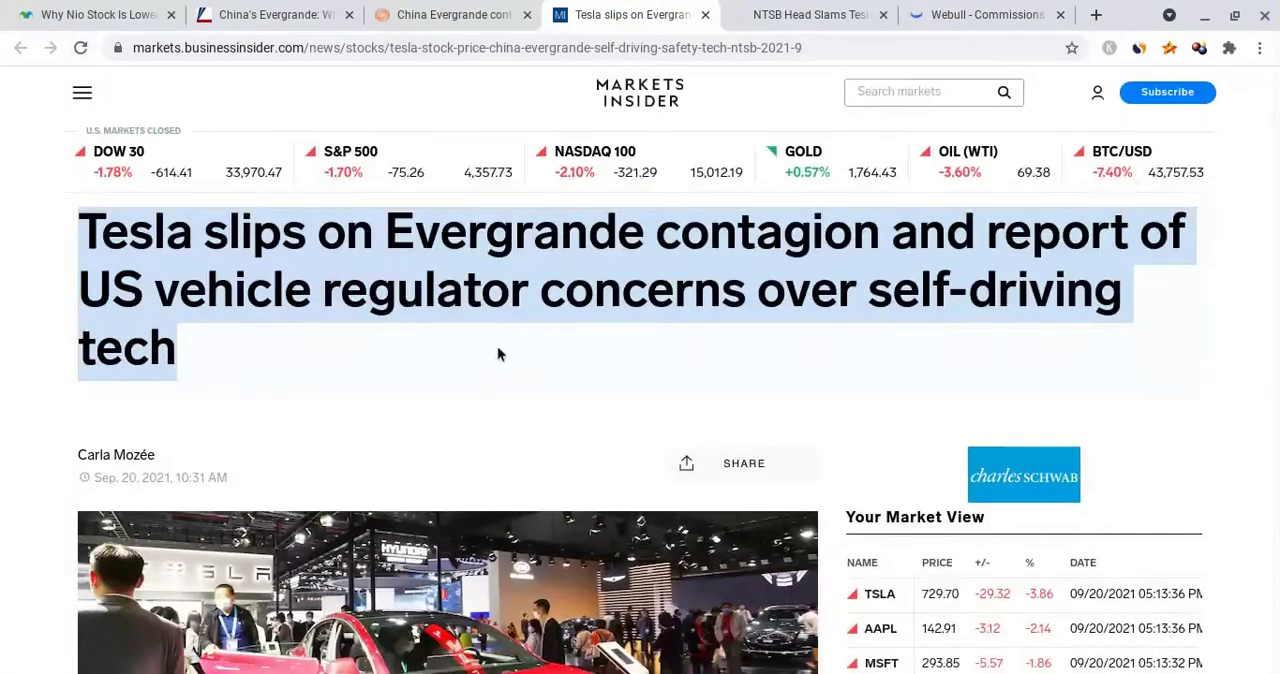
{"action": "mouse_move", "coordinate": [576, 264]}
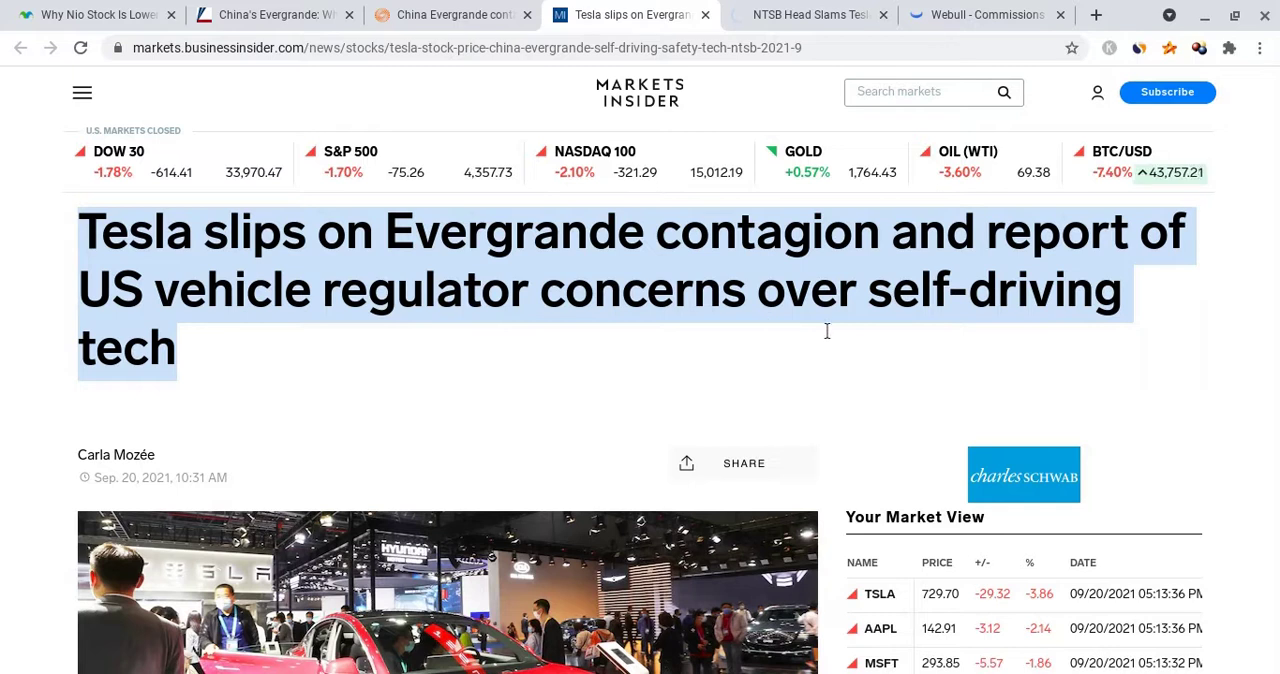
Skim the Markets Insider Tesla-Evergrande article, then switch to the Jalopnik 'NTSB Head Slams Tesla' story
{"action": "scroll", "scroll_direction": "down", "scroll_amount": 3}
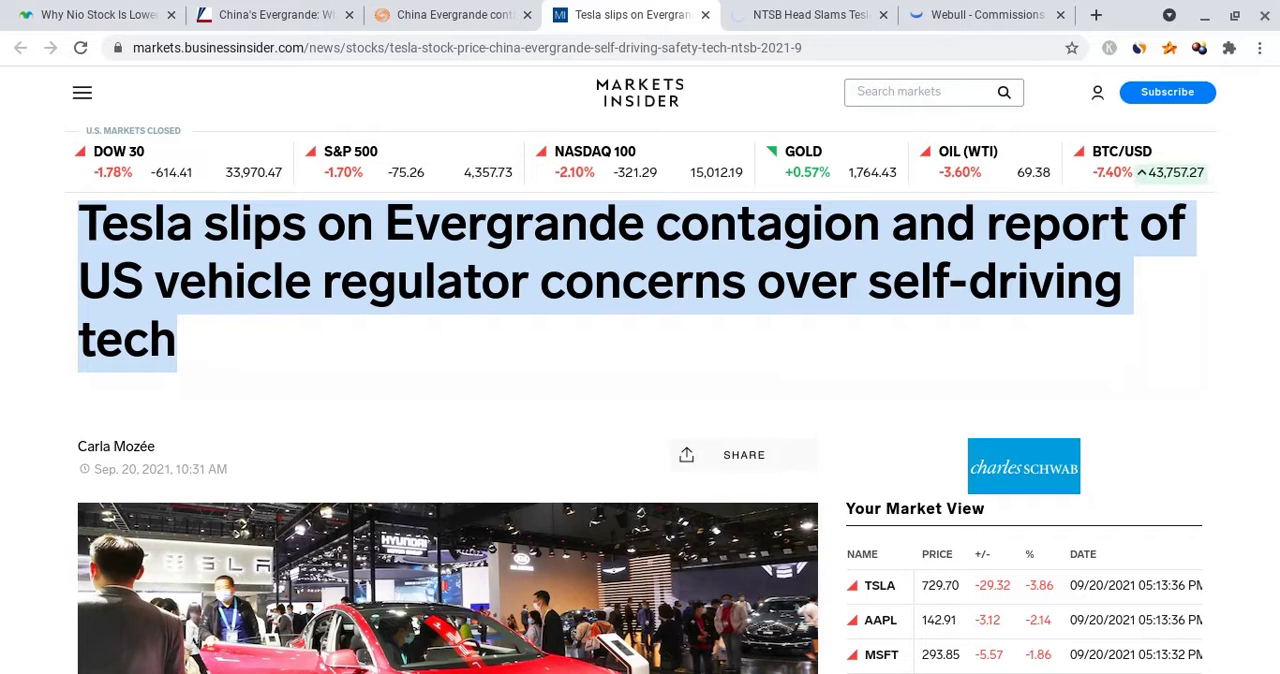
{"action": "scroll", "scroll_direction": "down", "scroll_amount": 3}
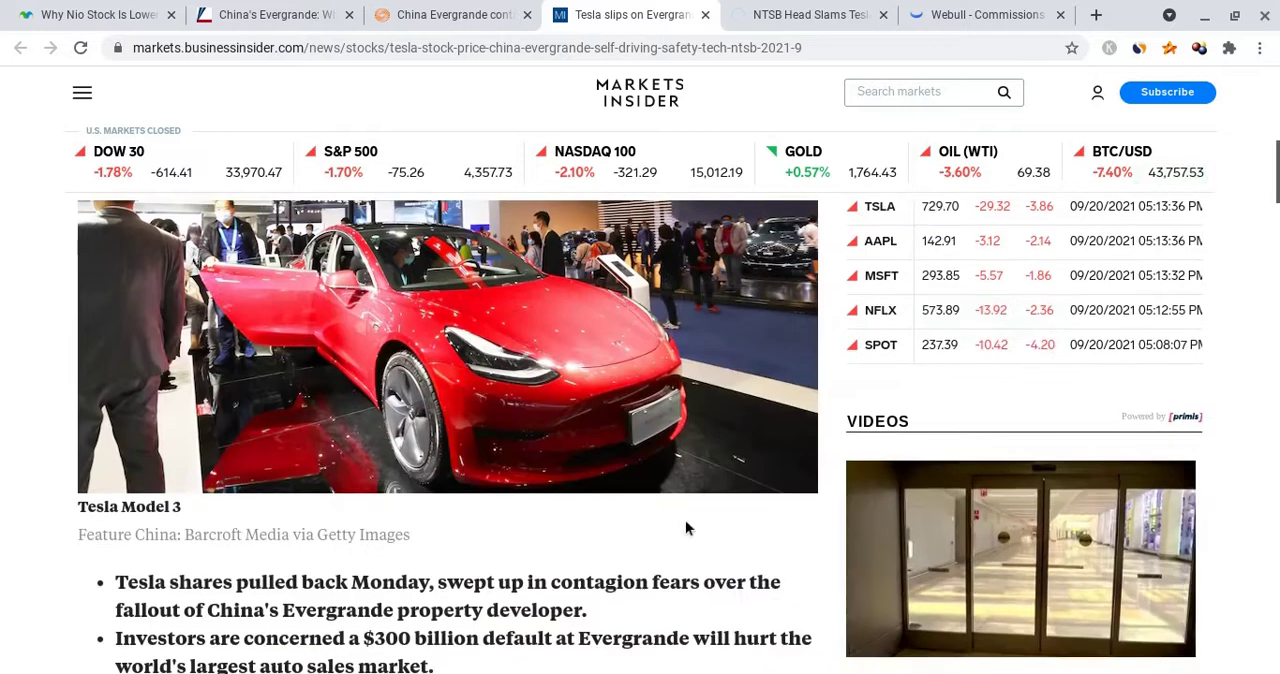
{"action": "scroll", "scroll_direction": "down", "scroll_amount": 3}
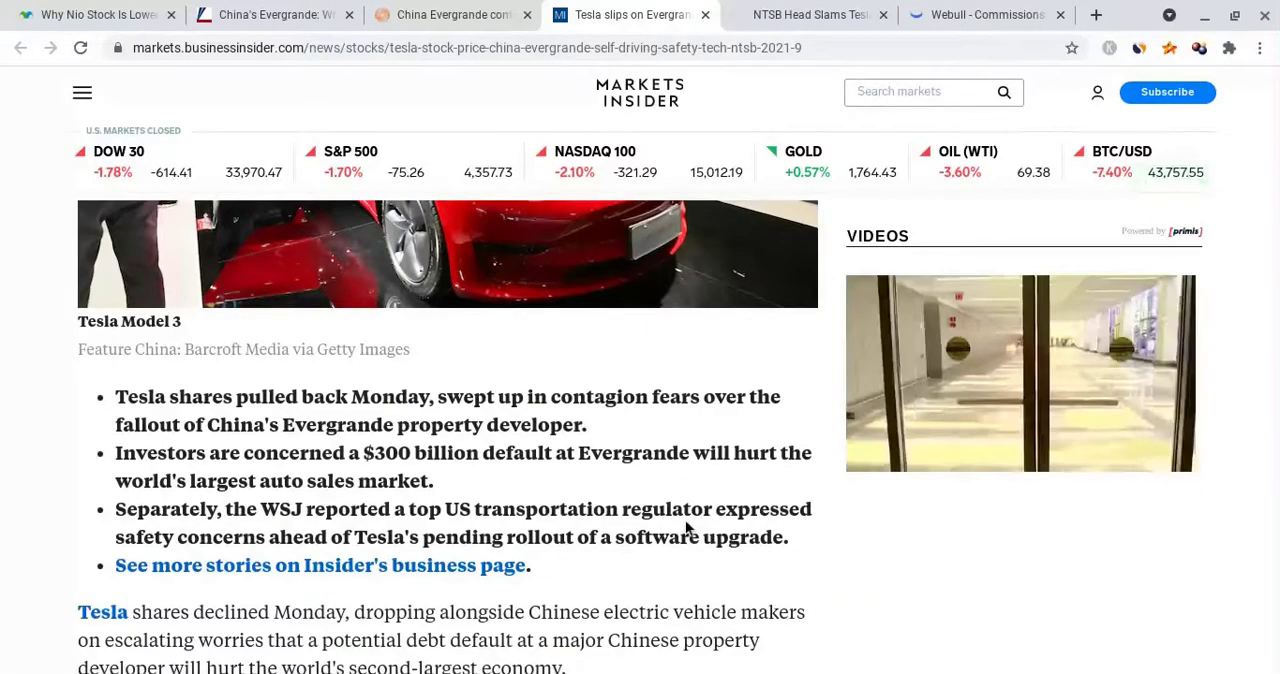
{"action": "scroll", "scroll_direction": "up", "scroll_amount": 3}
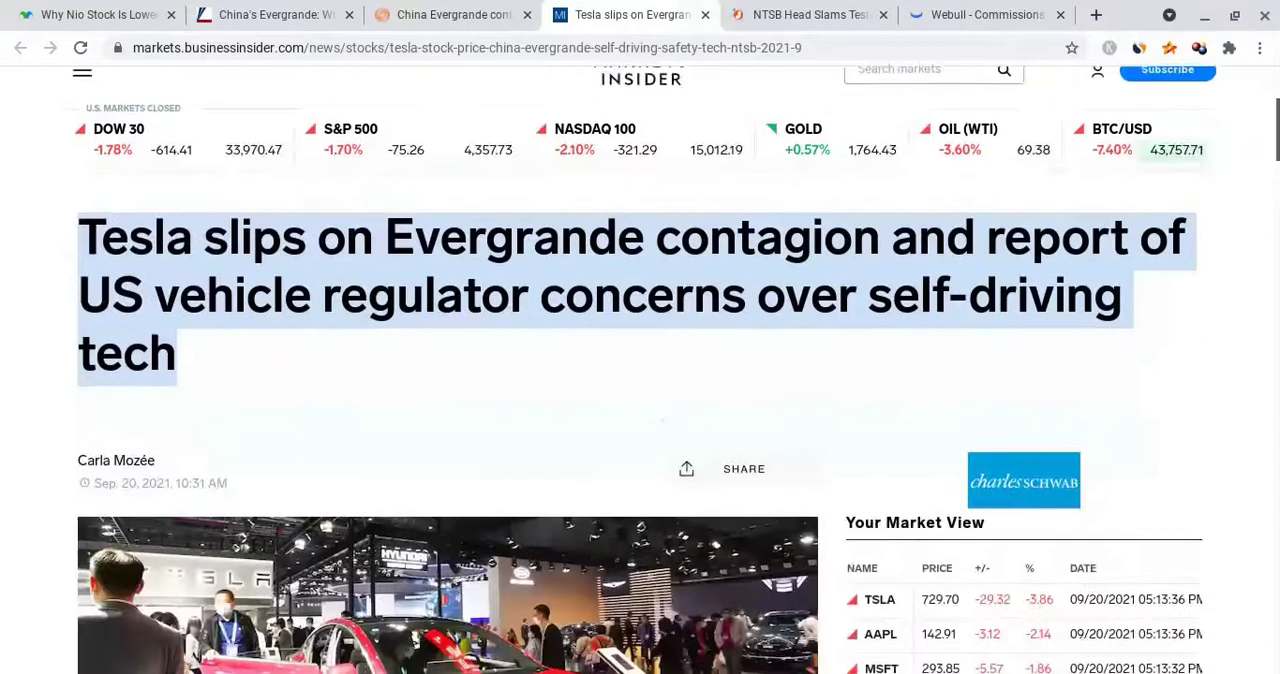
{"action": "scroll", "scroll_direction": "up", "scroll_amount": 3}
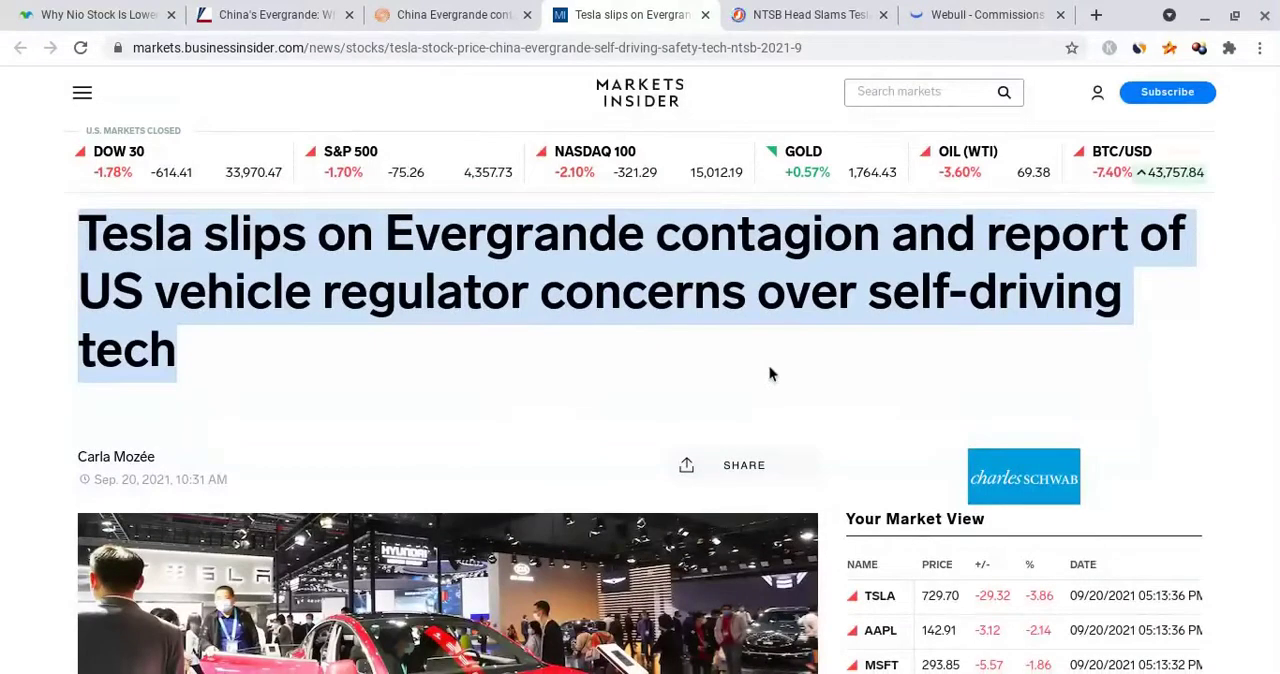
{"action": "left_click", "coordinate": [808, 14]}
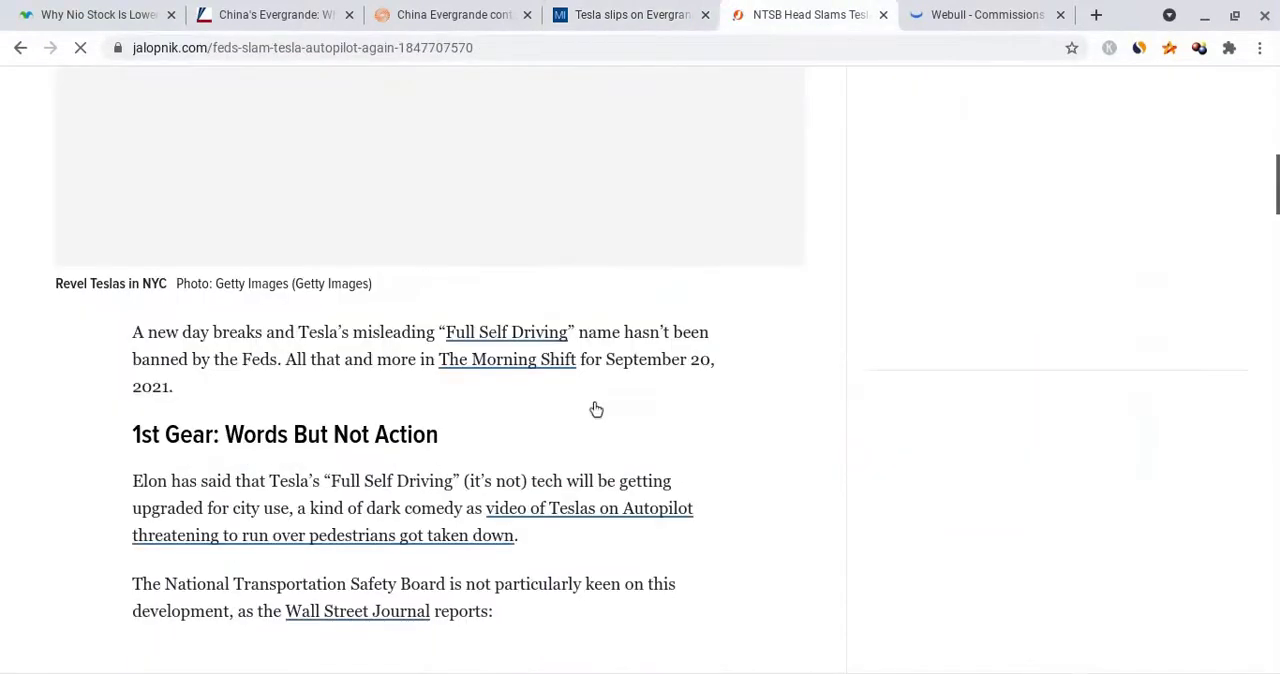
Read through the Jalopnik Autopilot piece, then switch to the Reuters China Evergrande contagion article
{"action": "scroll", "scroll_direction": "down", "scroll_amount": 3}
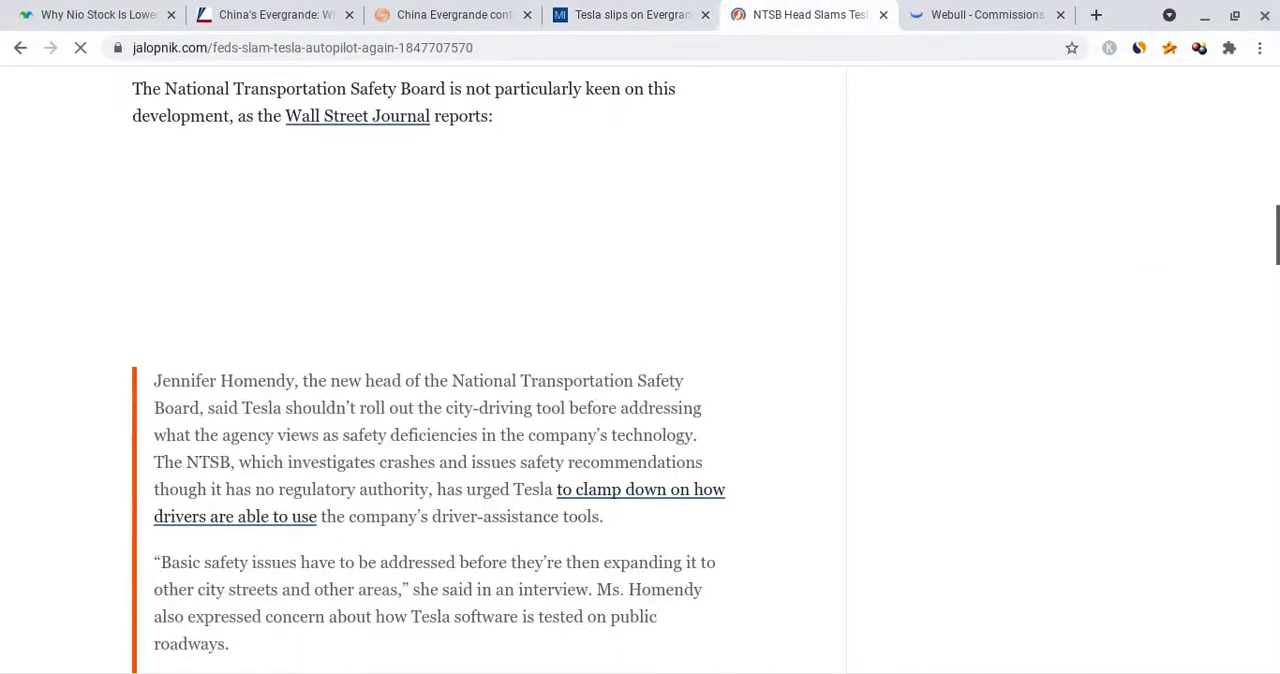
{"action": "scroll", "scroll_direction": "down", "scroll_amount": 3}
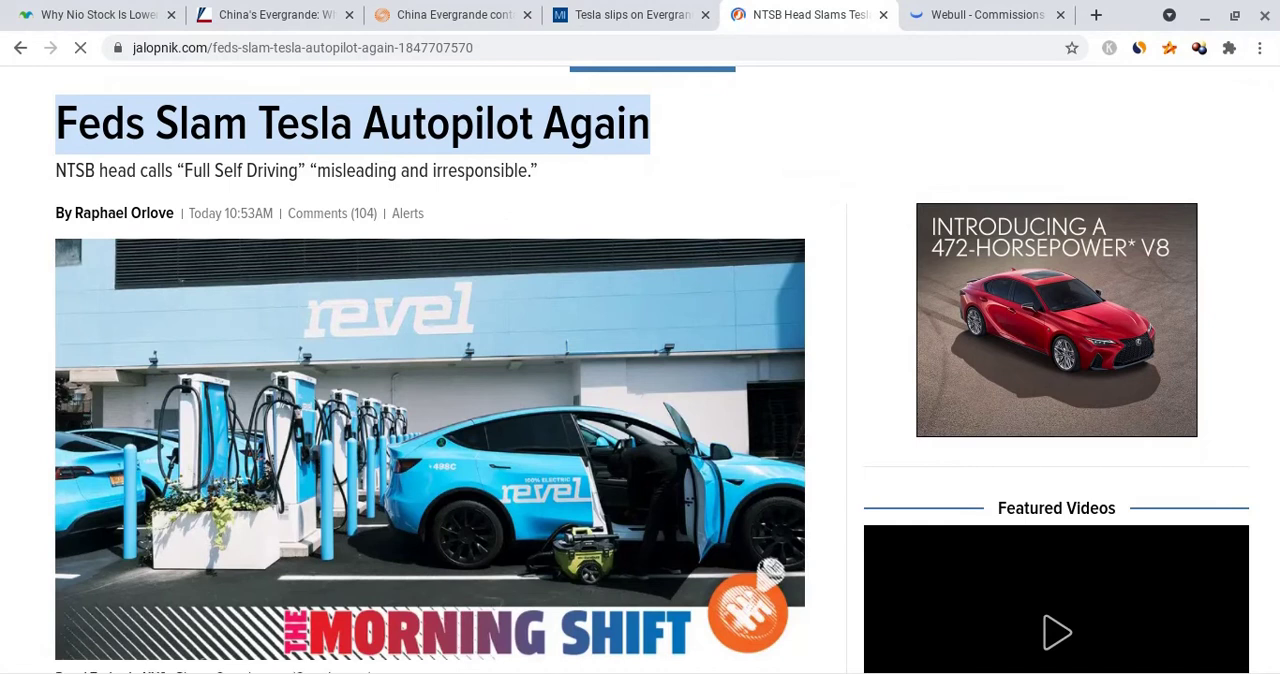
{"action": "scroll", "scroll_direction": "up", "scroll_amount": 3}
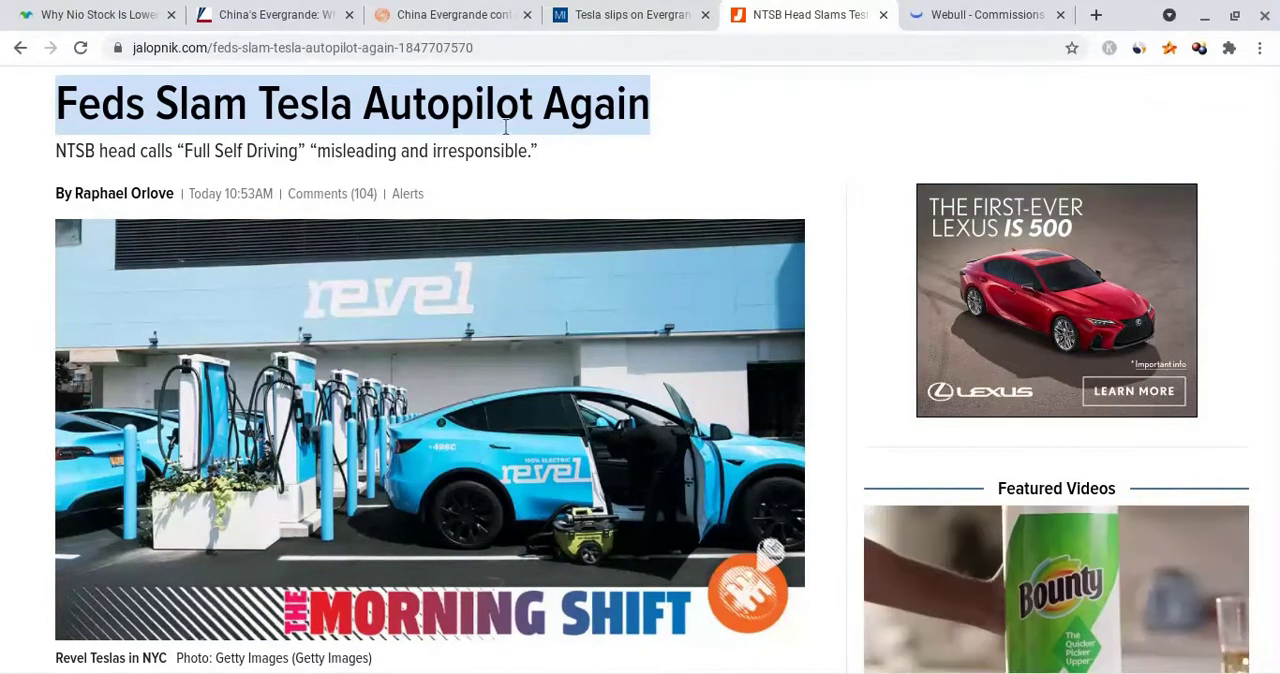
{"action": "left_click", "coordinate": [450, 14]}
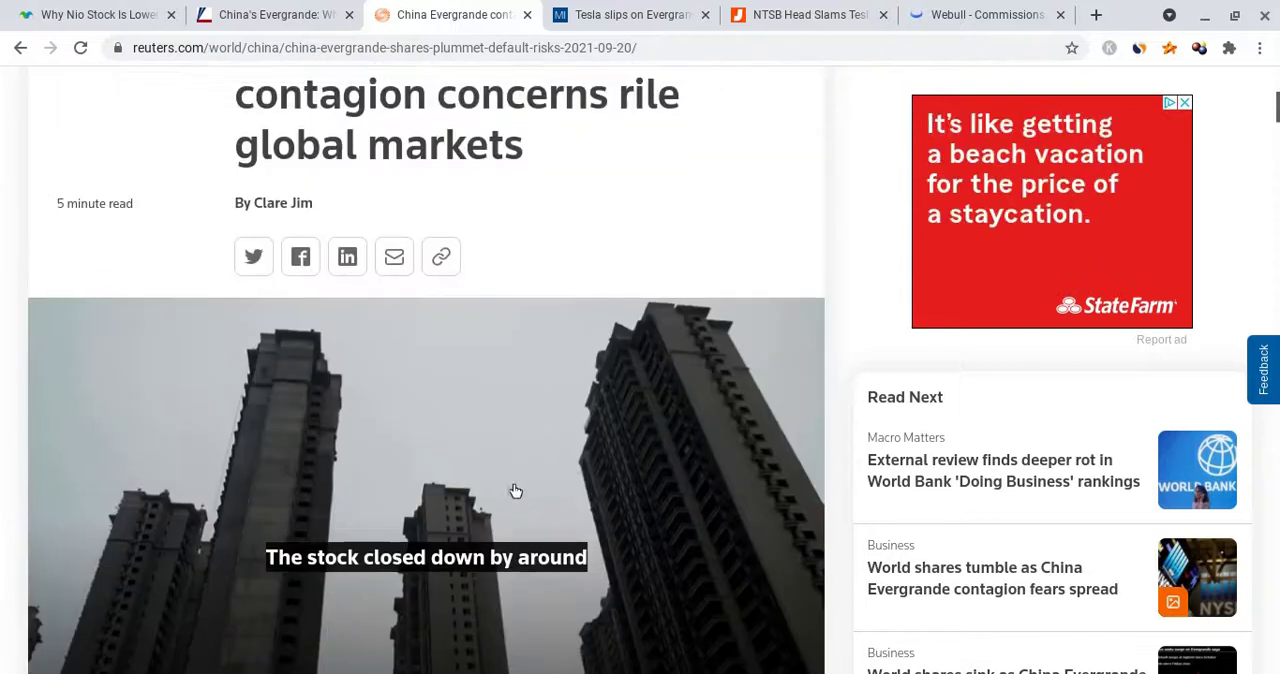
{"action": "scroll", "scroll_direction": "up", "scroll_amount": 3}
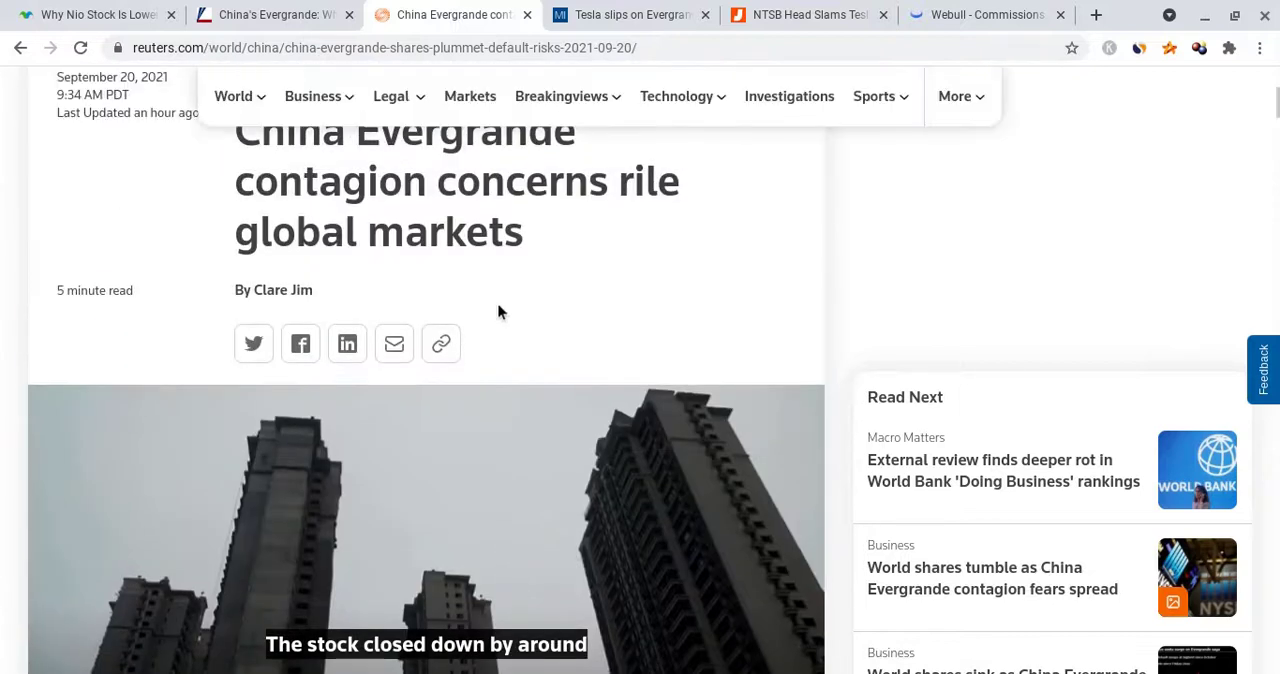
{"action": "scroll", "scroll_direction": "up", "scroll_amount": 3}
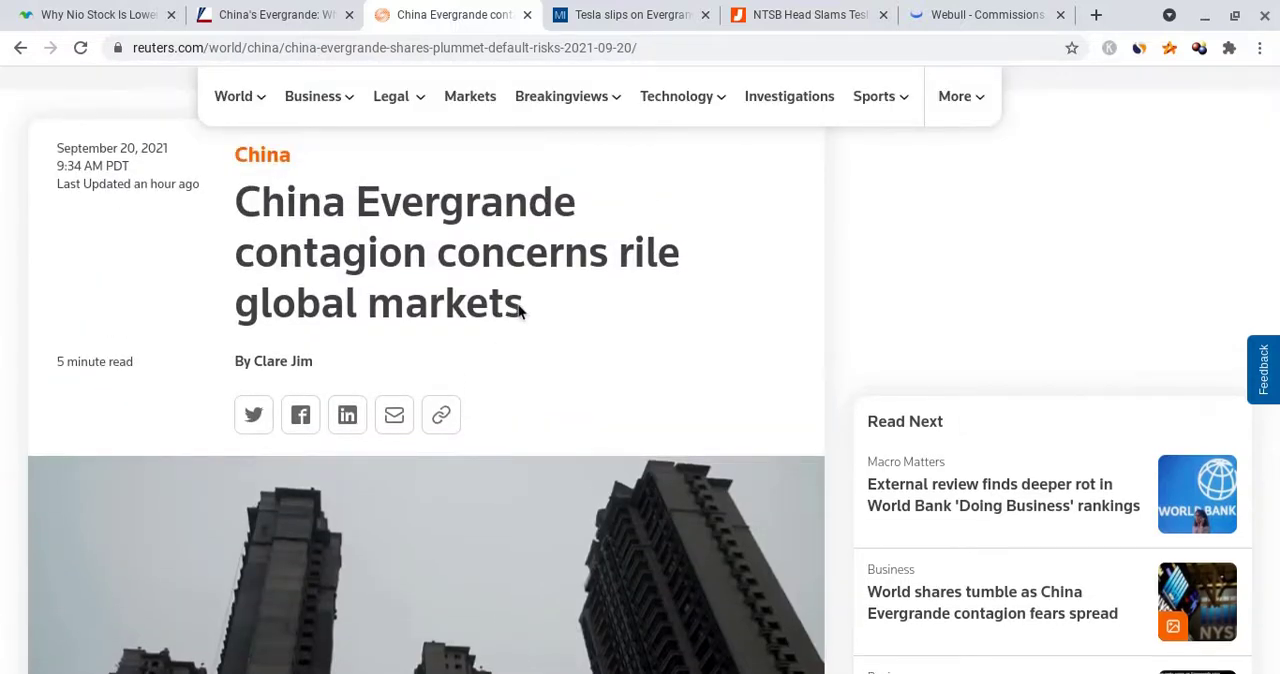
{"action": "scroll", "scroll_direction": "down", "scroll_amount": 3}
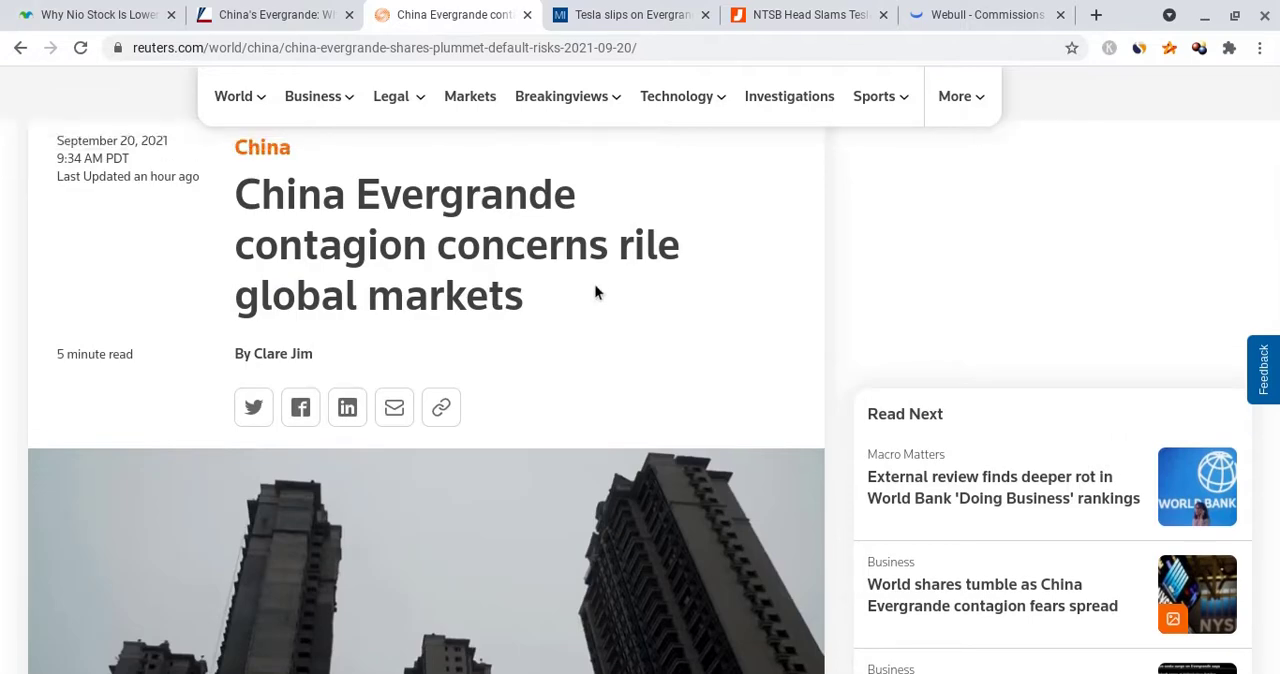
{"action": "left_click", "coordinate": [984, 14]}
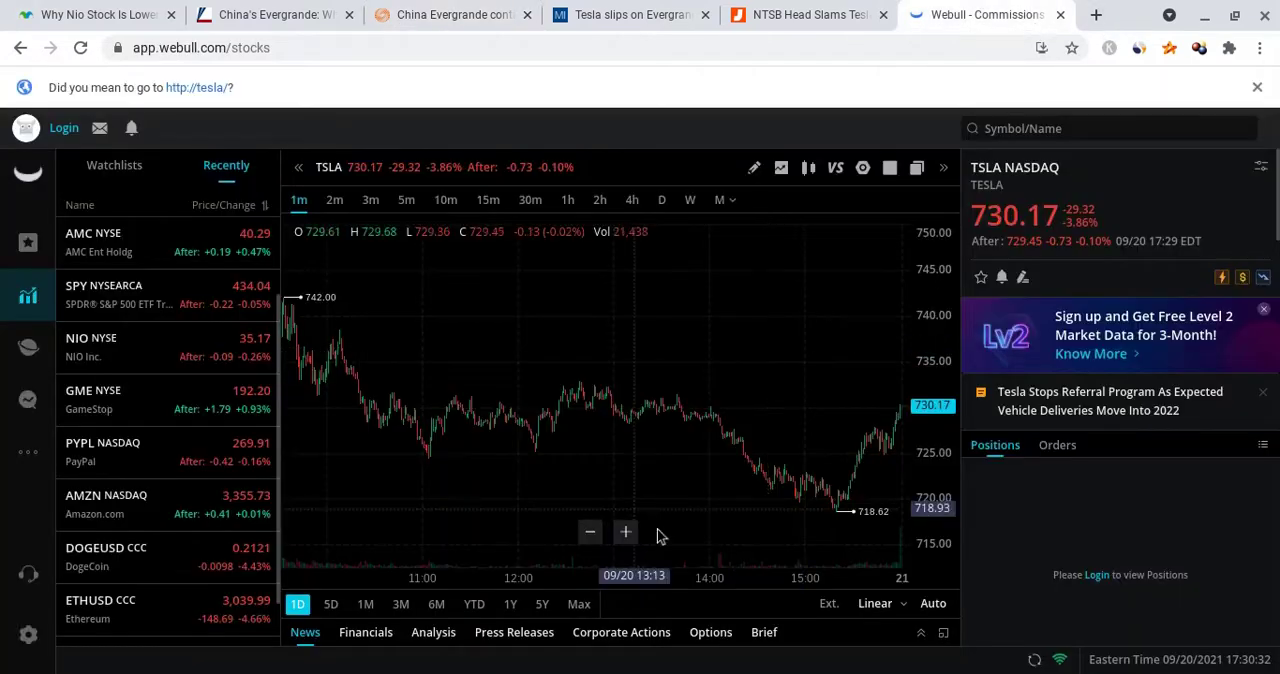
{"action": "left_click", "coordinate": [450, 14]}
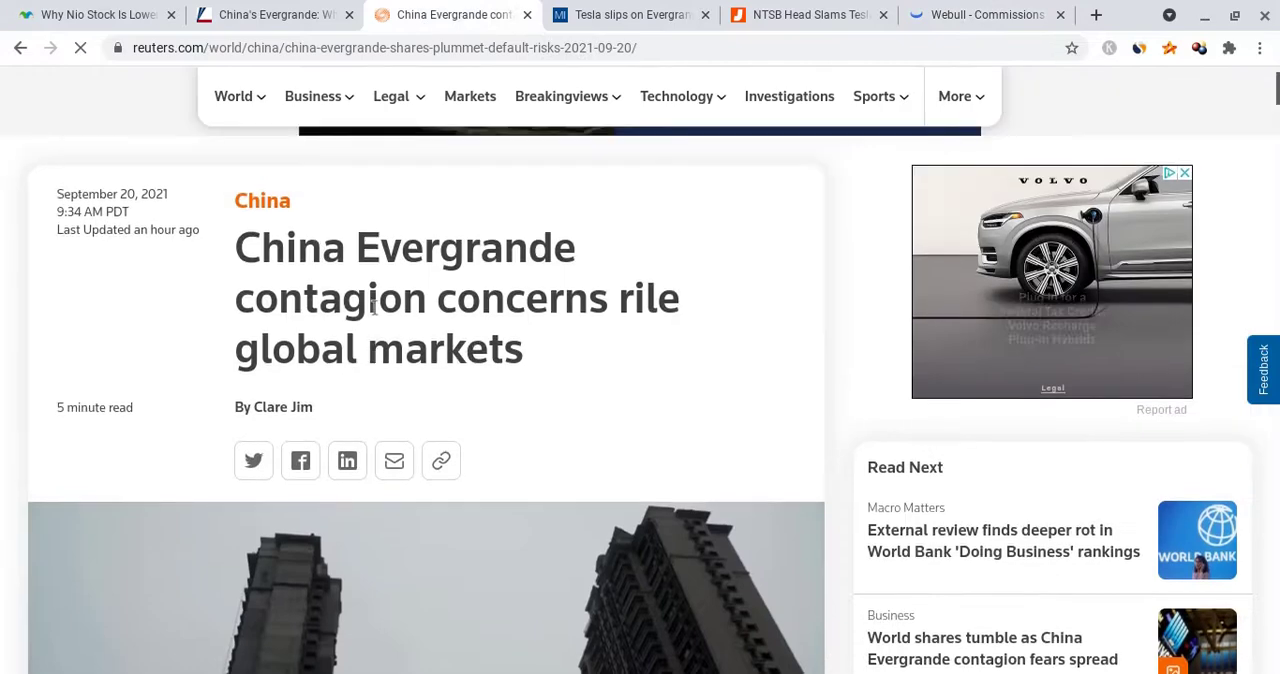
Highlight 'Evergrande', the default fears rattling markets, and investors dumping Chinese property stocks
{"action": "double_click", "coordinate": [464, 248]}
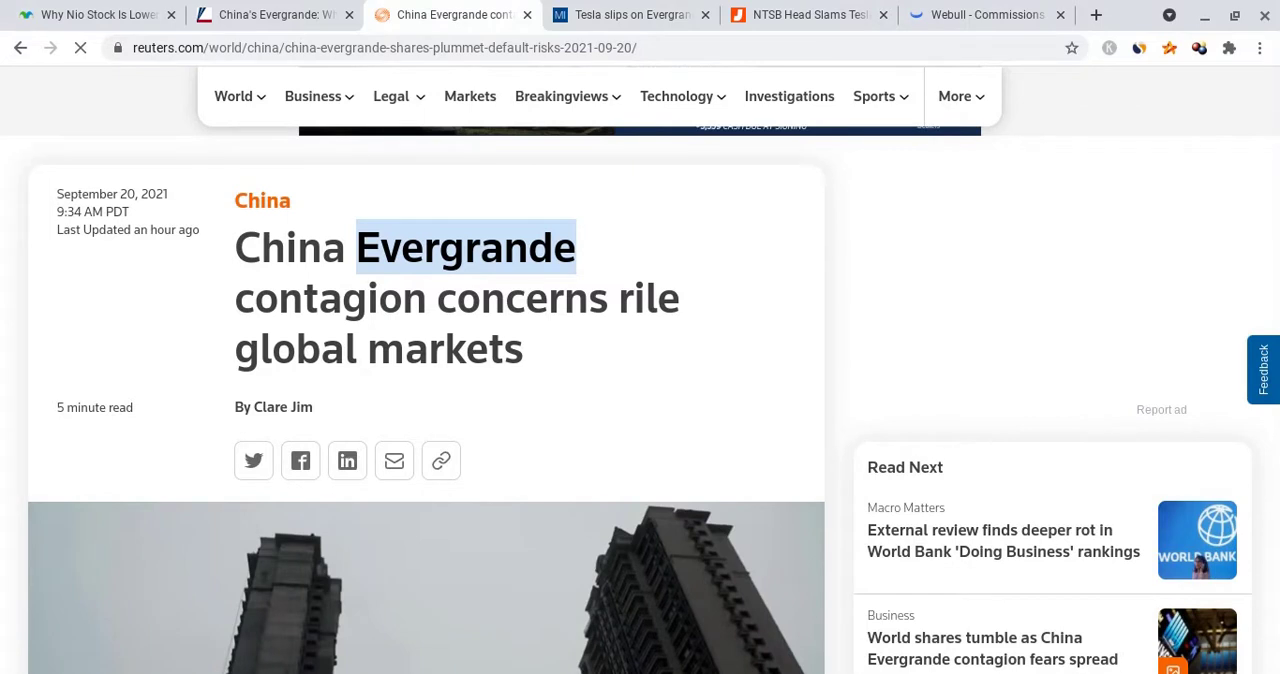
{"action": "scroll", "scroll_direction": "down", "scroll_amount": 3}
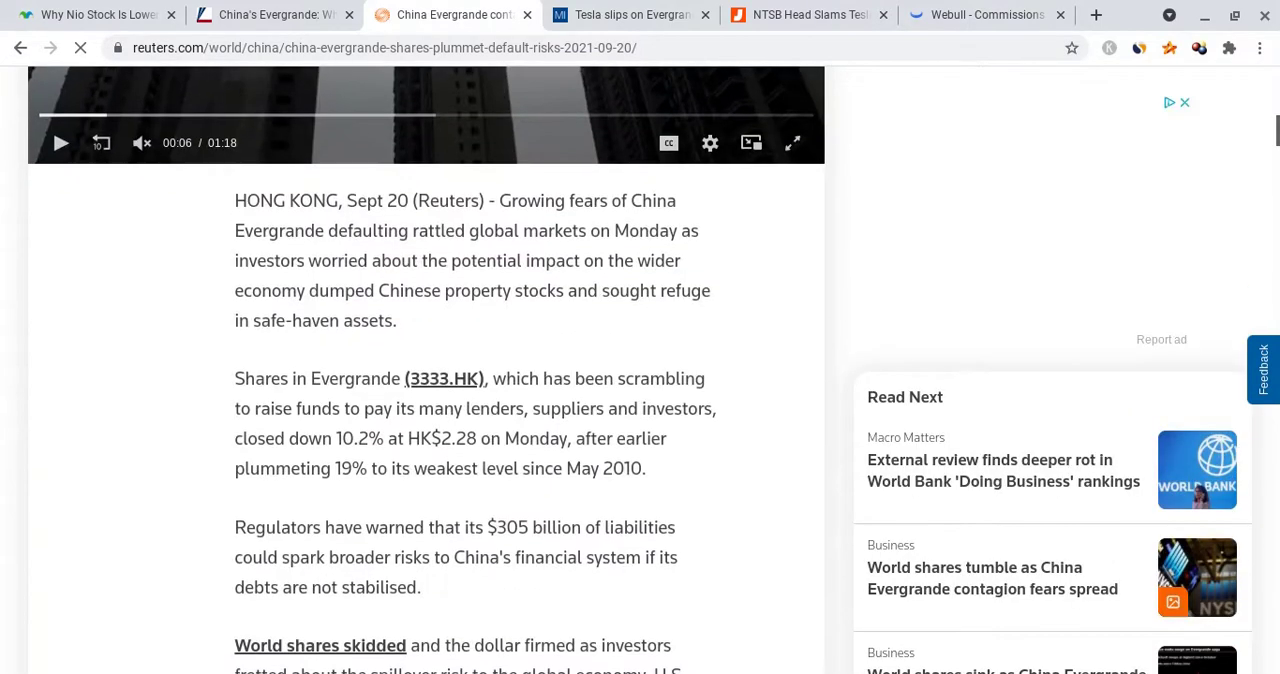
{"action": "left_click_drag", "start_coordinate": [500, 200], "coordinate": [528, 232]}
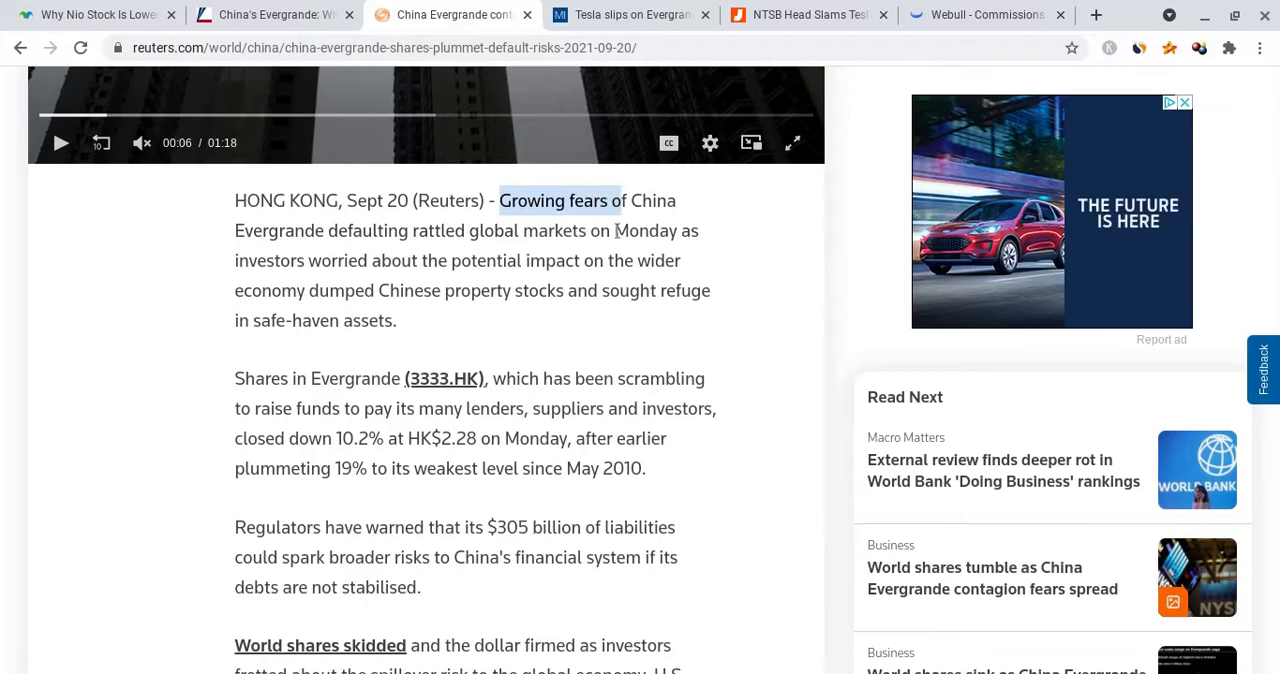
{"action": "left_click_drag", "start_coordinate": [500, 200], "coordinate": [340, 232]}
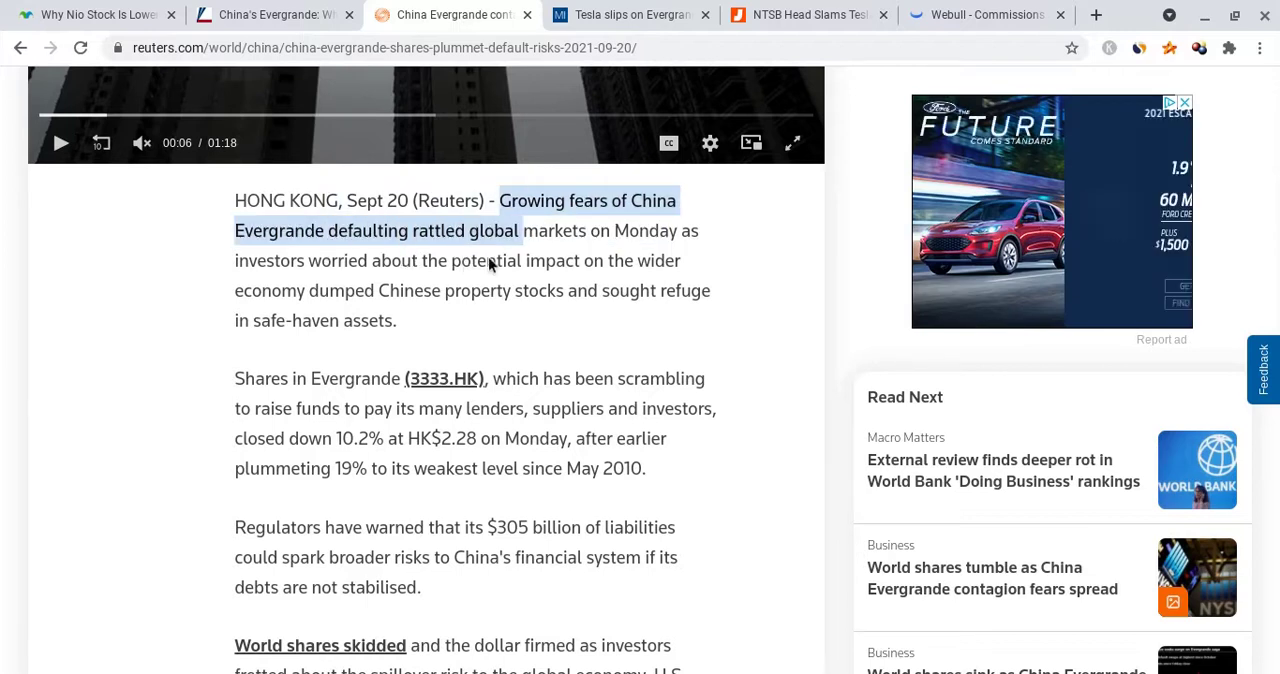
{"action": "left_click_drag", "start_coordinate": [520, 230], "coordinate": [436, 260]}
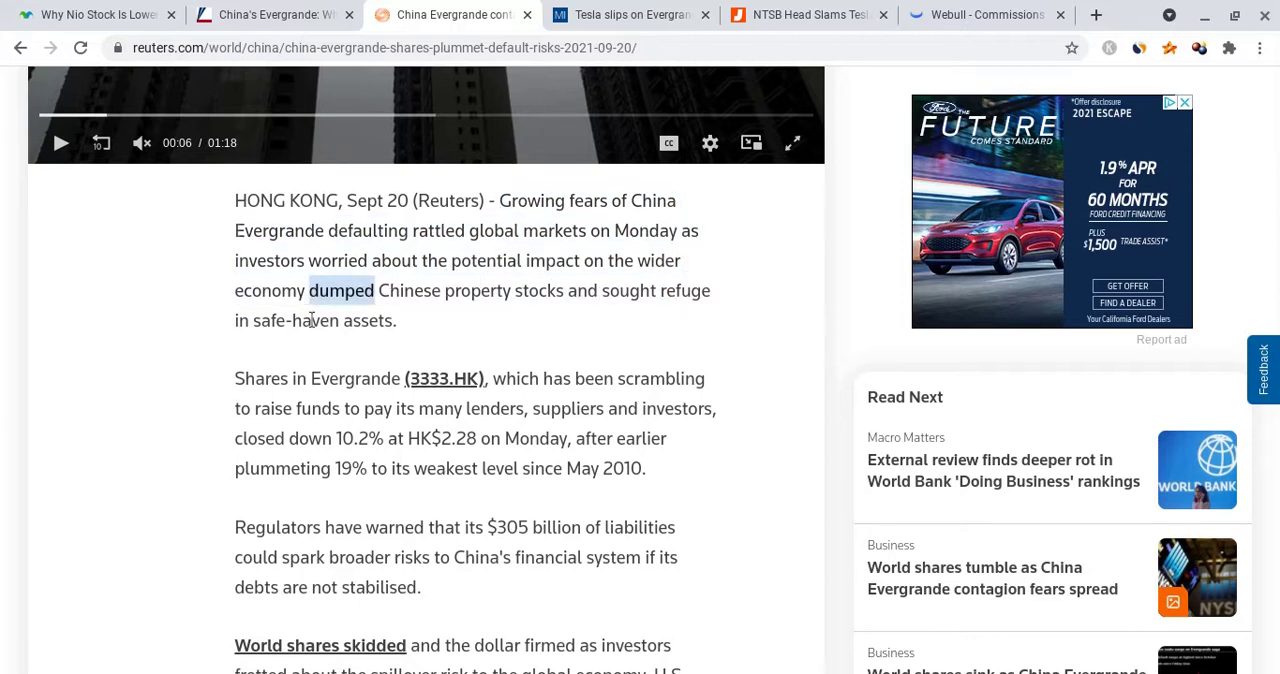
{"action": "left_click_drag", "start_coordinate": [308, 290], "coordinate": [656, 290]}
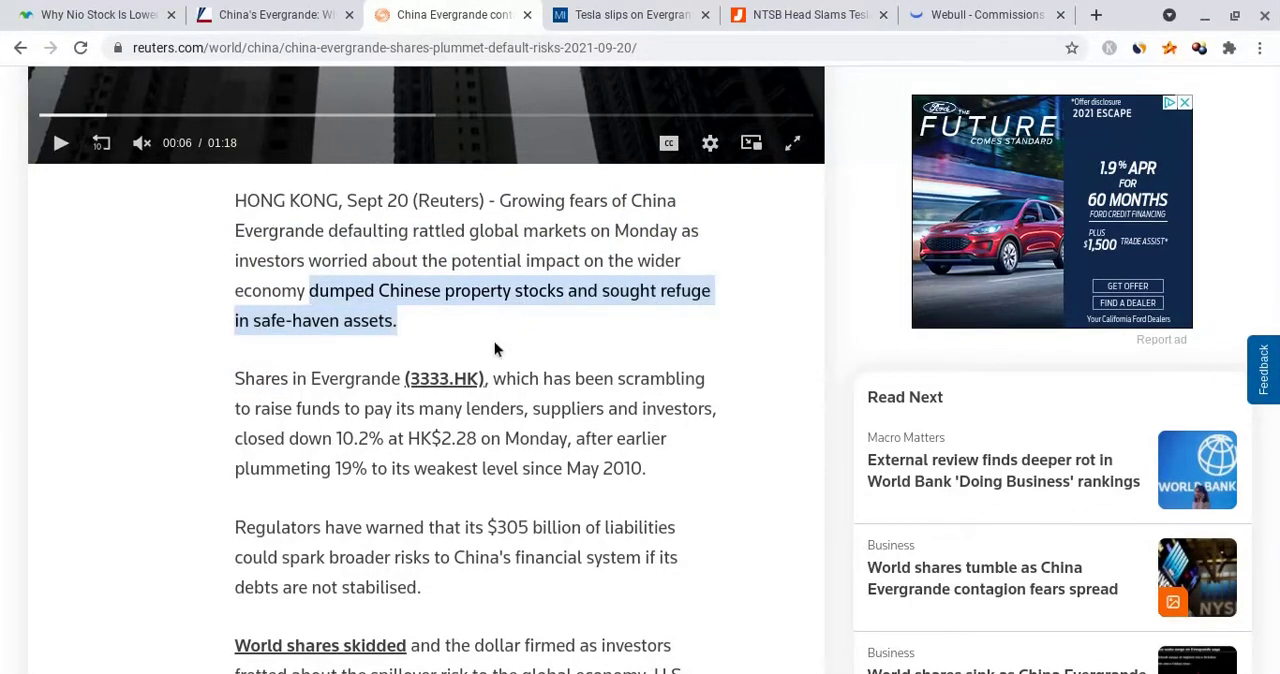
{"action": "scroll", "scroll_direction": "down", "scroll_amount": 3}
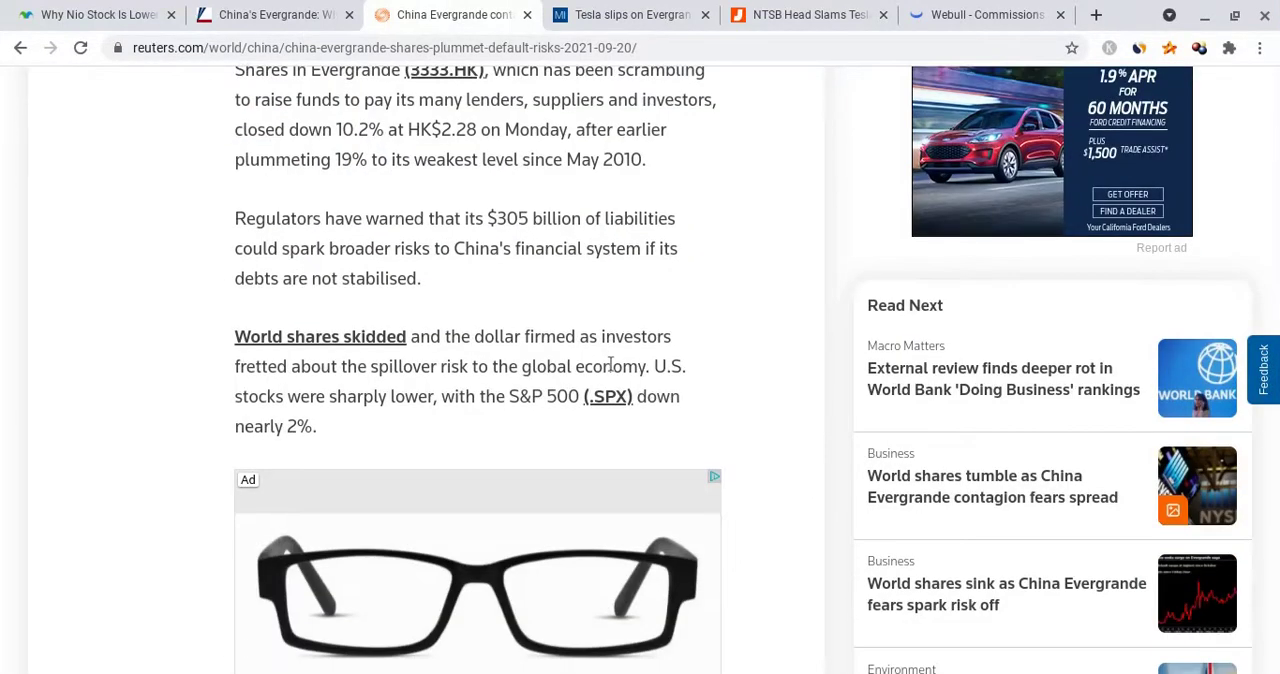
{"action": "scroll", "scroll_direction": "down", "scroll_amount": 3}
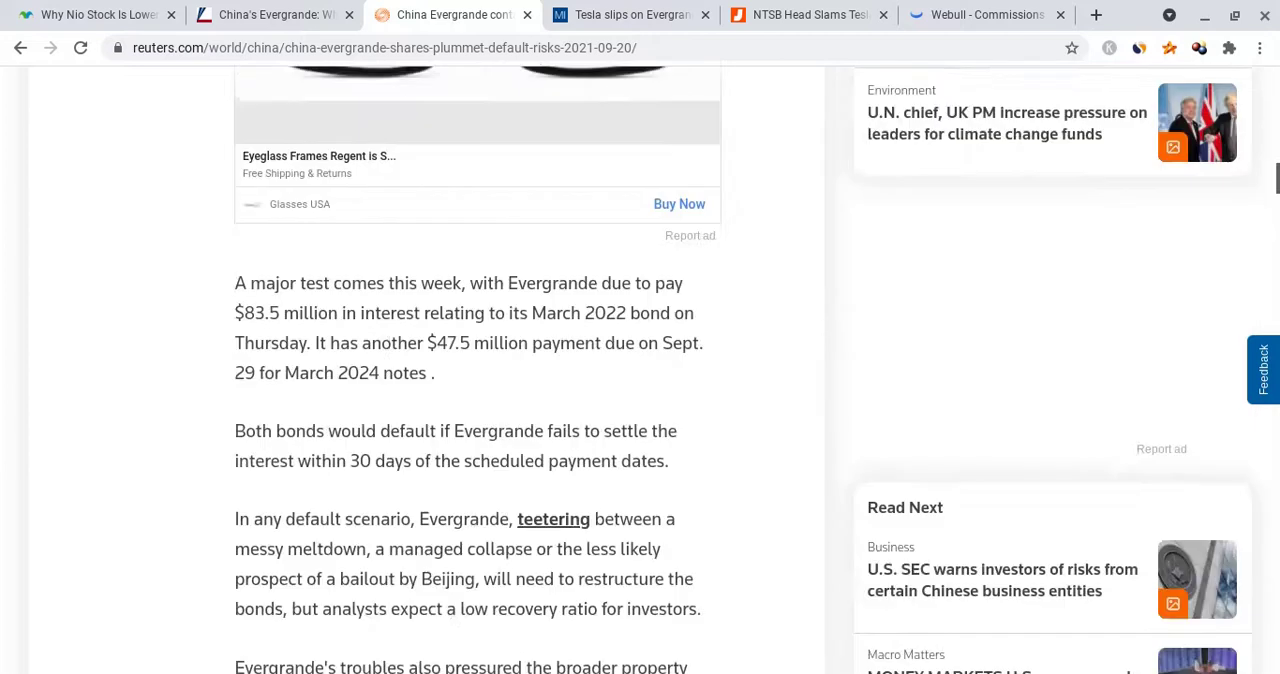
{"action": "scroll", "scroll_direction": "down", "scroll_amount": 3}
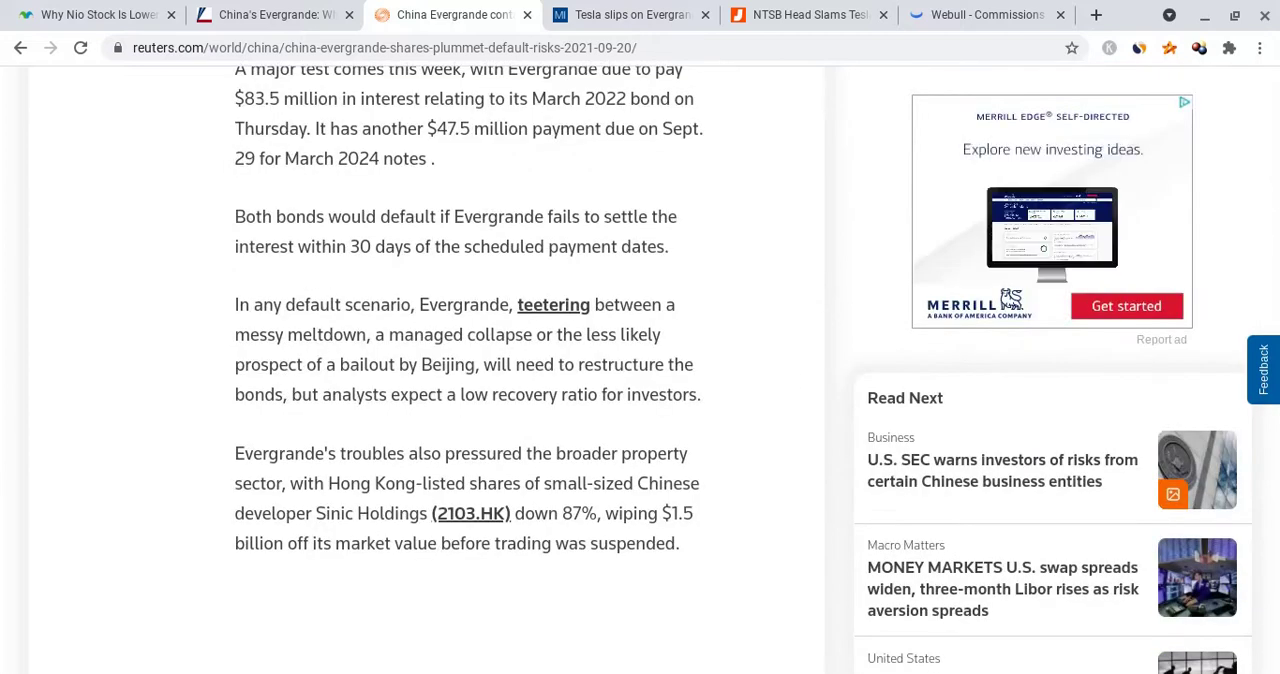
{"action": "scroll", "scroll_direction": "down", "scroll_amount": 3}
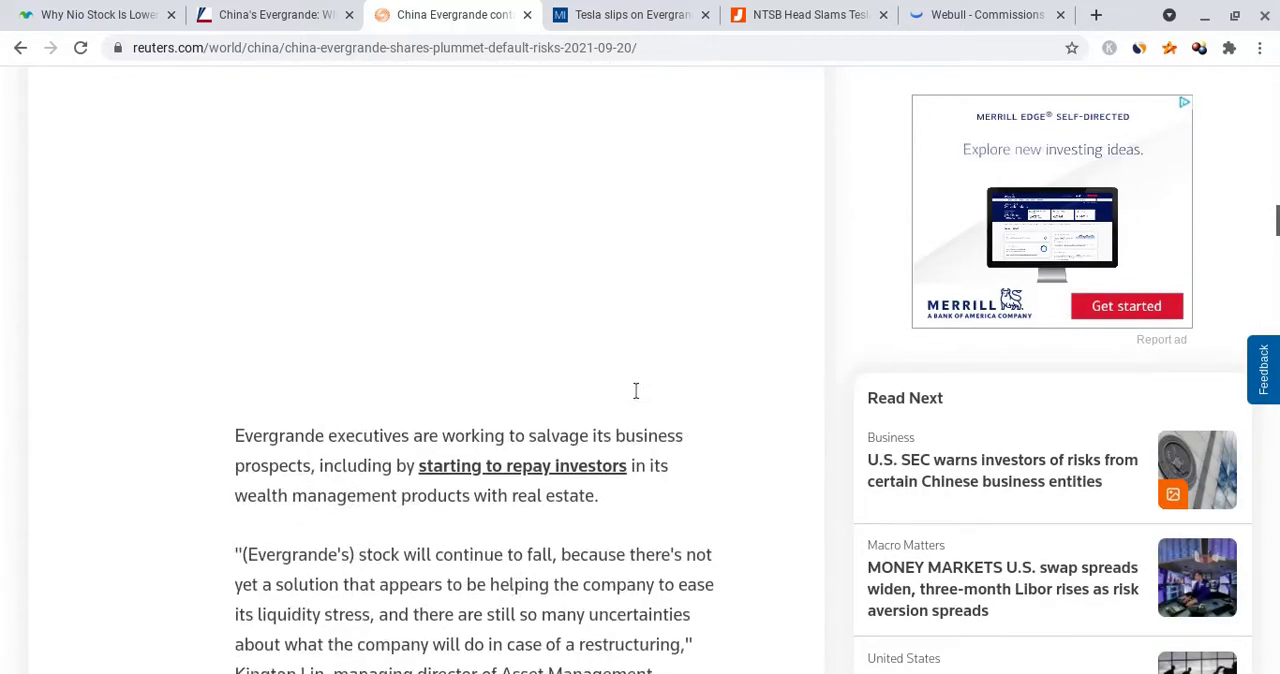
{"action": "scroll", "scroll_direction": "down", "scroll_amount": 3}
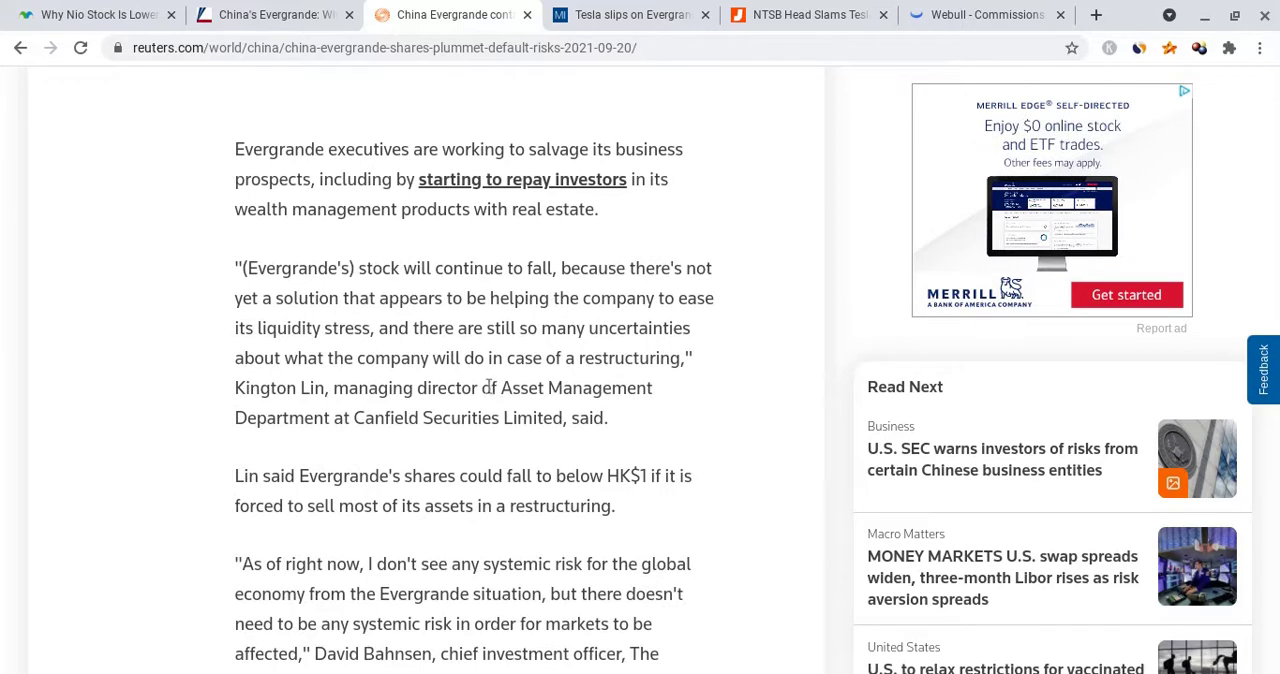
{"action": "scroll", "scroll_direction": "down", "scroll_amount": 3}
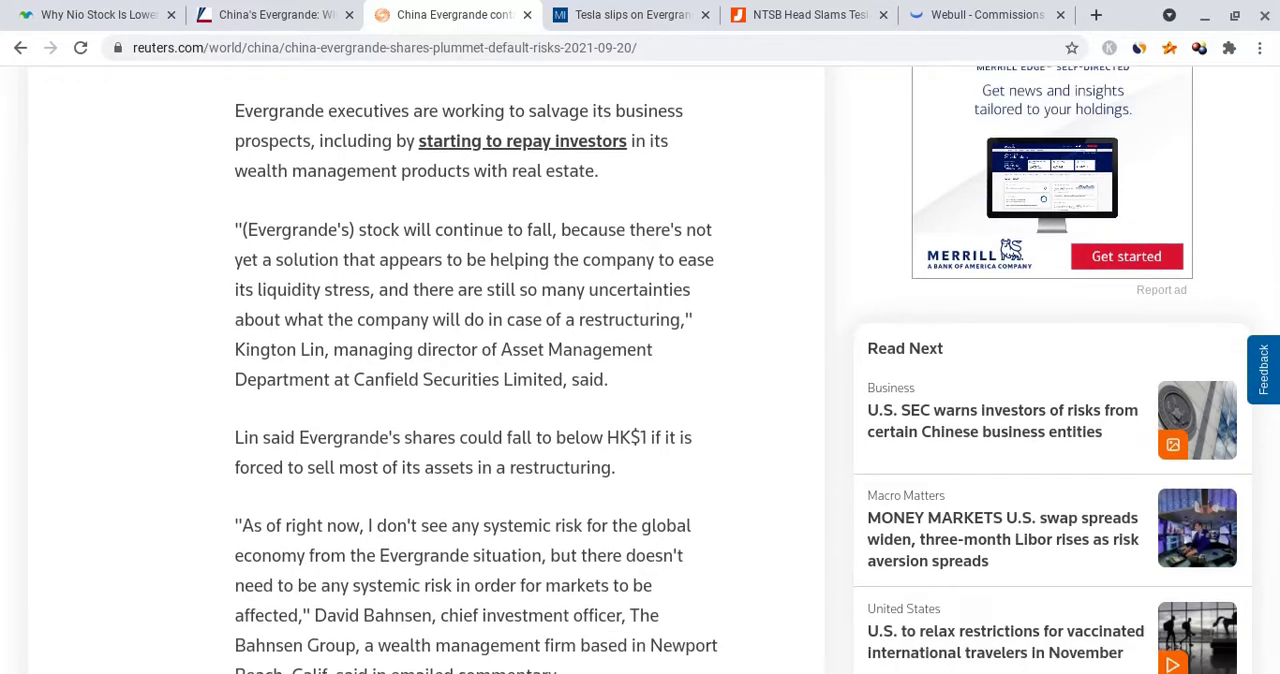
{"action": "scroll", "scroll_direction": "down", "scroll_amount": 3}
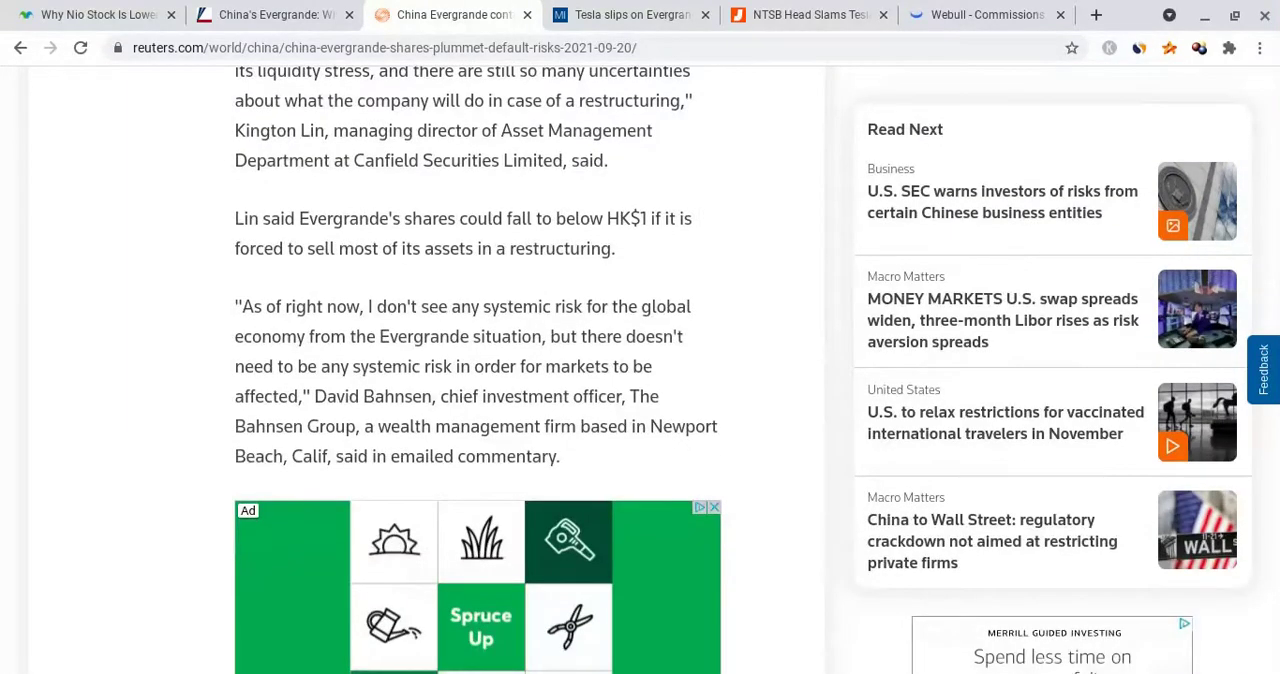
{"action": "scroll", "scroll_direction": "down", "scroll_amount": 3}
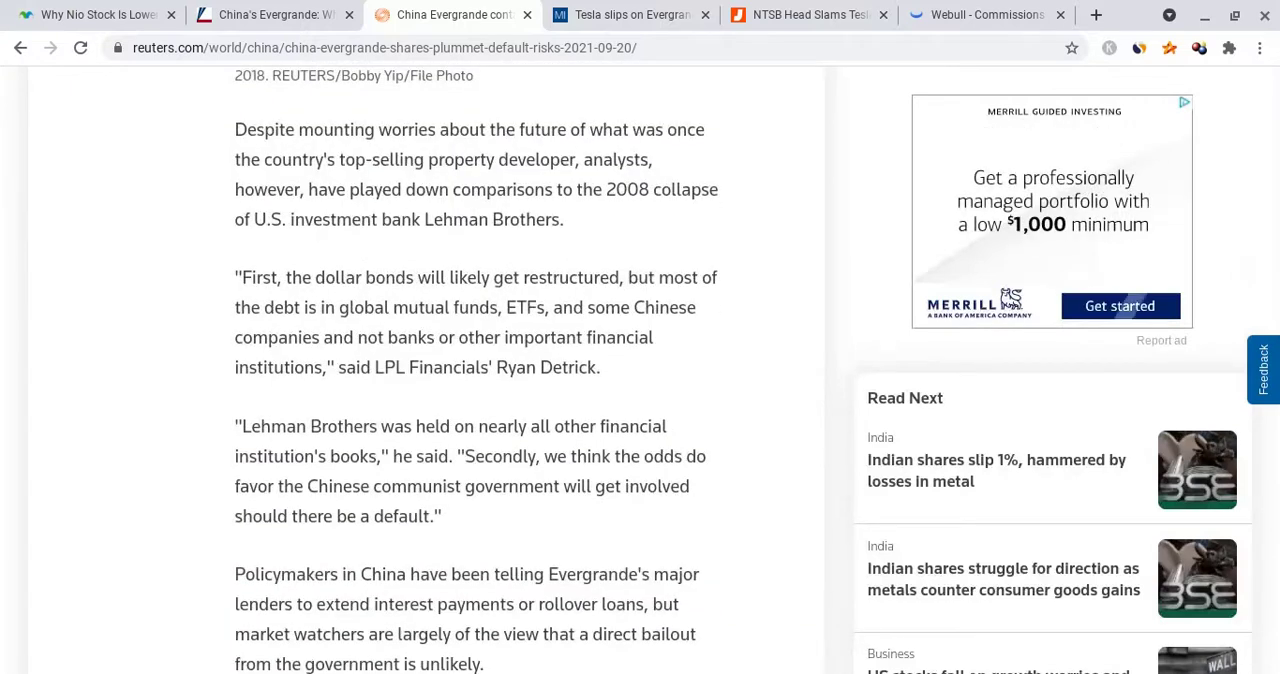
{"action": "mouse_move", "coordinate": [512, 432]}
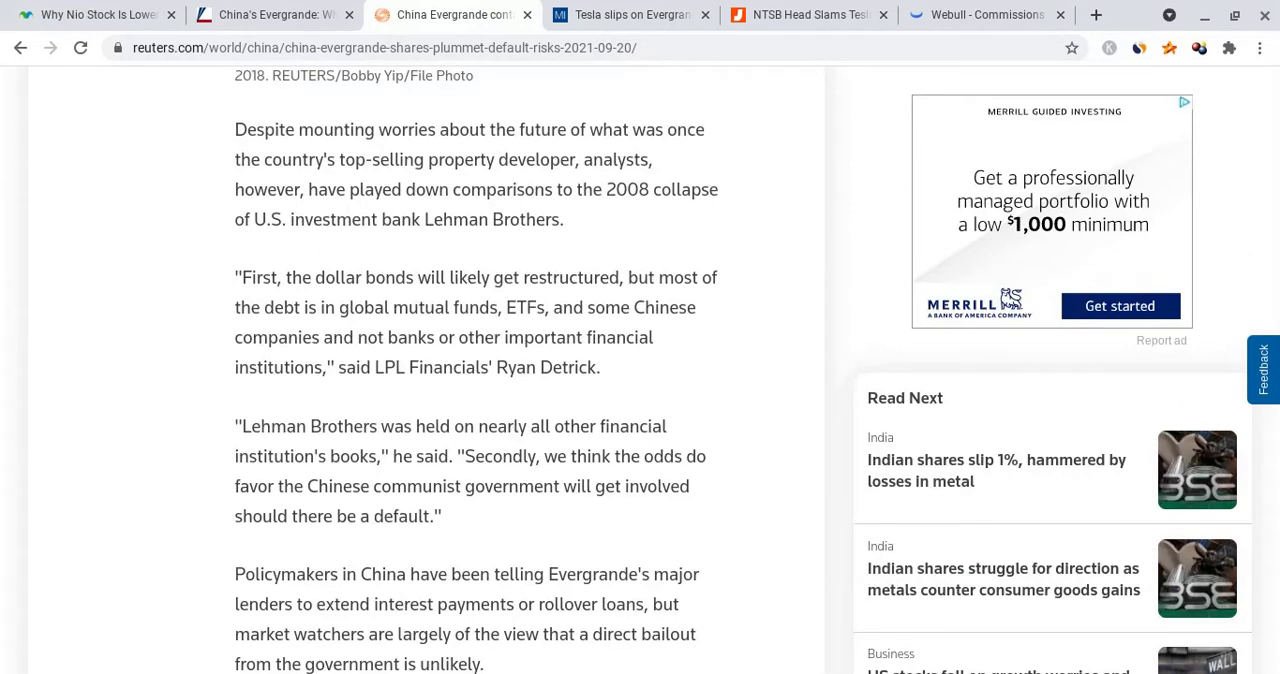
{"action": "mouse_move", "coordinate": [352, 456]}
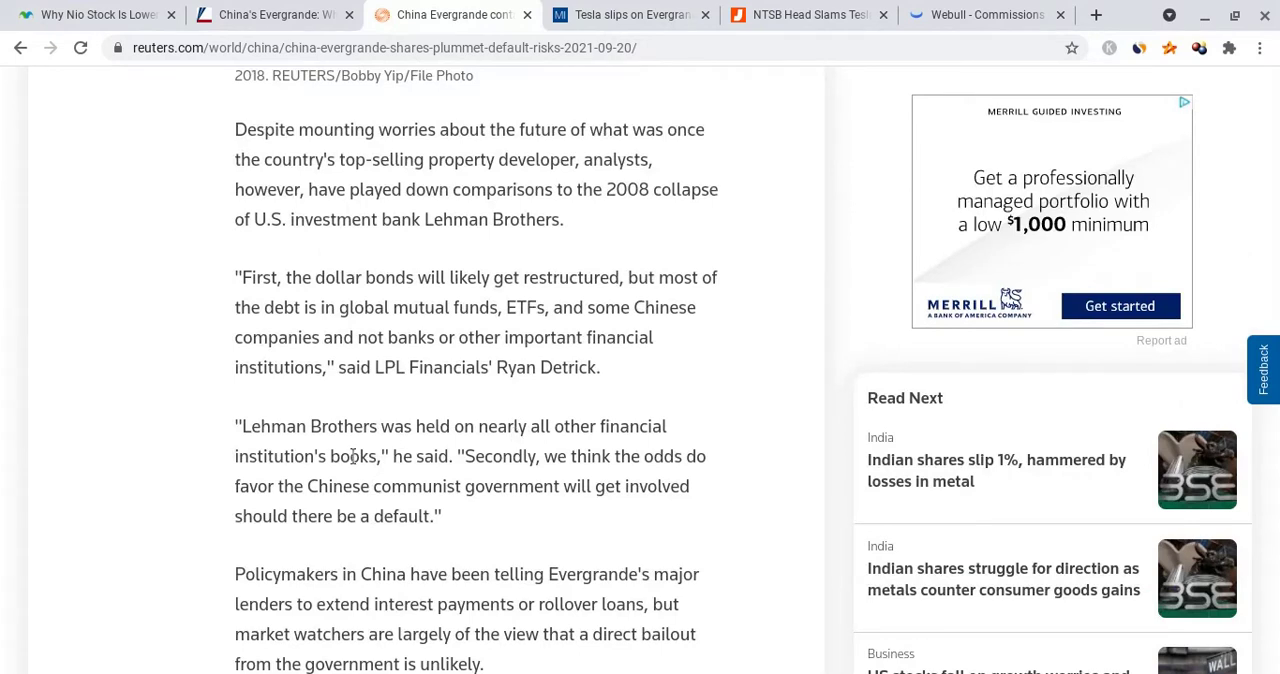
Read down the Reuters article and highlight the Goldman Sachs paragraph on bond recoveries
{"action": "scroll", "scroll_direction": "down", "scroll_amount": 3}
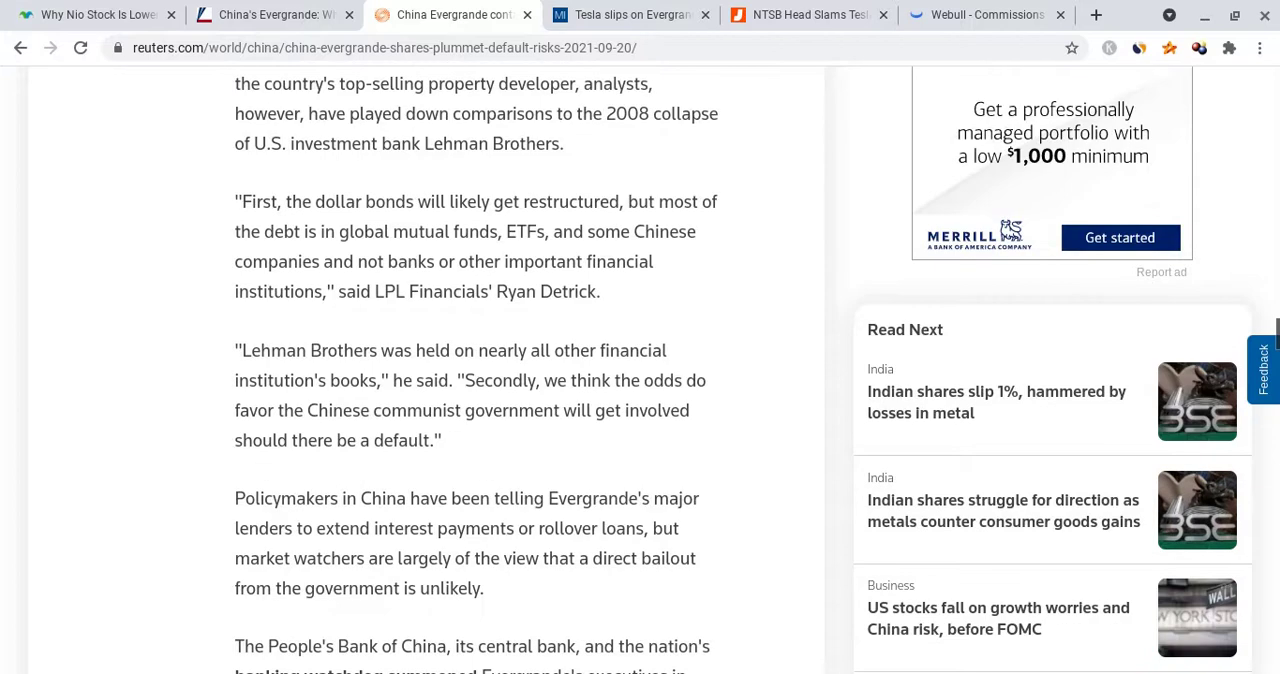
{"action": "scroll", "scroll_direction": "down", "scroll_amount": 3}
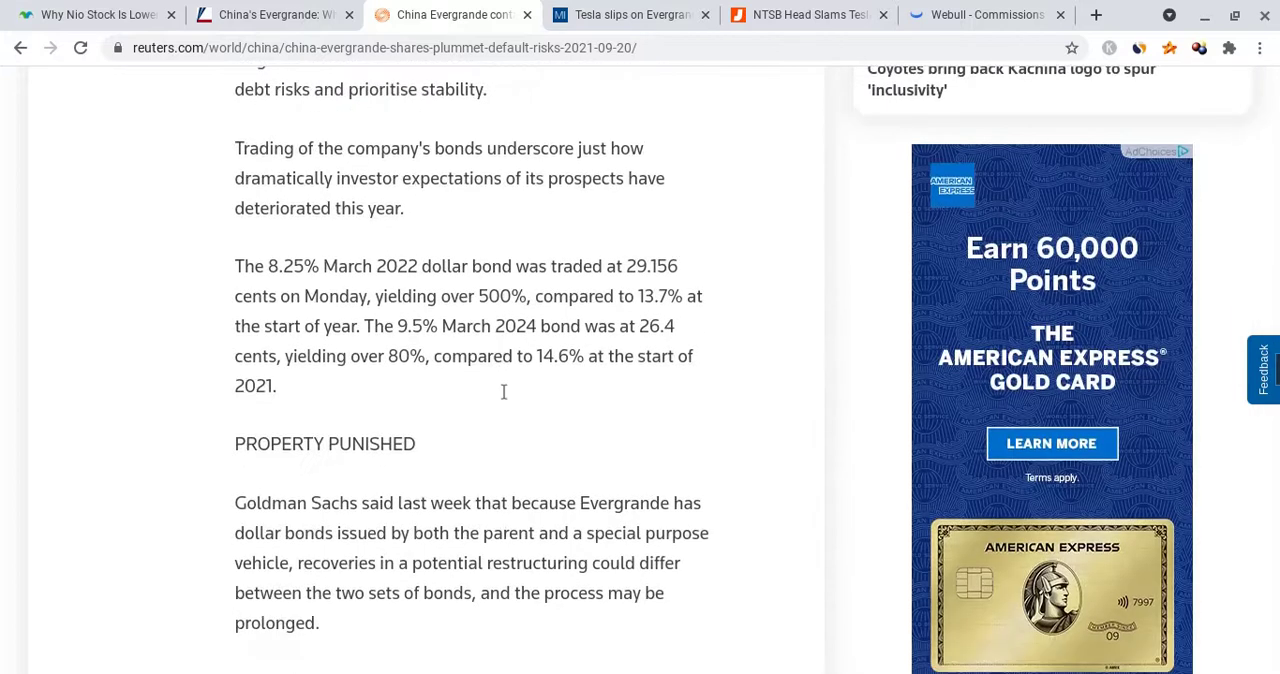
{"action": "scroll", "scroll_direction": "down", "scroll_amount": 3}
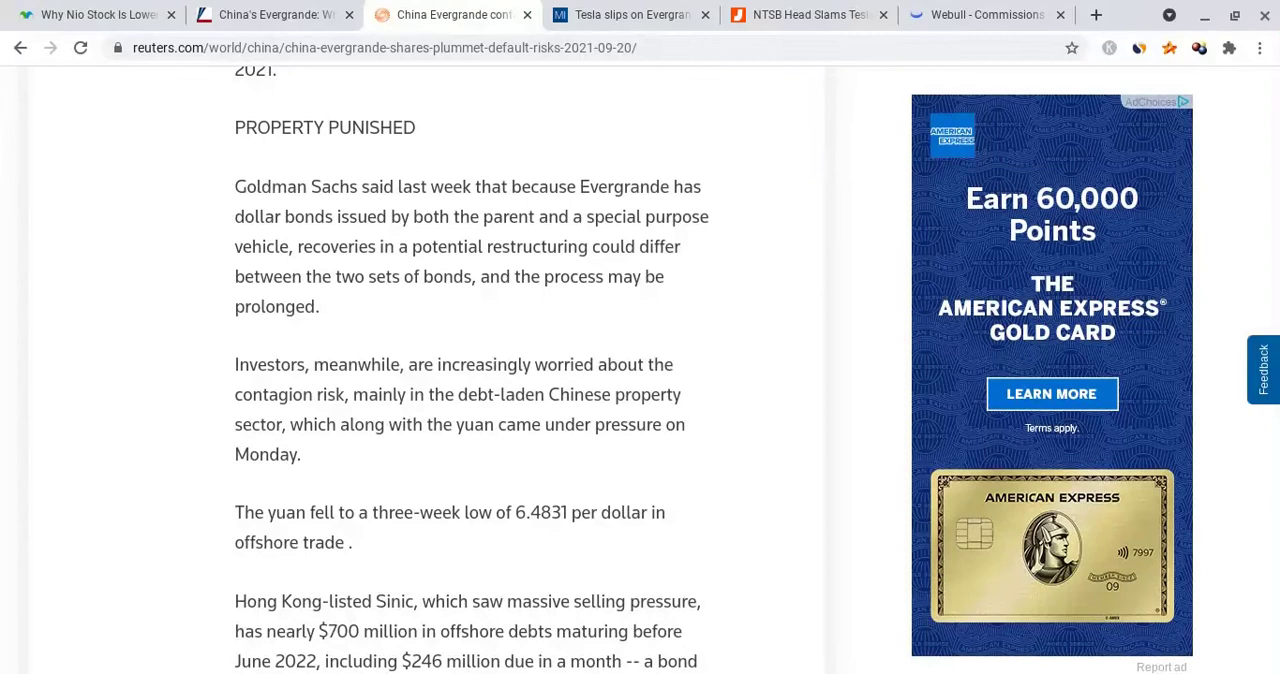
{"action": "left_click_drag", "start_coordinate": [234, 186], "coordinate": [320, 306]}
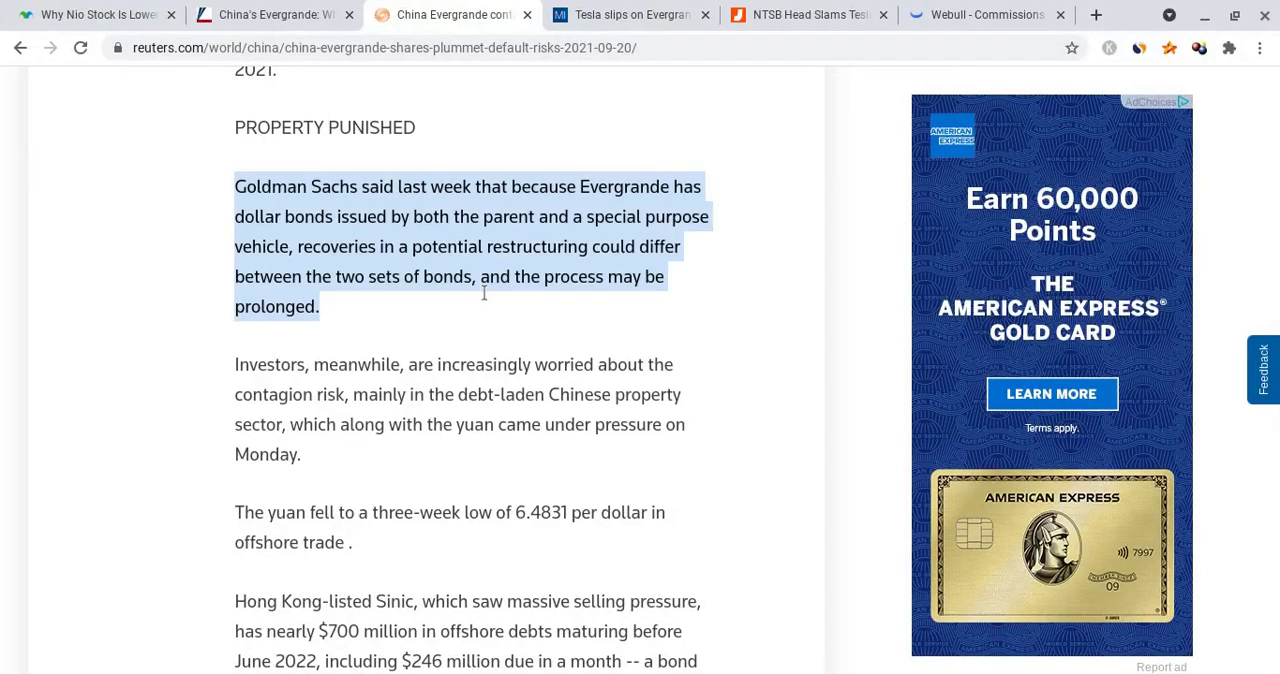
{"action": "mouse_move", "coordinate": [488, 288]}
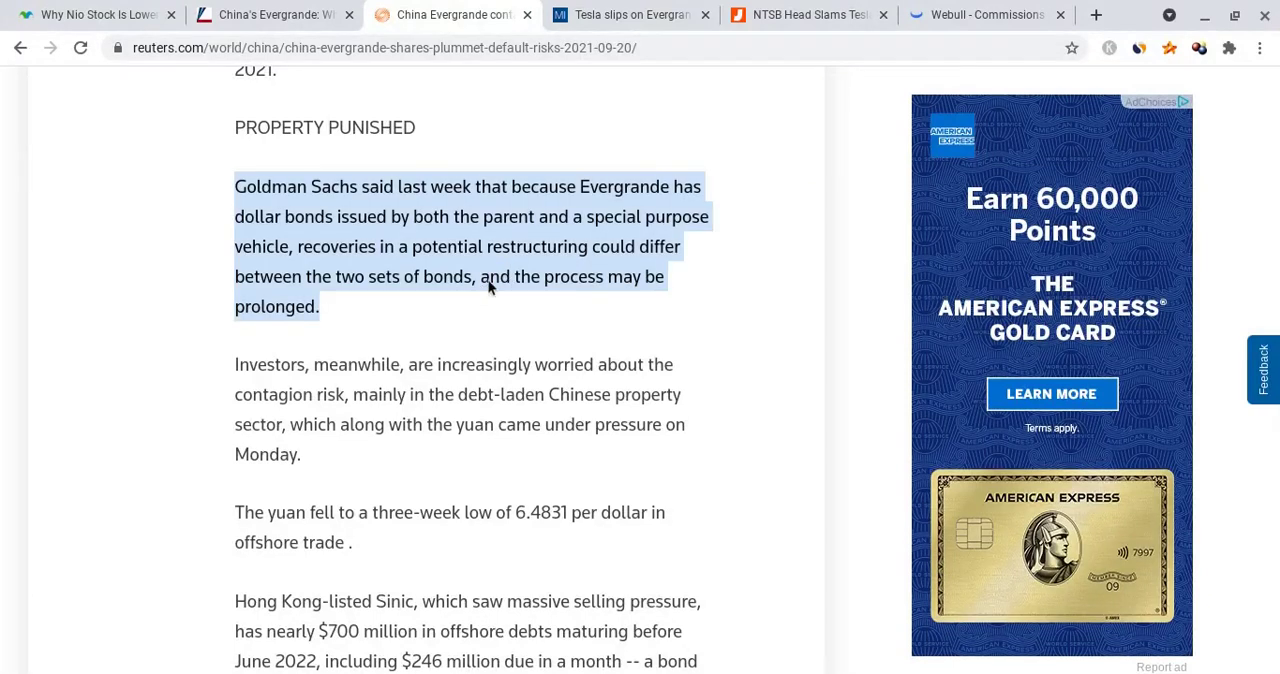
{"action": "mouse_move", "coordinate": [512, 238]}
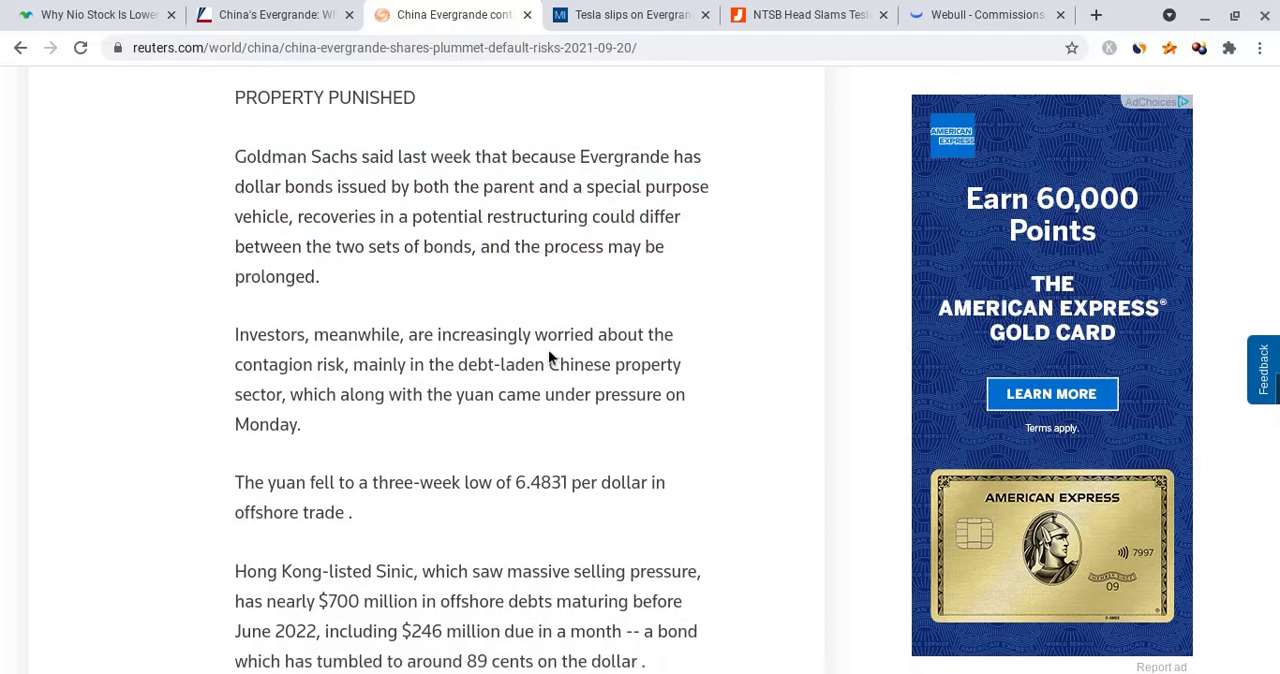
Finish the Evergrande article to its end and return to the Webull TSLA chart
{"action": "scroll", "scroll_direction": "down", "scroll_amount": 3}
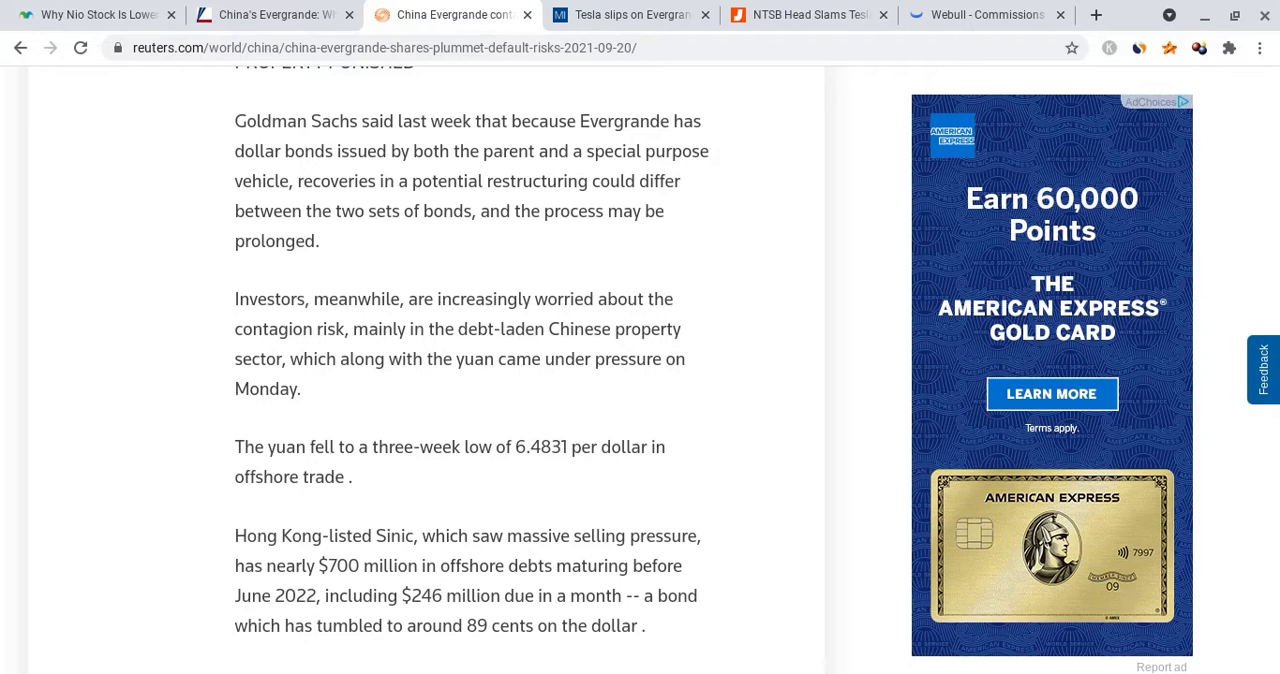
{"action": "scroll", "scroll_direction": "down", "scroll_amount": 3}
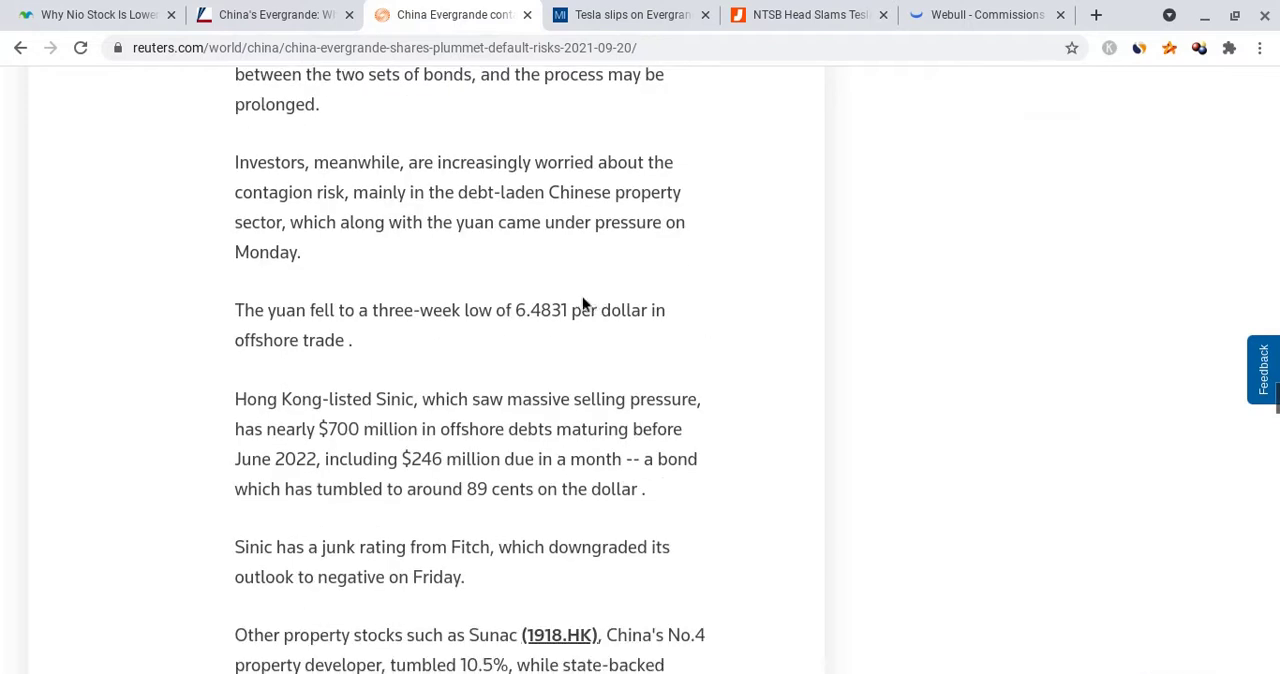
{"action": "scroll", "scroll_direction": "down", "scroll_amount": 3}
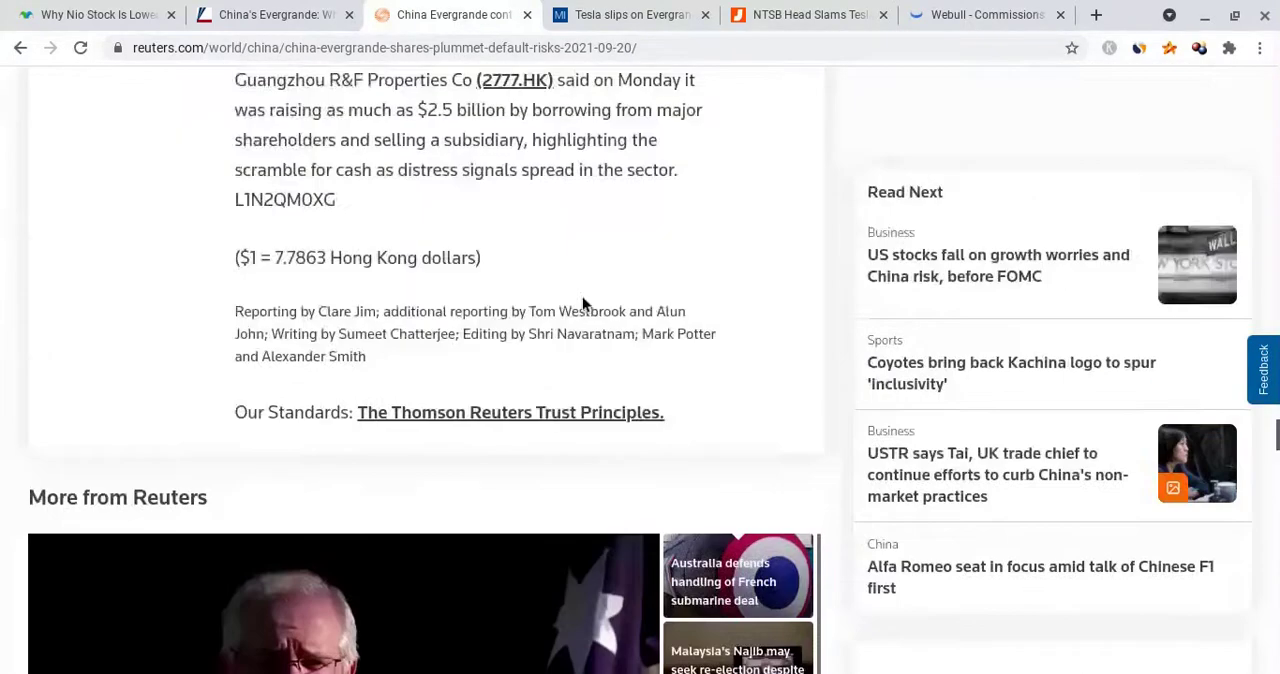
{"action": "scroll", "scroll_direction": "up", "scroll_amount": 3}
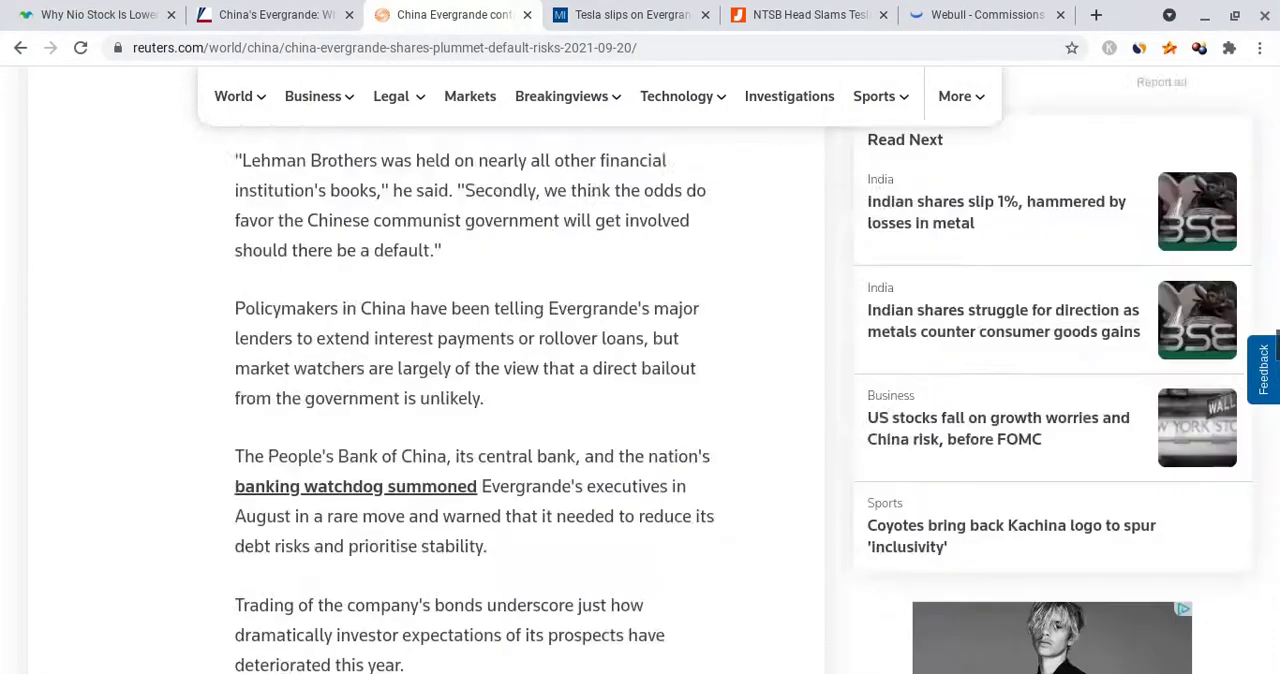
{"action": "scroll", "scroll_direction": "down", "scroll_amount": 3}
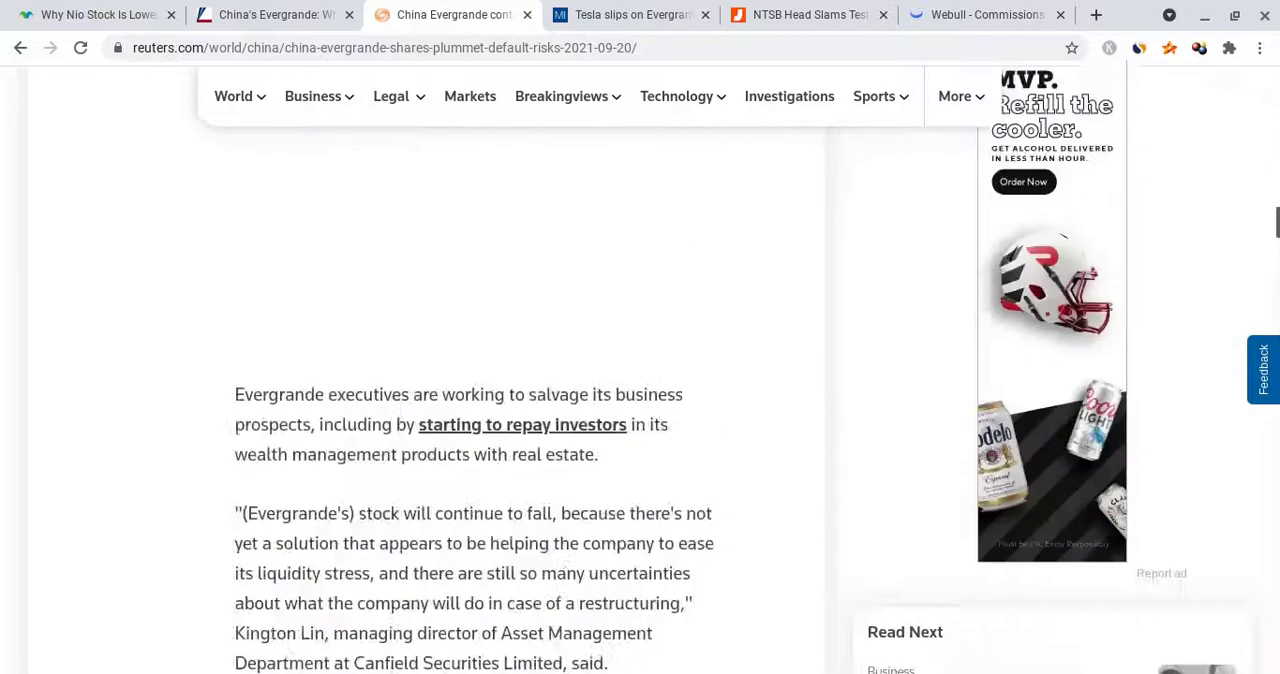
{"action": "left_click", "coordinate": [984, 14]}
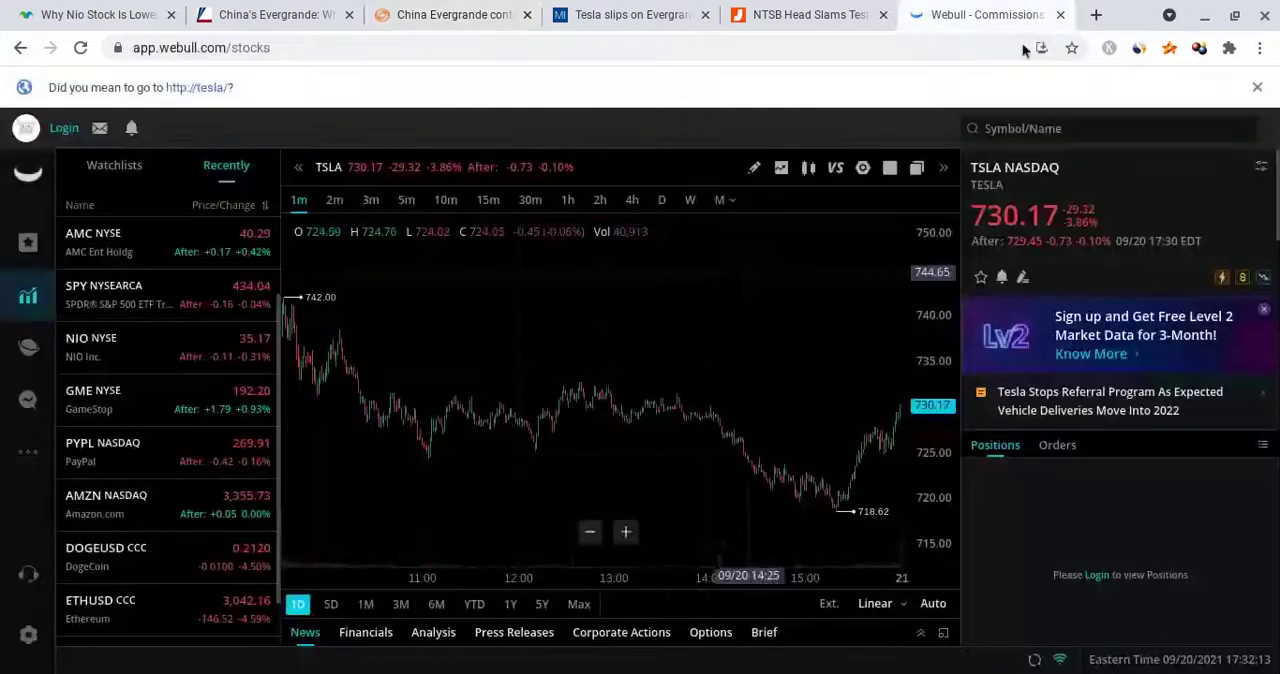
{"action": "mouse_move", "coordinate": [660, 404]}
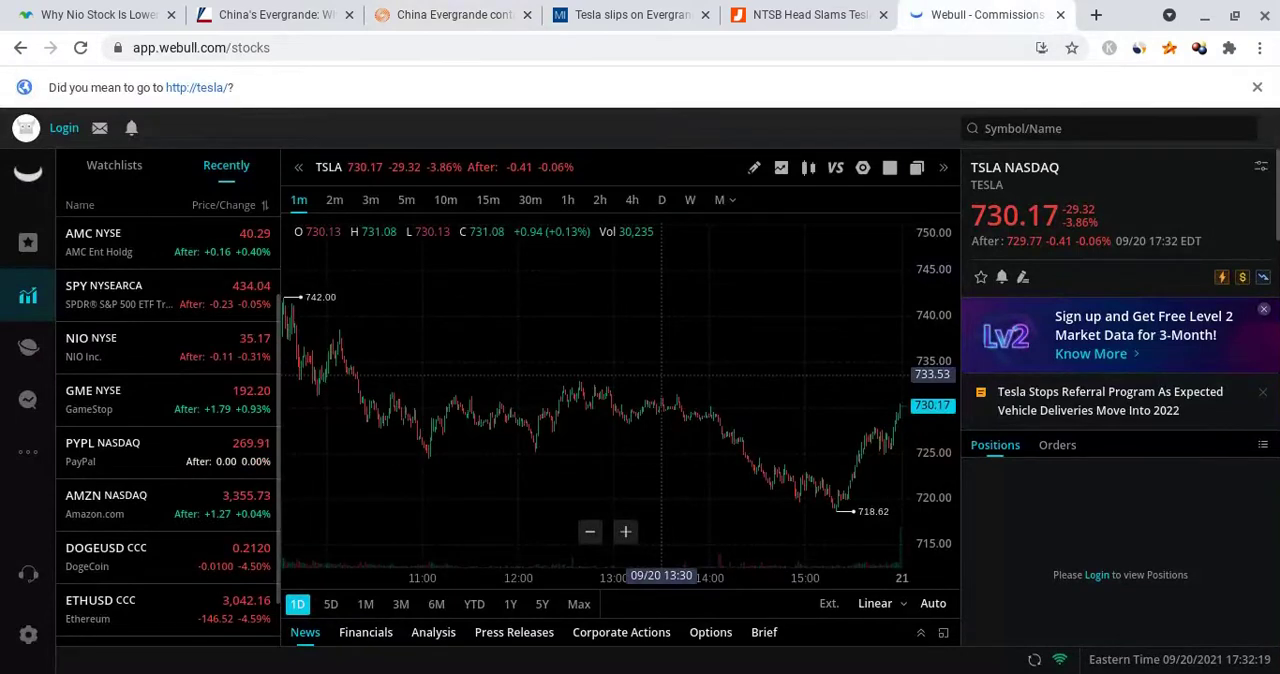
{"action": "mouse_move", "coordinate": [676, 430]}
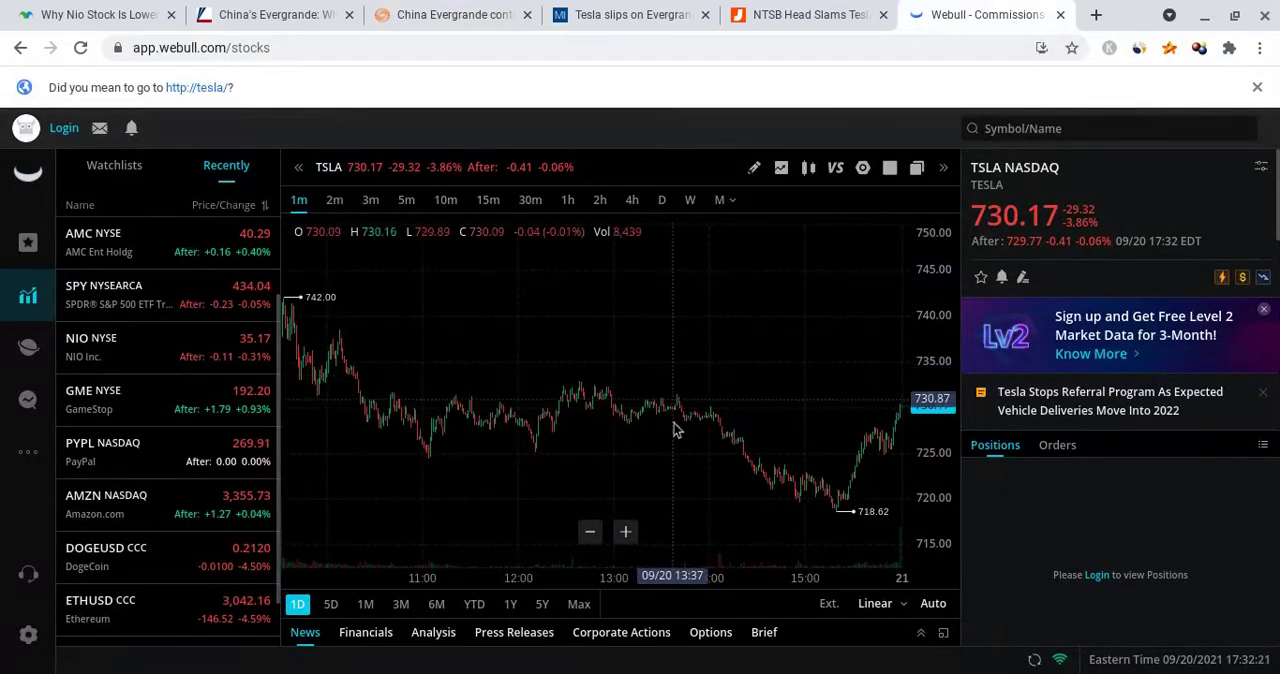
{"action": "mouse_move", "coordinate": [684, 436]}
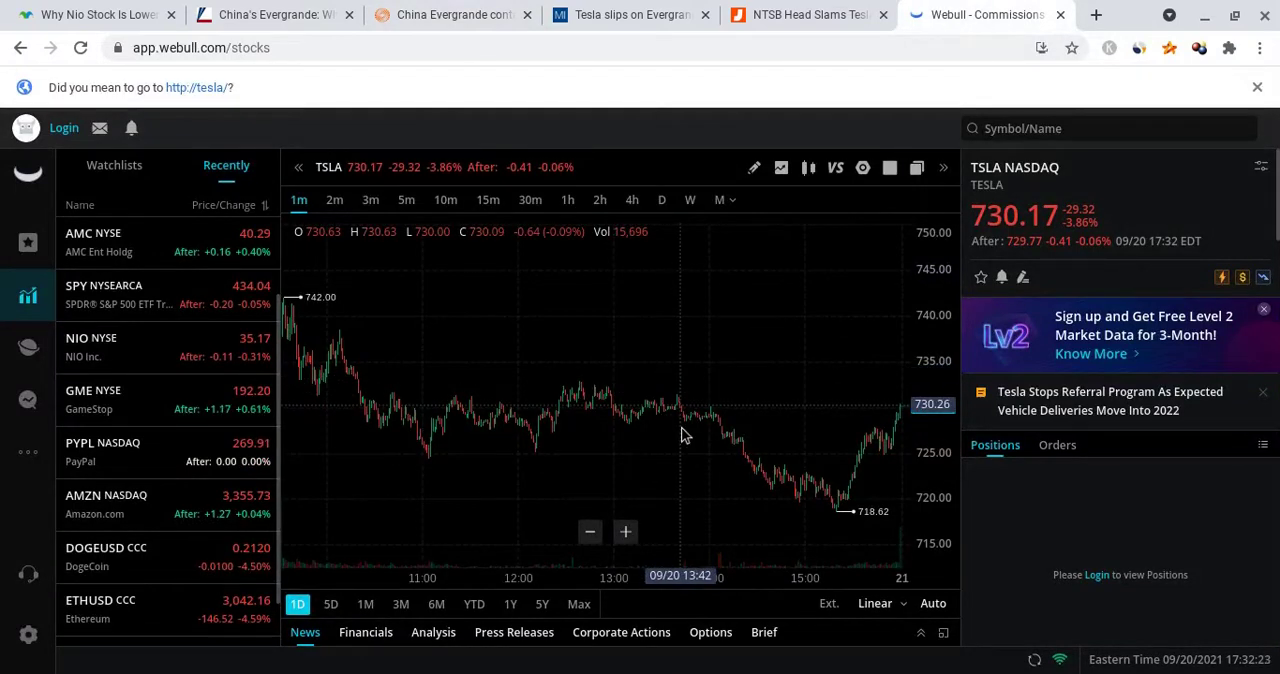
{"action": "mouse_move", "coordinate": [840, 536]}
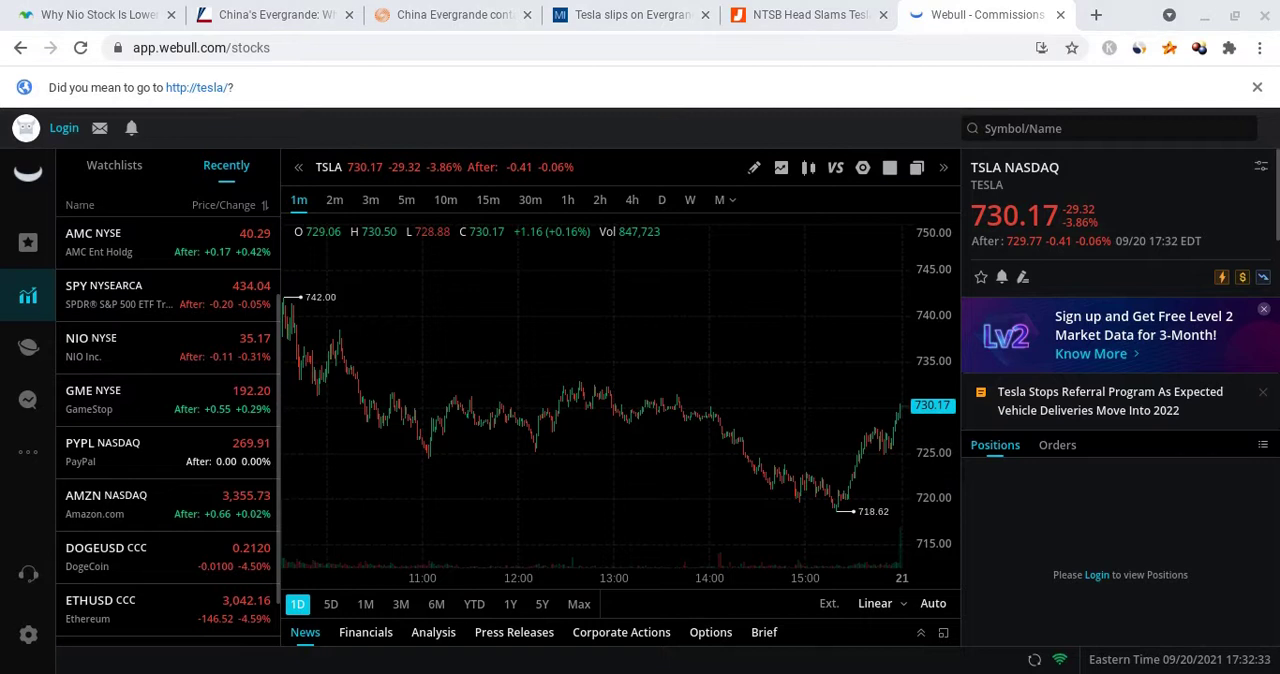
{"action": "mouse_move", "coordinate": [744, 476]}
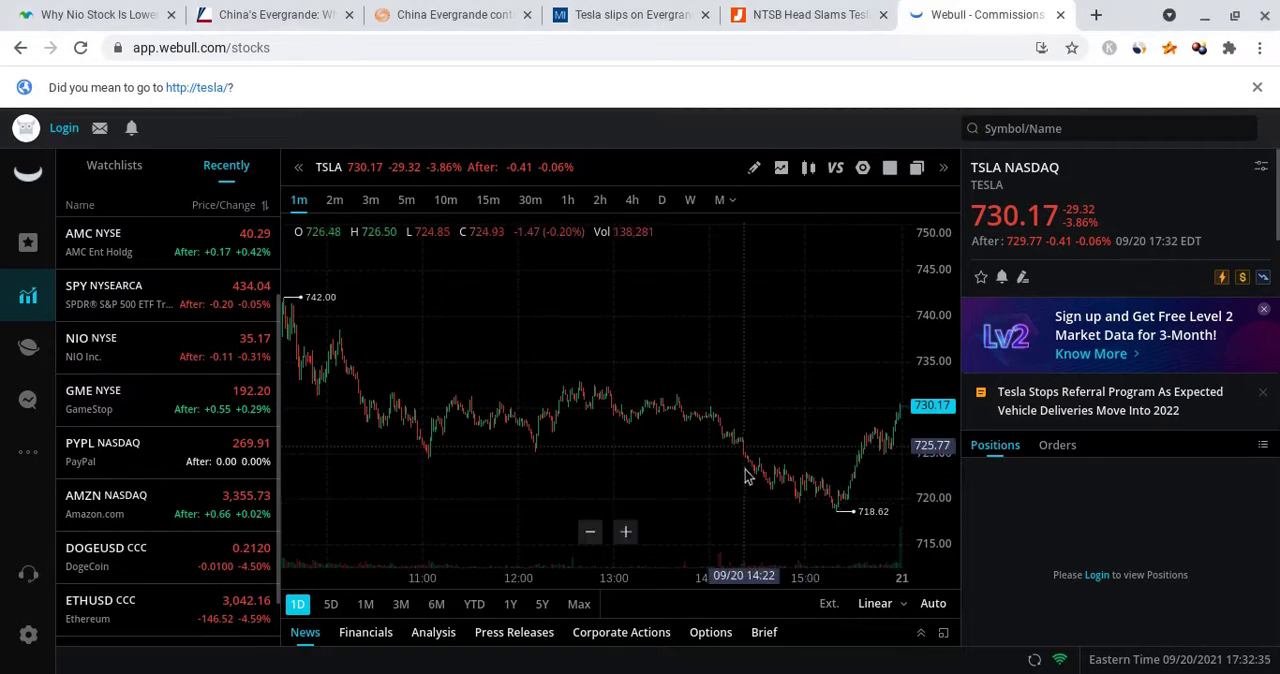
{"action": "mouse_move", "coordinate": [730, 528]}
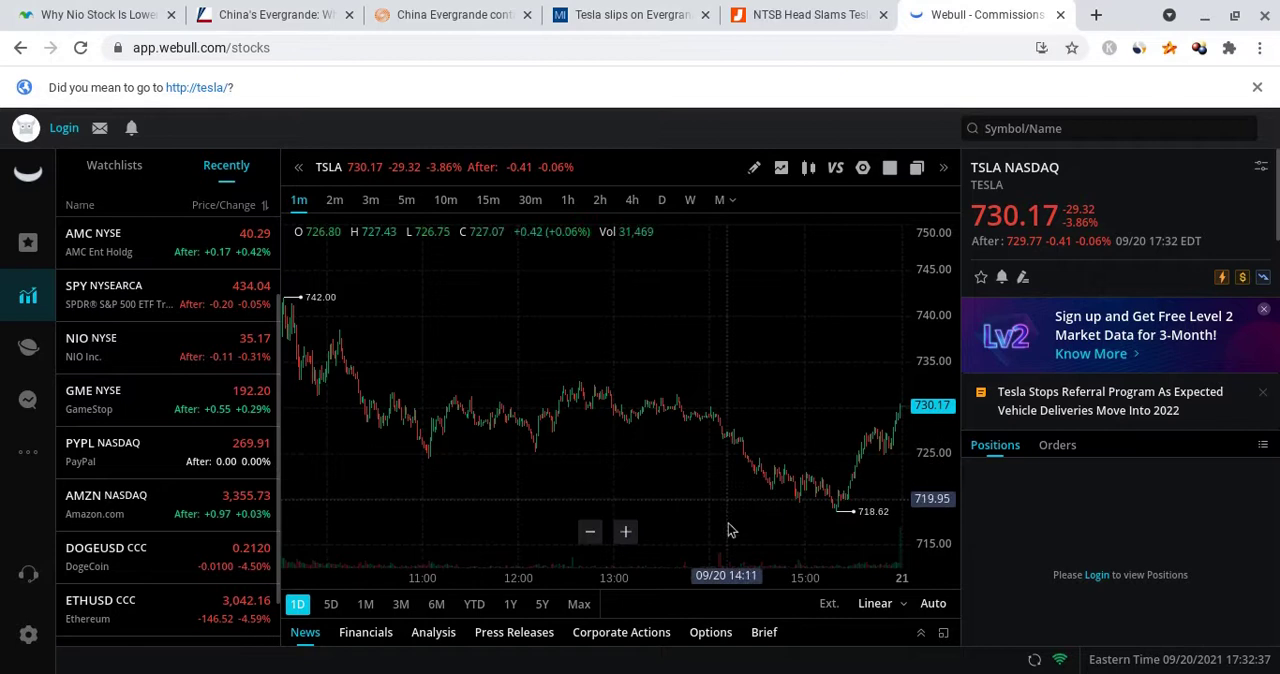
{"action": "mouse_move", "coordinate": [716, 520]}
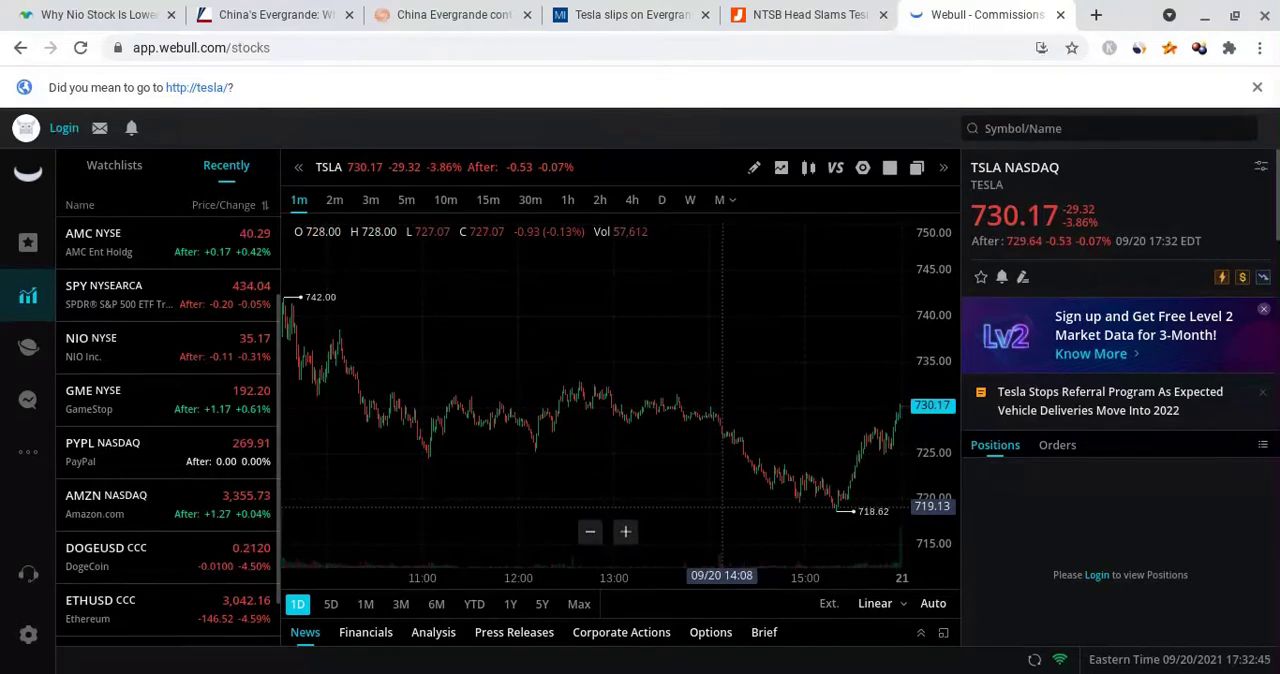
{"action": "mouse_move", "coordinate": [848, 536]}
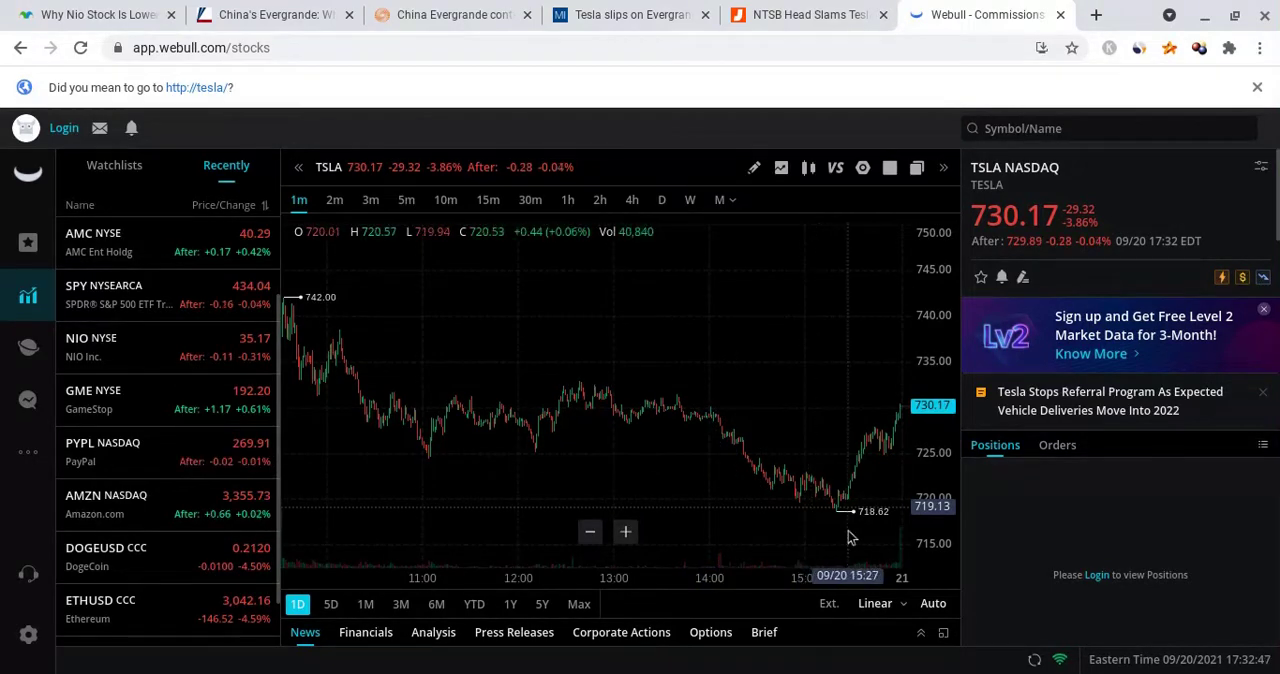
{"action": "mouse_move", "coordinate": [844, 576]}
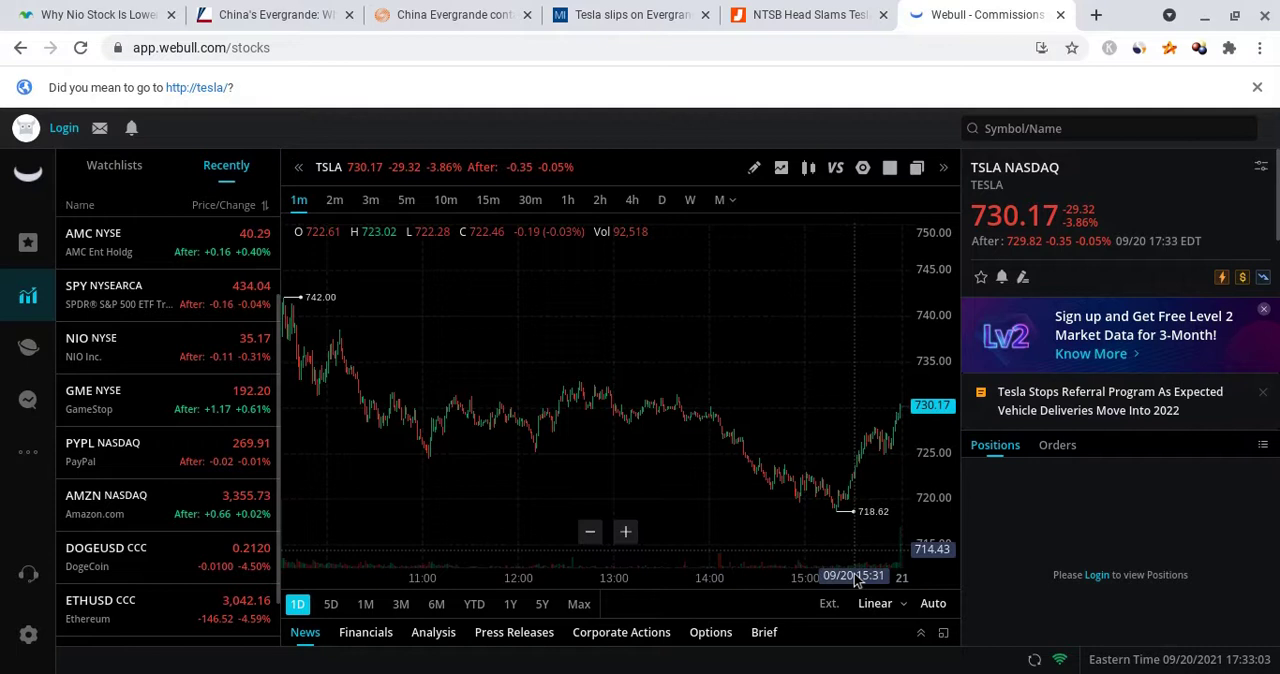
{"action": "mouse_move", "coordinate": [878, 528]}
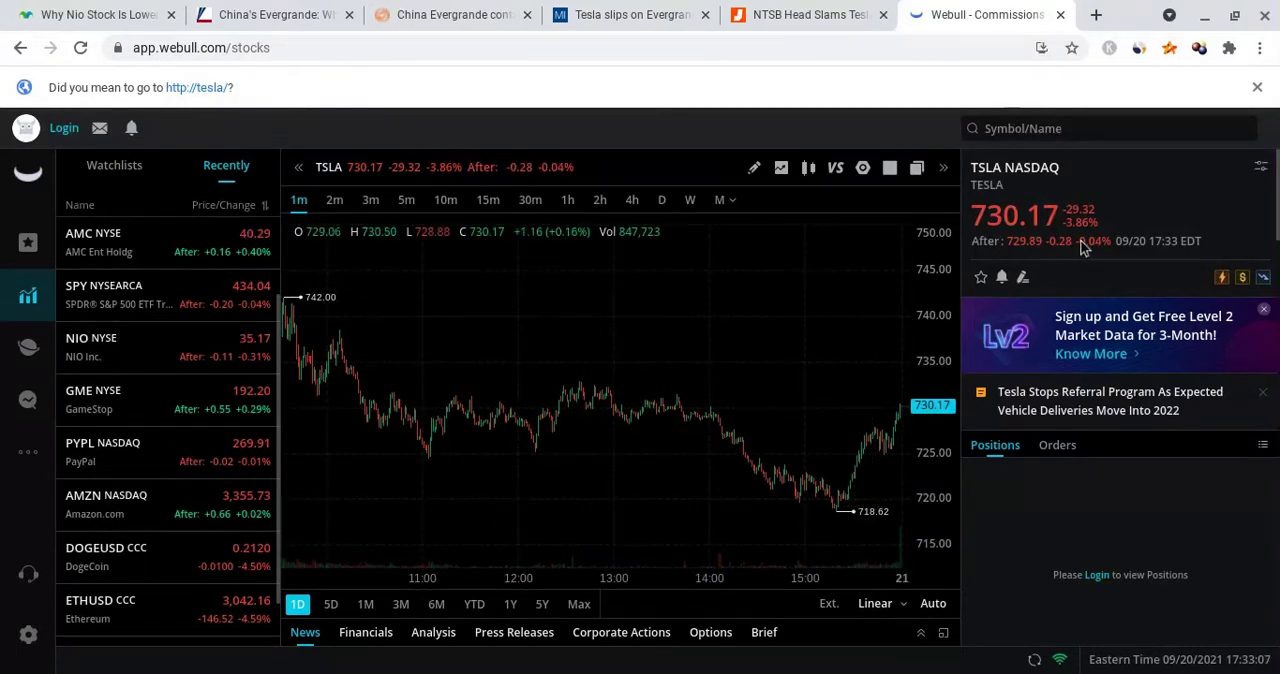
{"action": "mouse_move", "coordinate": [770, 548]}
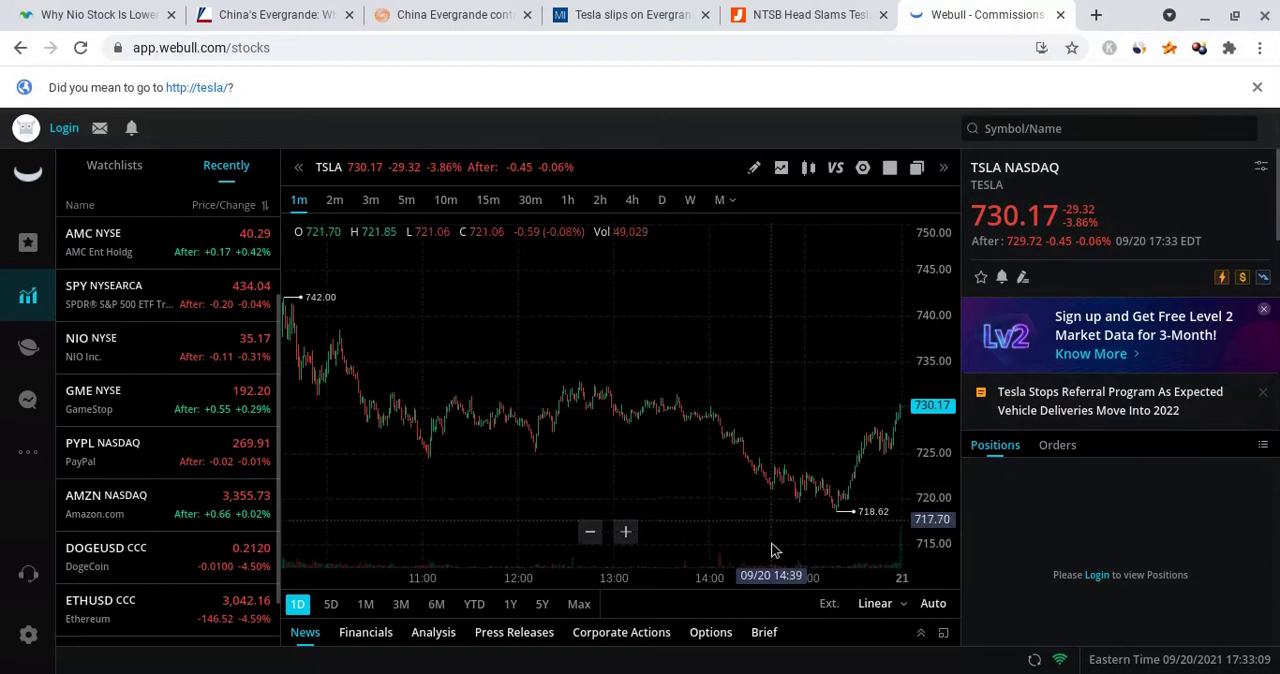
{"action": "mouse_move", "coordinate": [816, 556]}
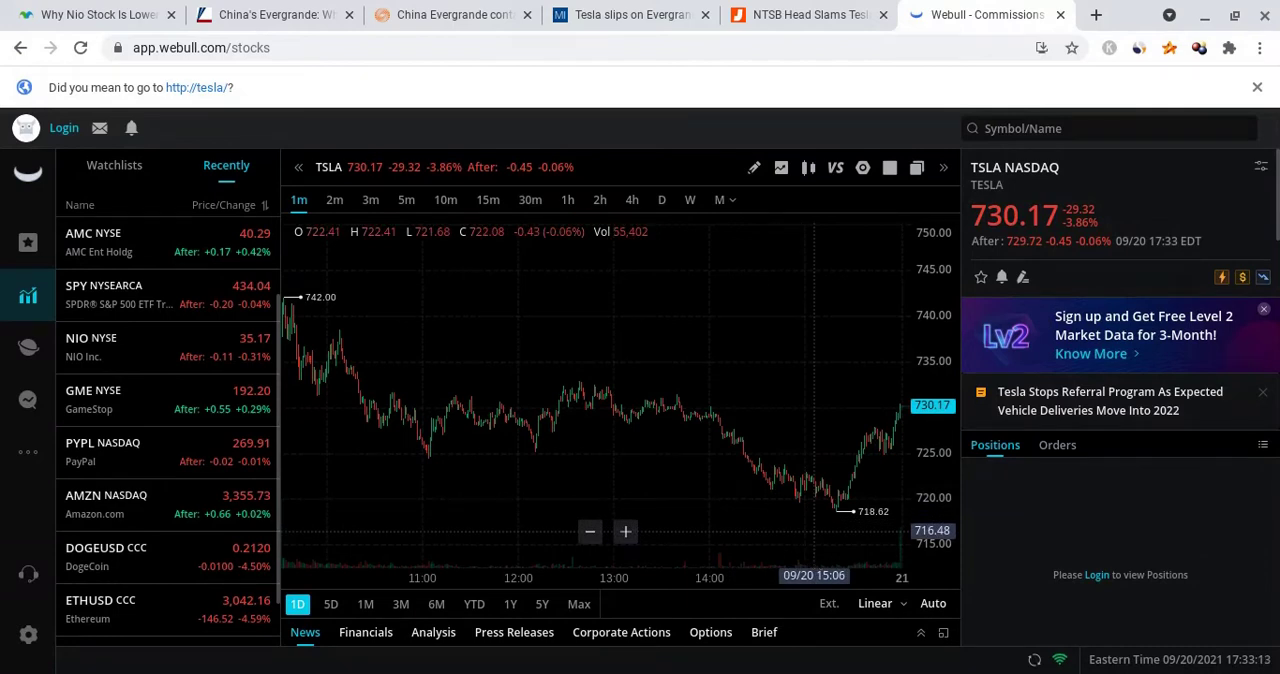
{"action": "mouse_move", "coordinate": [852, 536]}
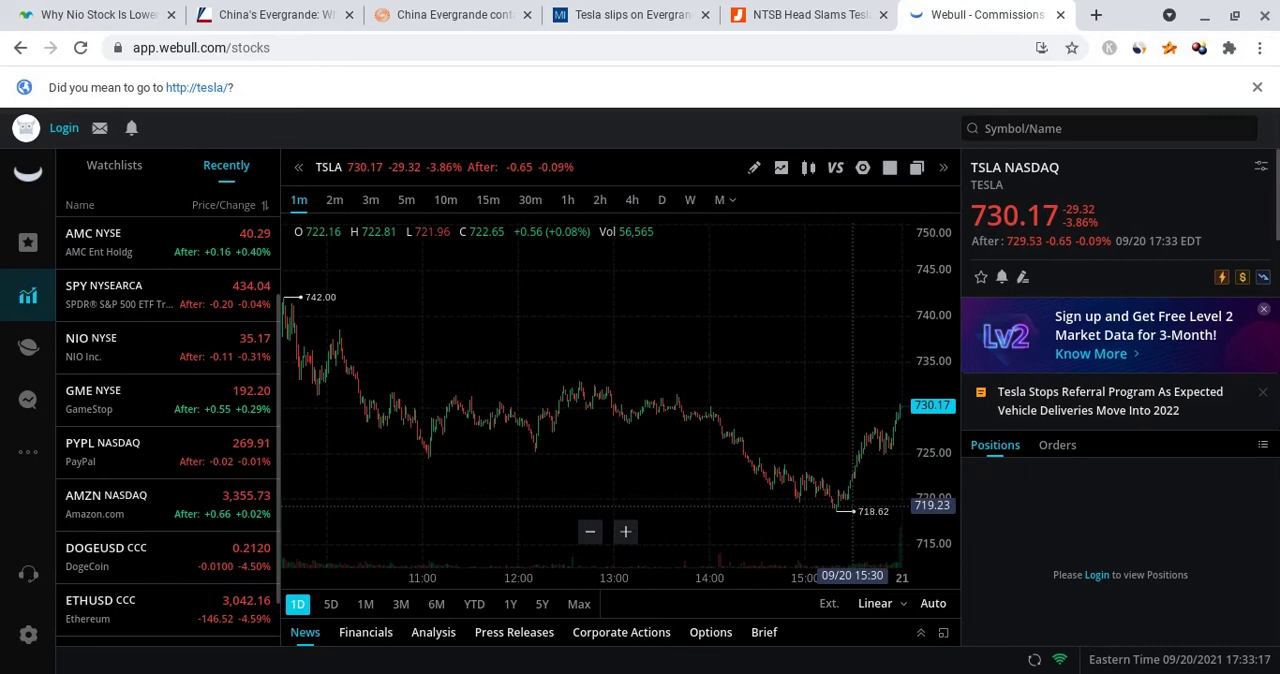
{"action": "mouse_move", "coordinate": [912, 382]}
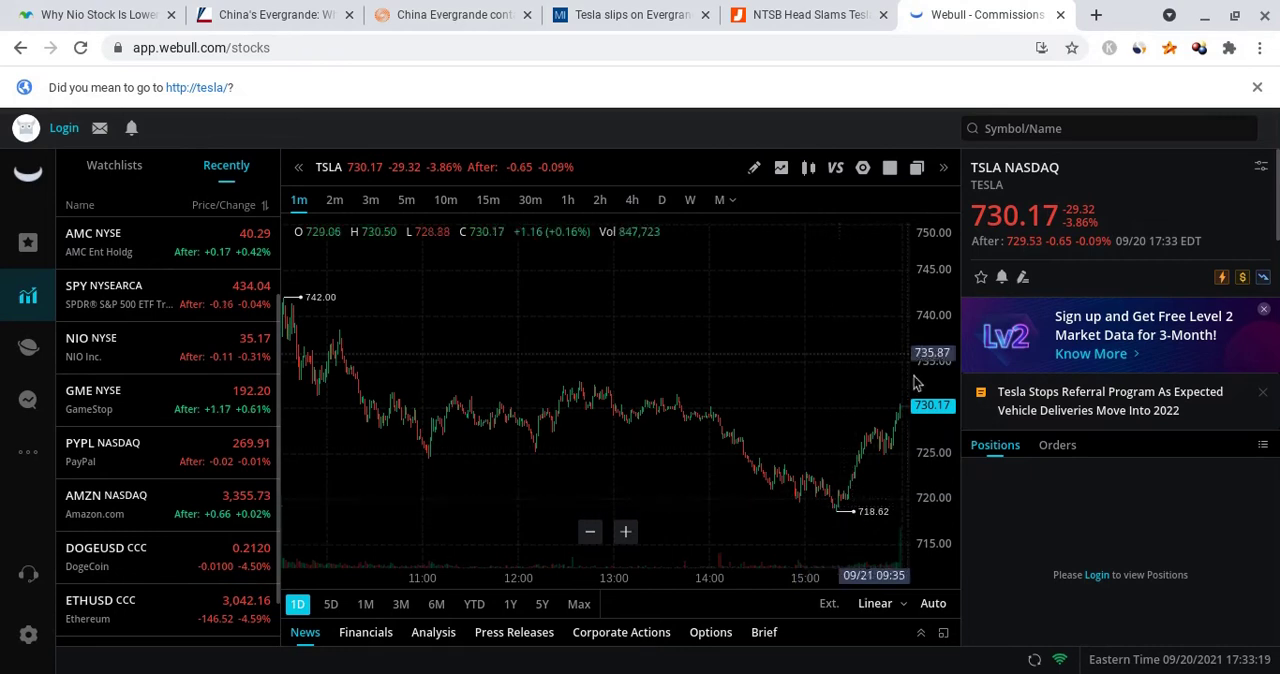
{"action": "mouse_move", "coordinate": [844, 538]}
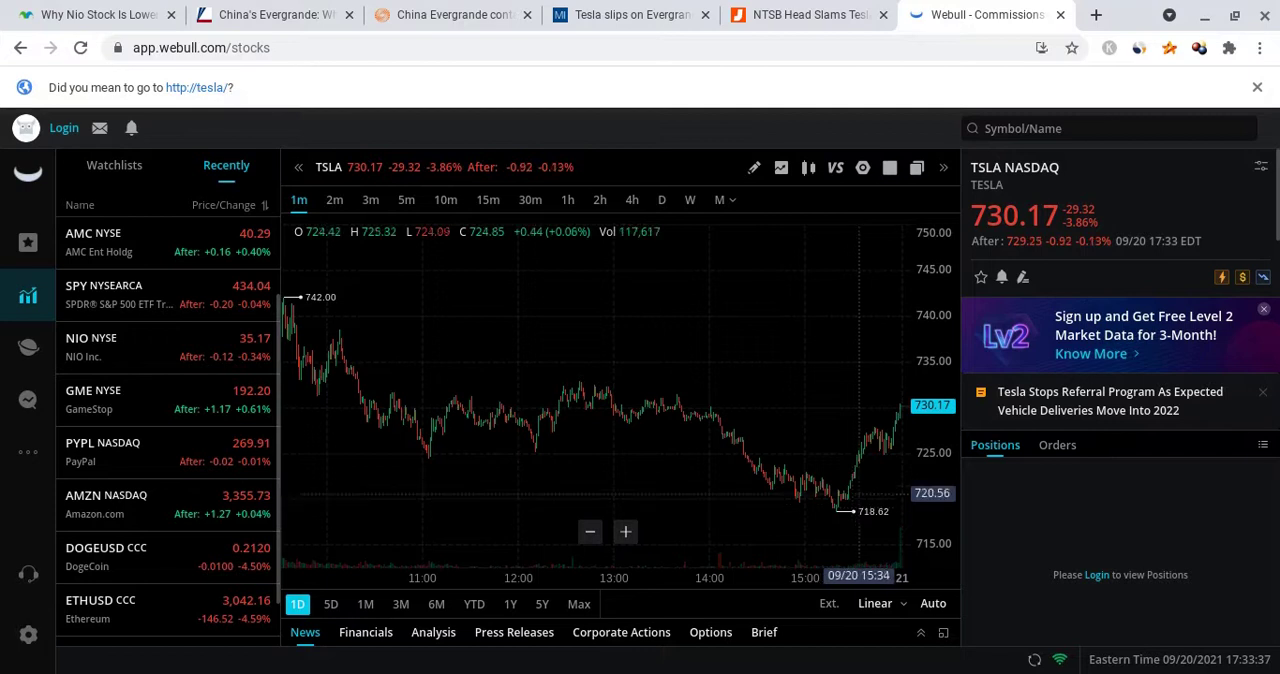
{"action": "mouse_move", "coordinate": [898, 440]}
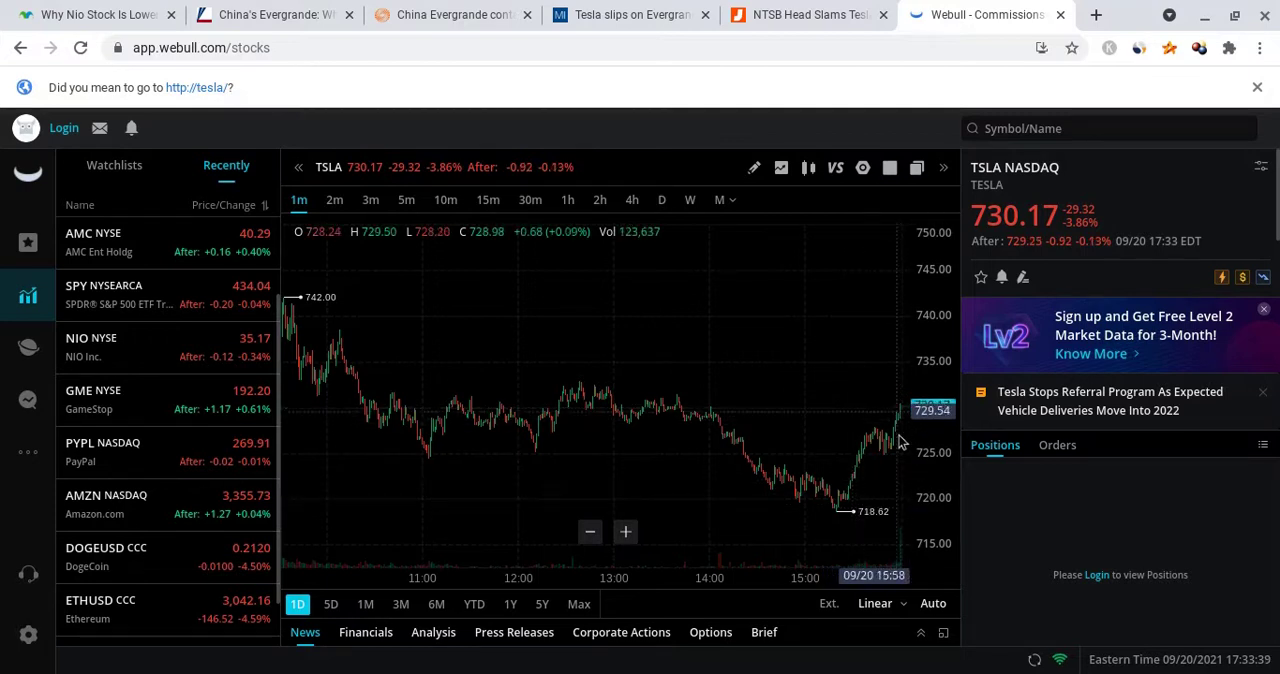
{"action": "mouse_move", "coordinate": [876, 540]}
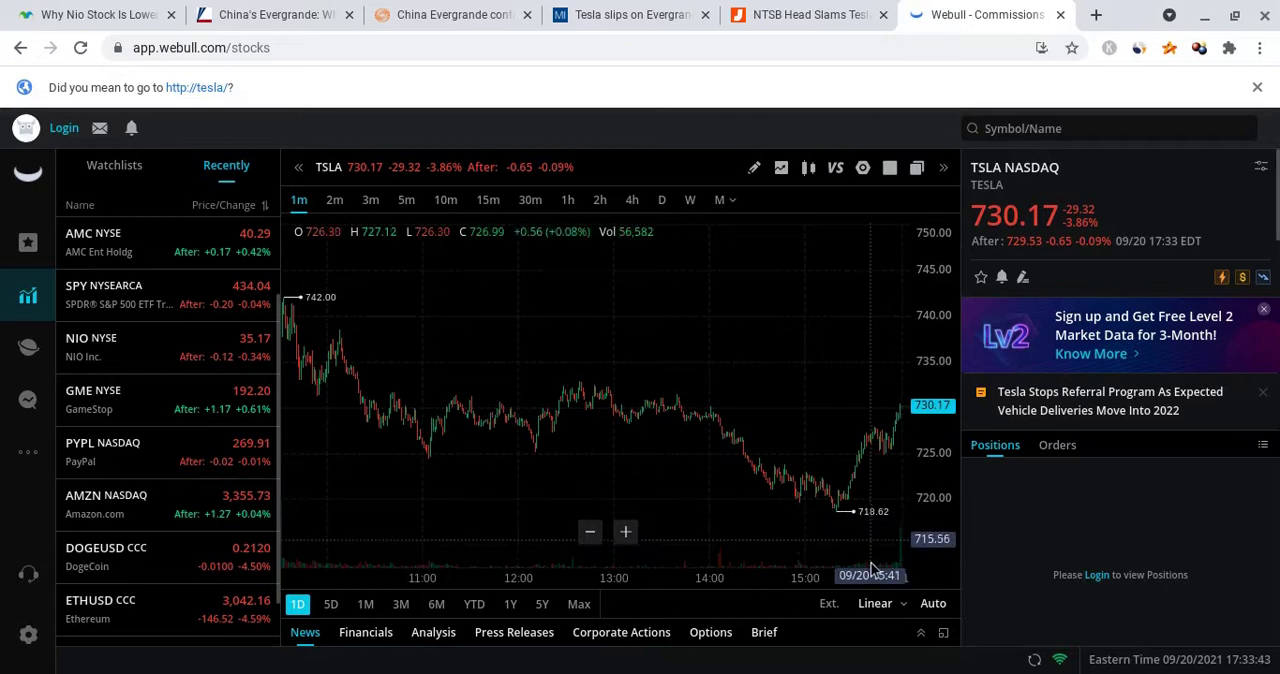
{"action": "mouse_move", "coordinate": [884, 536]}
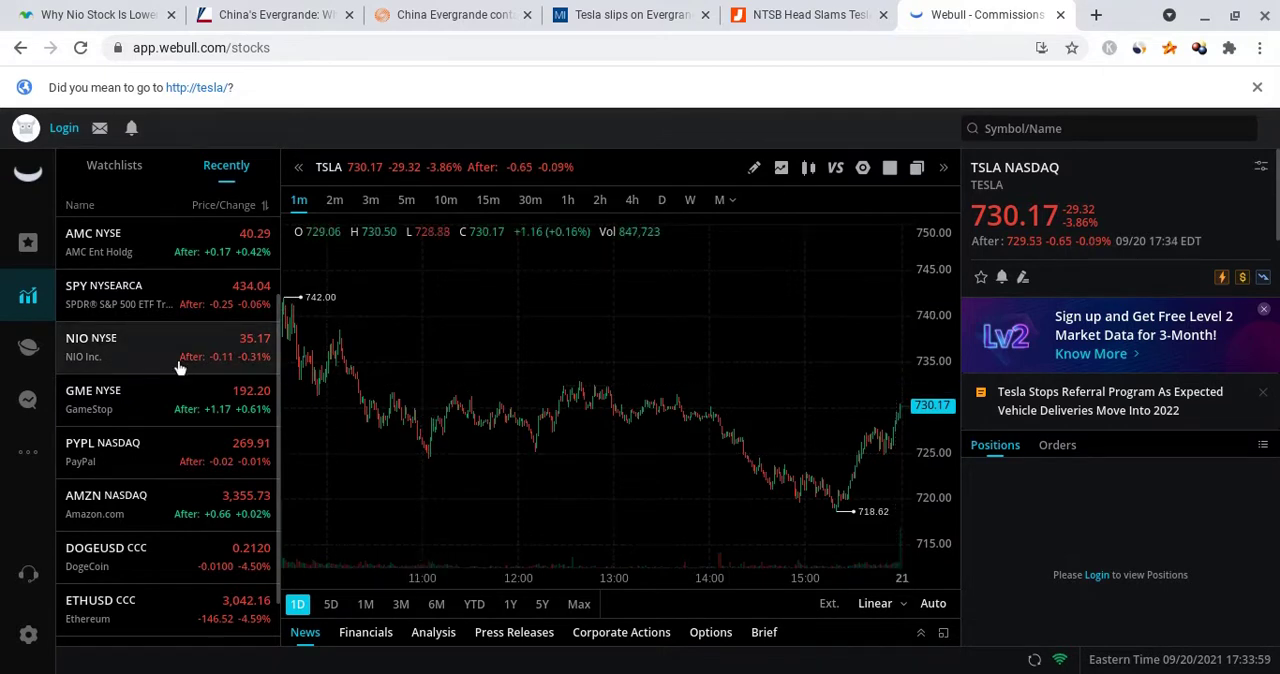
Show the NIO intraday chart, then switch to the Motley Fool 'Why Nio Stock Is Lower' article
{"action": "left_click", "coordinate": [92, 346]}
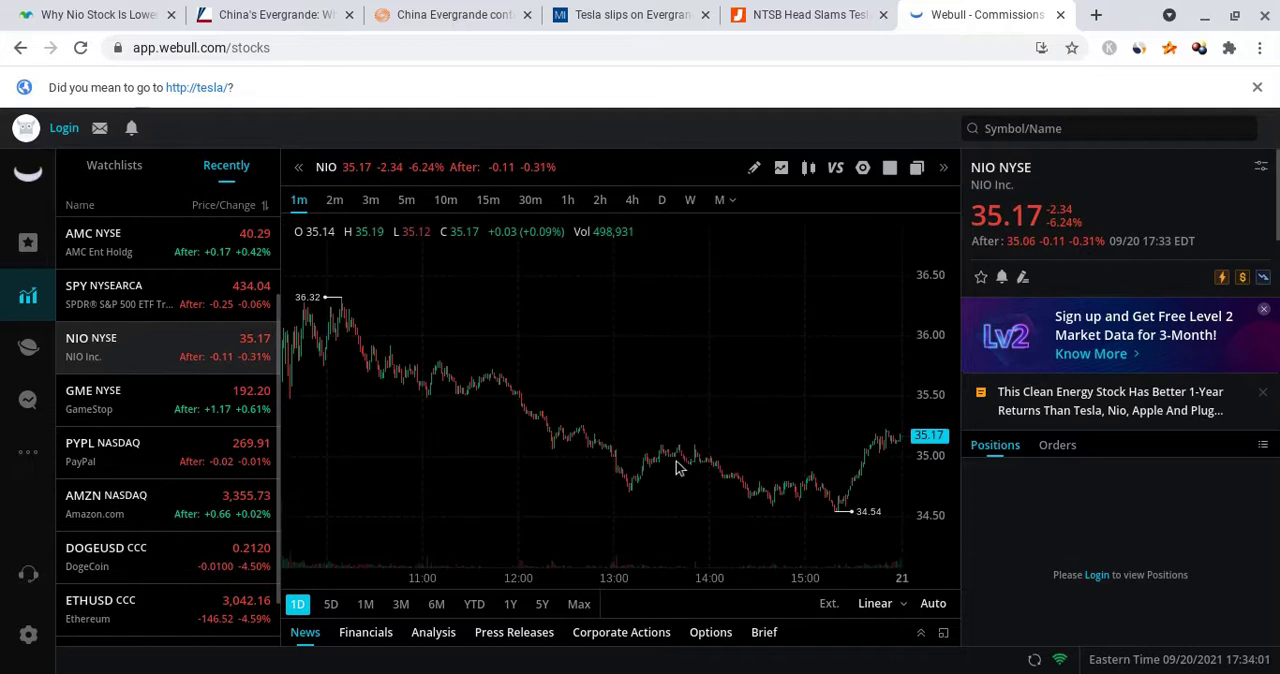
{"action": "mouse_move", "coordinate": [690, 468]}
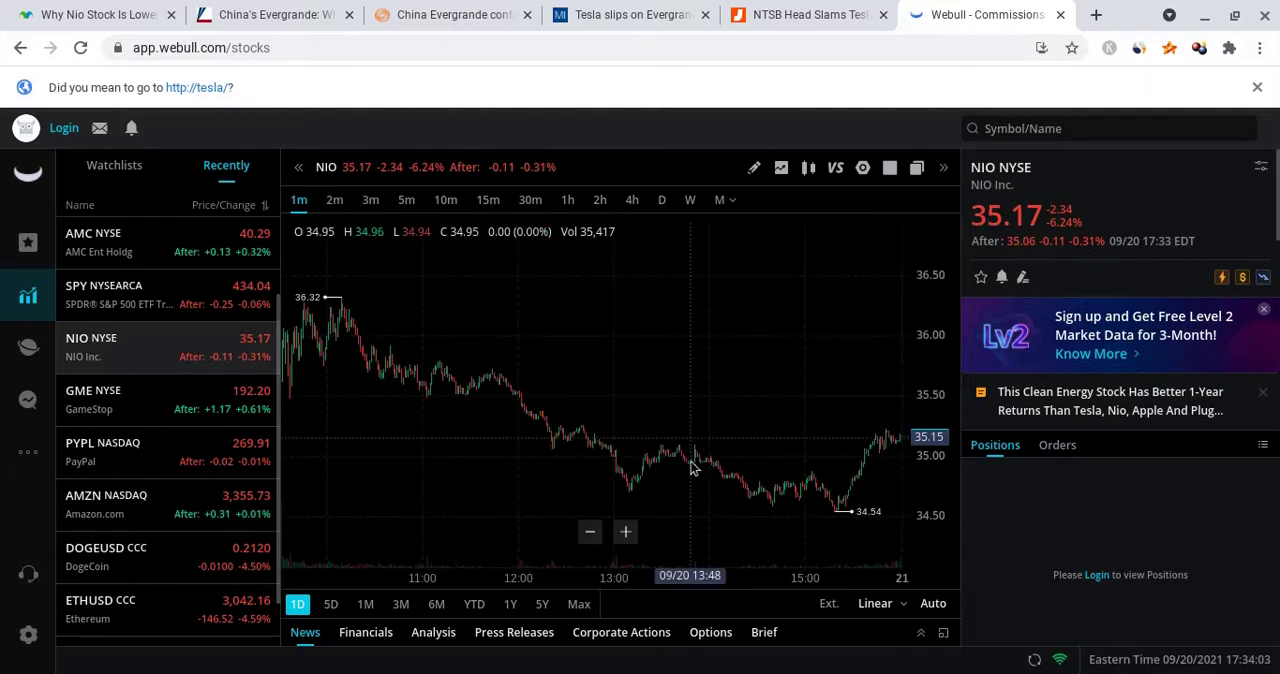
{"action": "left_click", "coordinate": [96, 14]}
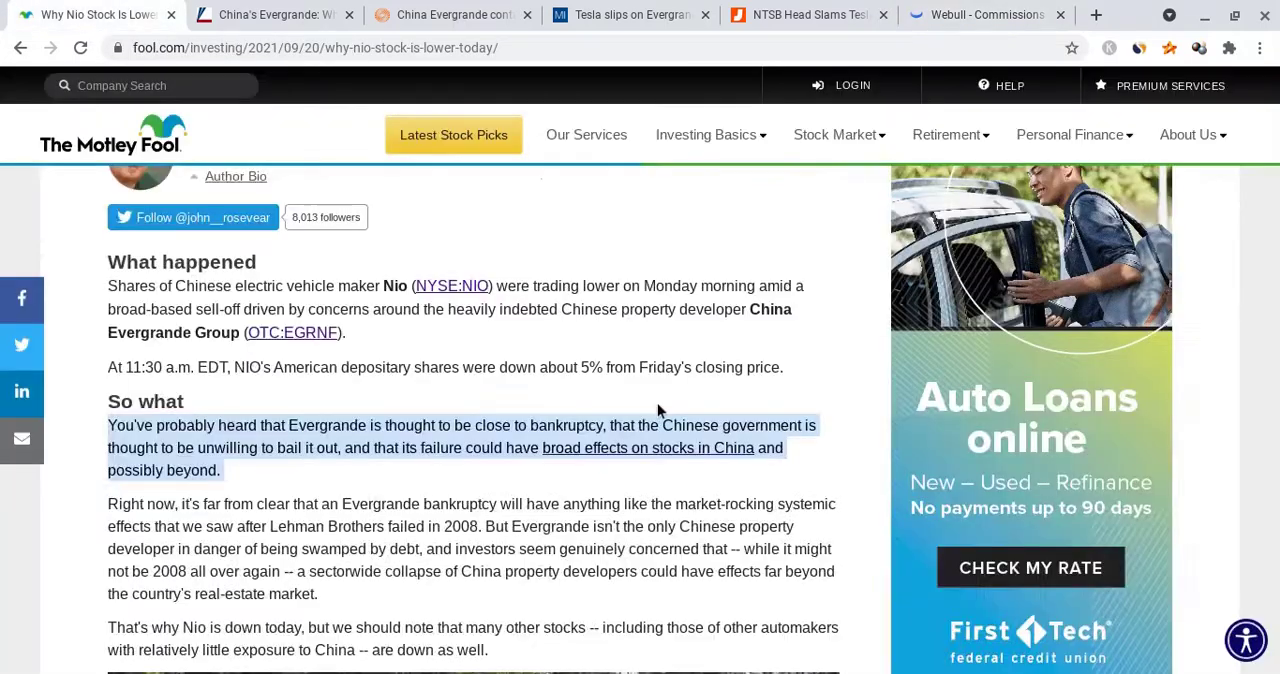
Read the Motley Fool Nio article through its 'Now what' section, then return to the Webull NIO chart
{"action": "scroll", "scroll_direction": "up", "scroll_amount": 3}
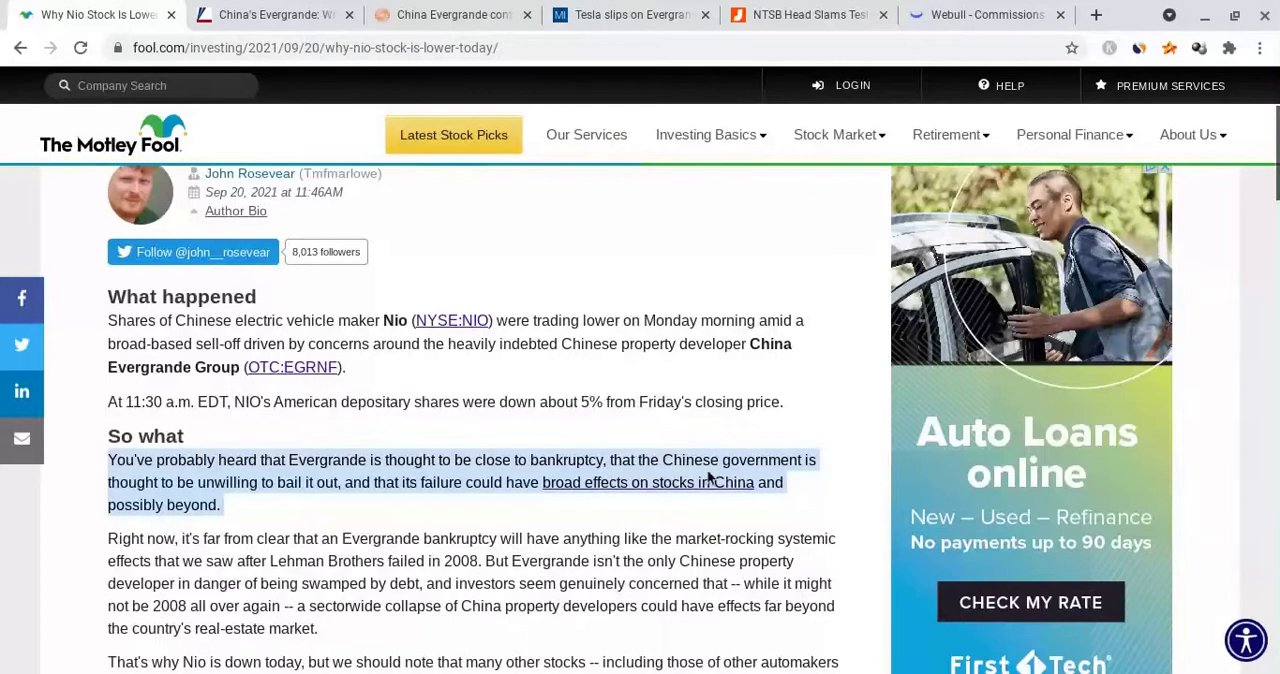
{"action": "scroll", "scroll_direction": "down", "scroll_amount": 3}
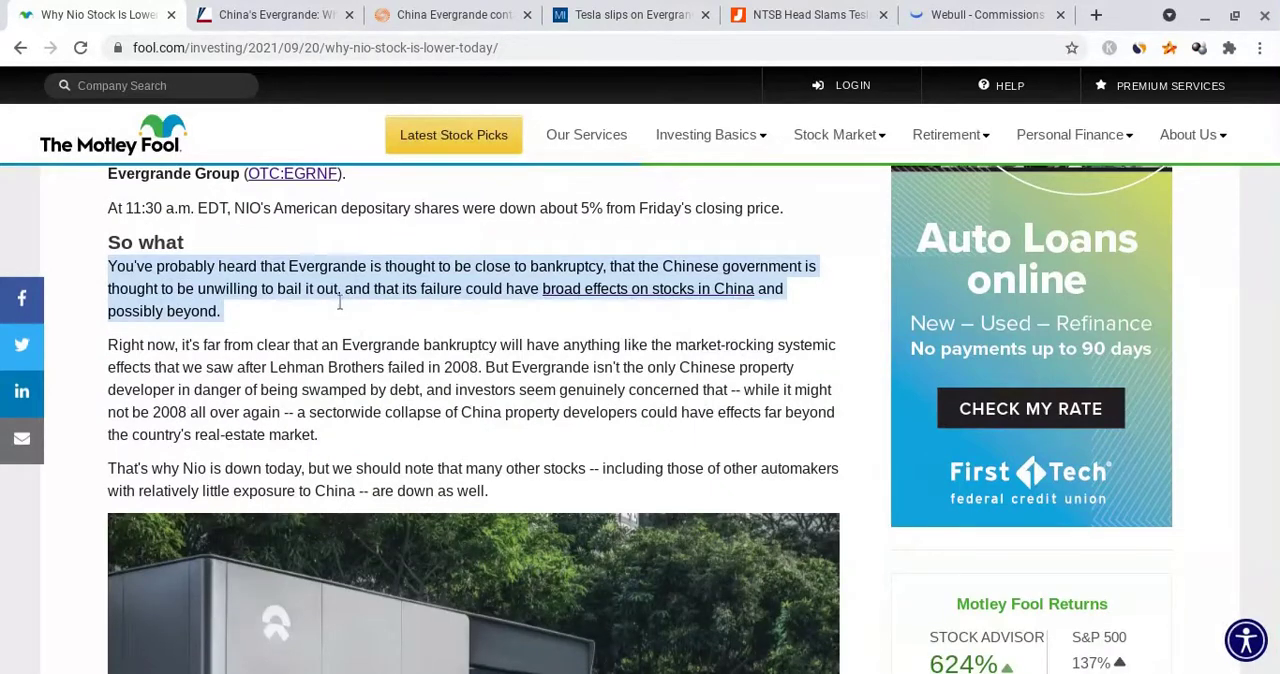
{"action": "mouse_move", "coordinate": [378, 332]}
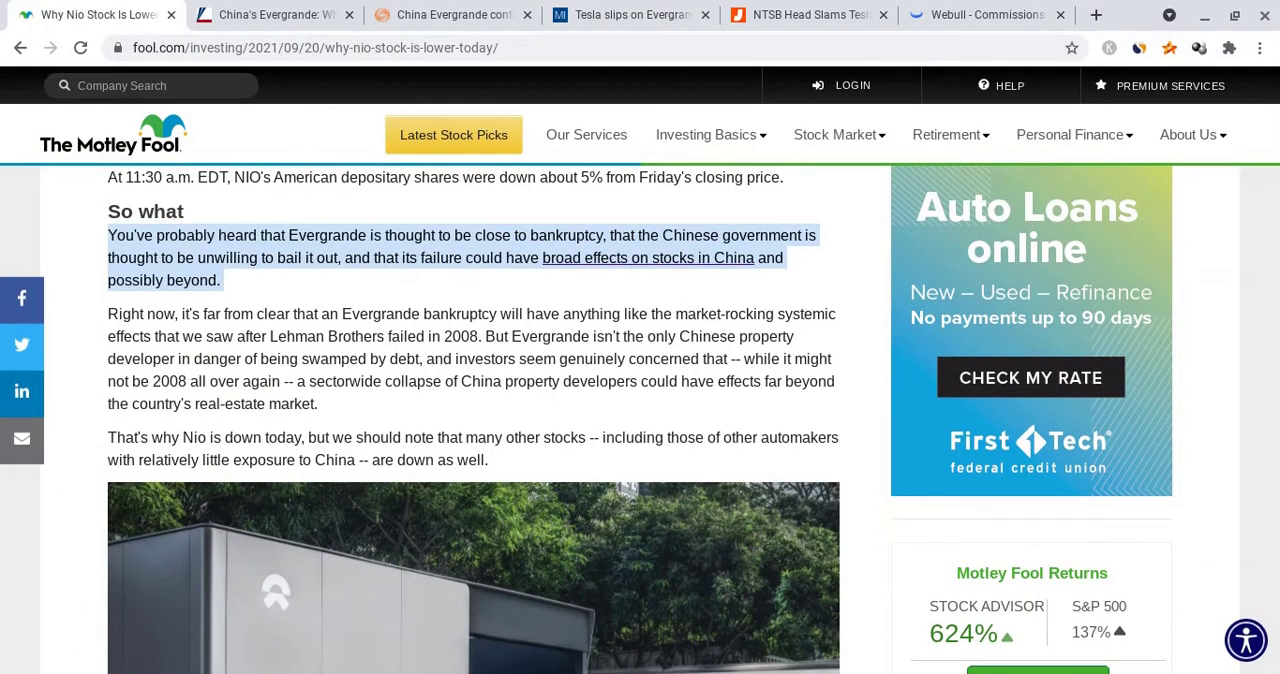
{"action": "mouse_move", "coordinate": [240, 284]}
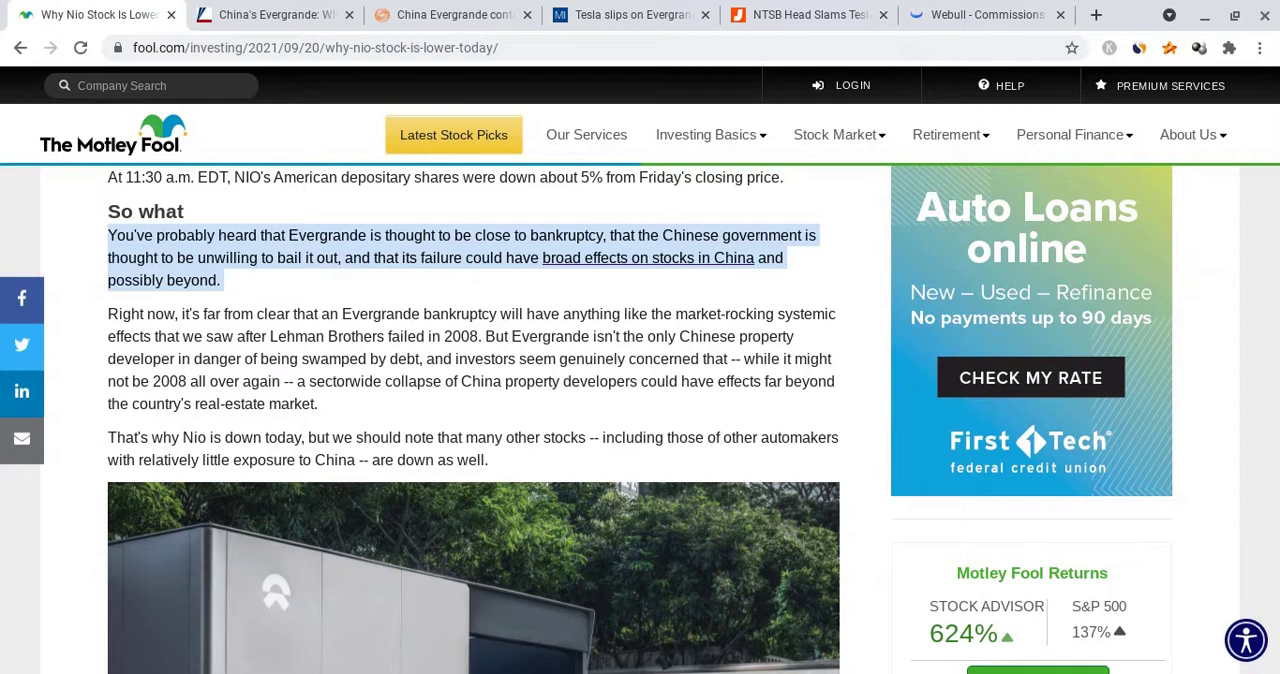
{"action": "mouse_move", "coordinate": [340, 296]}
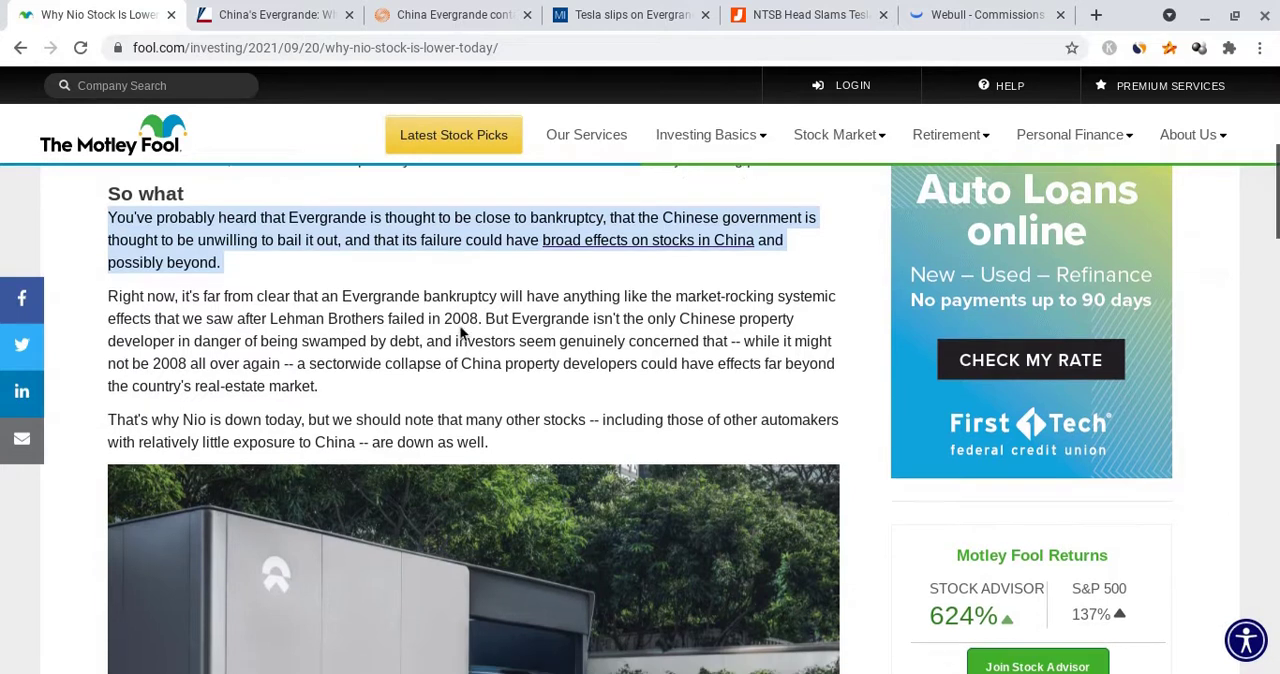
{"action": "scroll", "scroll_direction": "down", "scroll_amount": 3}
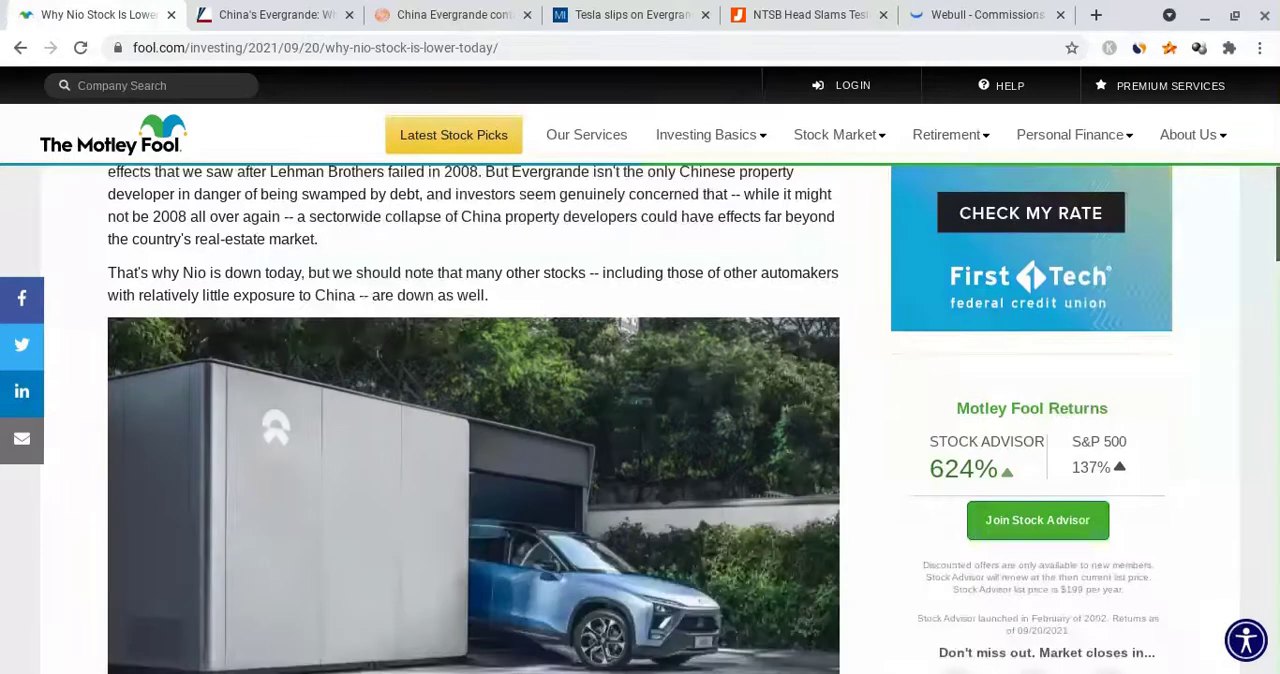
{"action": "scroll", "scroll_direction": "down", "scroll_amount": 3}
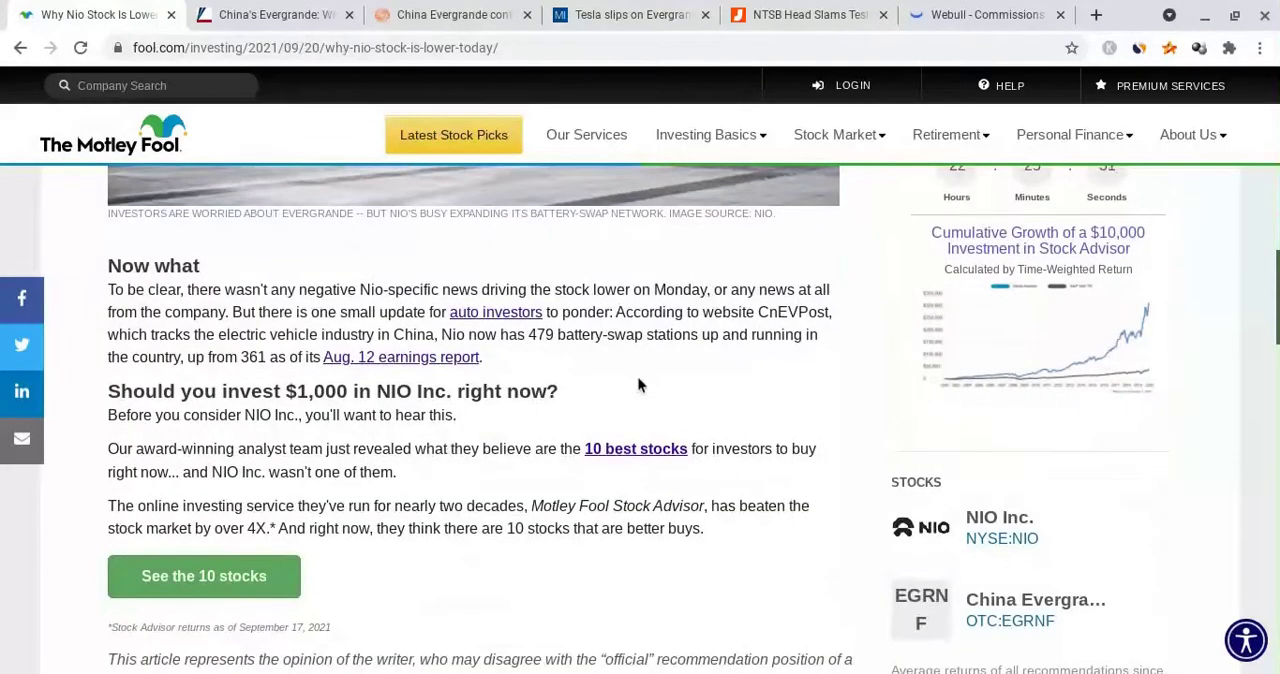
{"action": "left_click", "coordinate": [984, 14]}
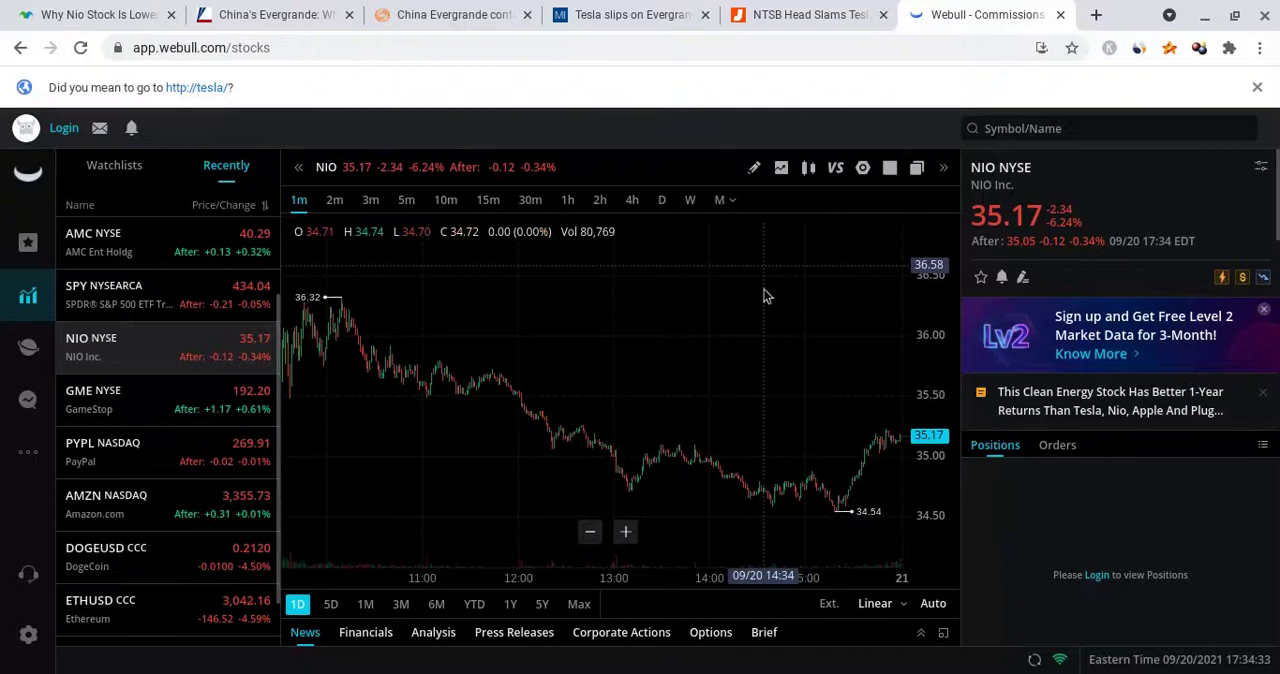
{"action": "mouse_move", "coordinate": [808, 484]}
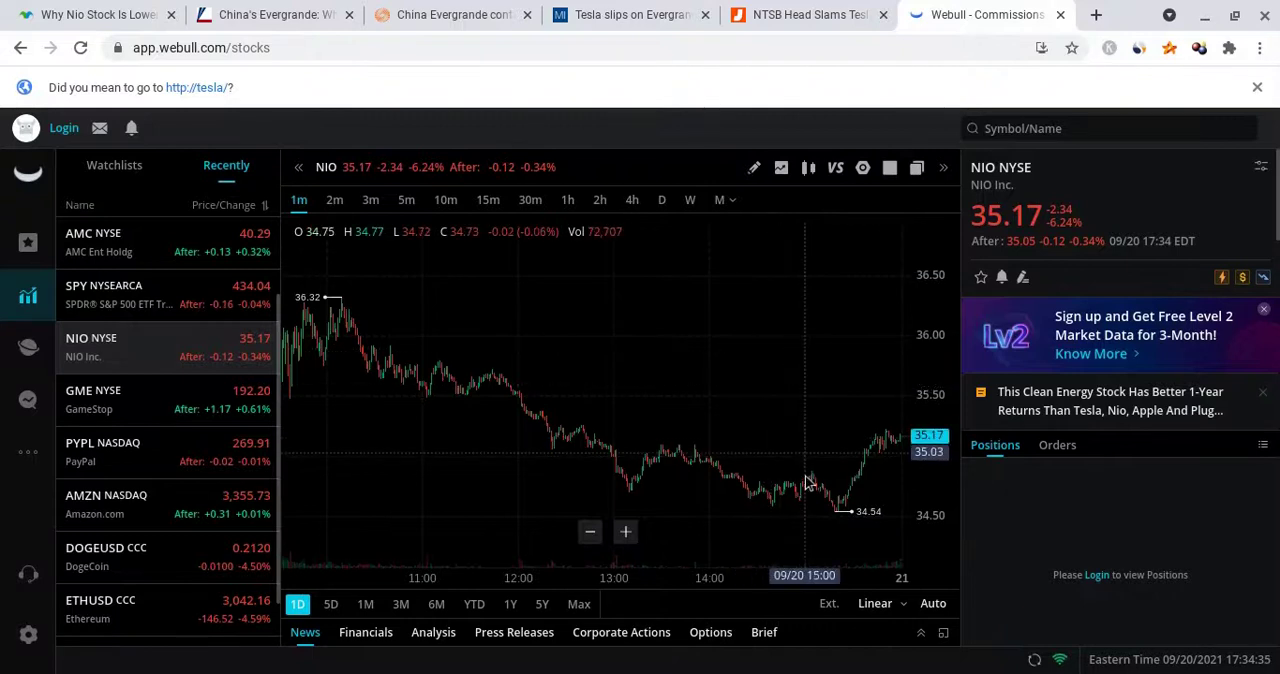
{"action": "mouse_move", "coordinate": [708, 462]}
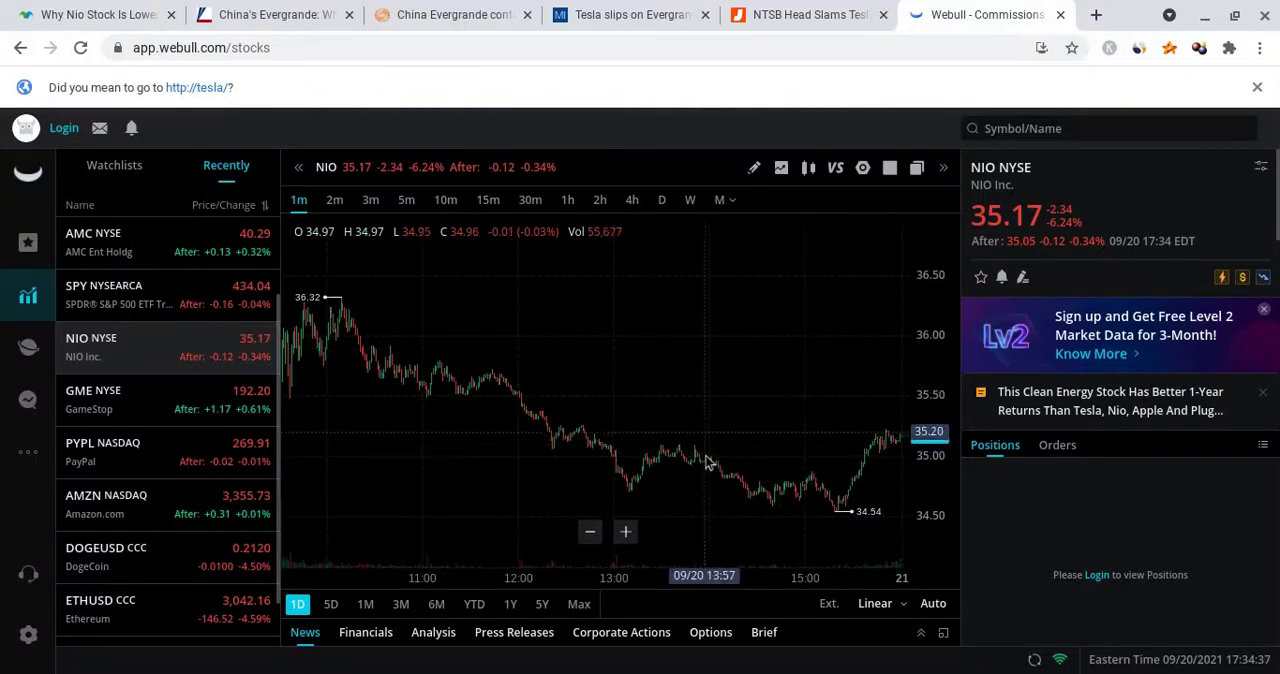
{"action": "mouse_move", "coordinate": [430, 392]}
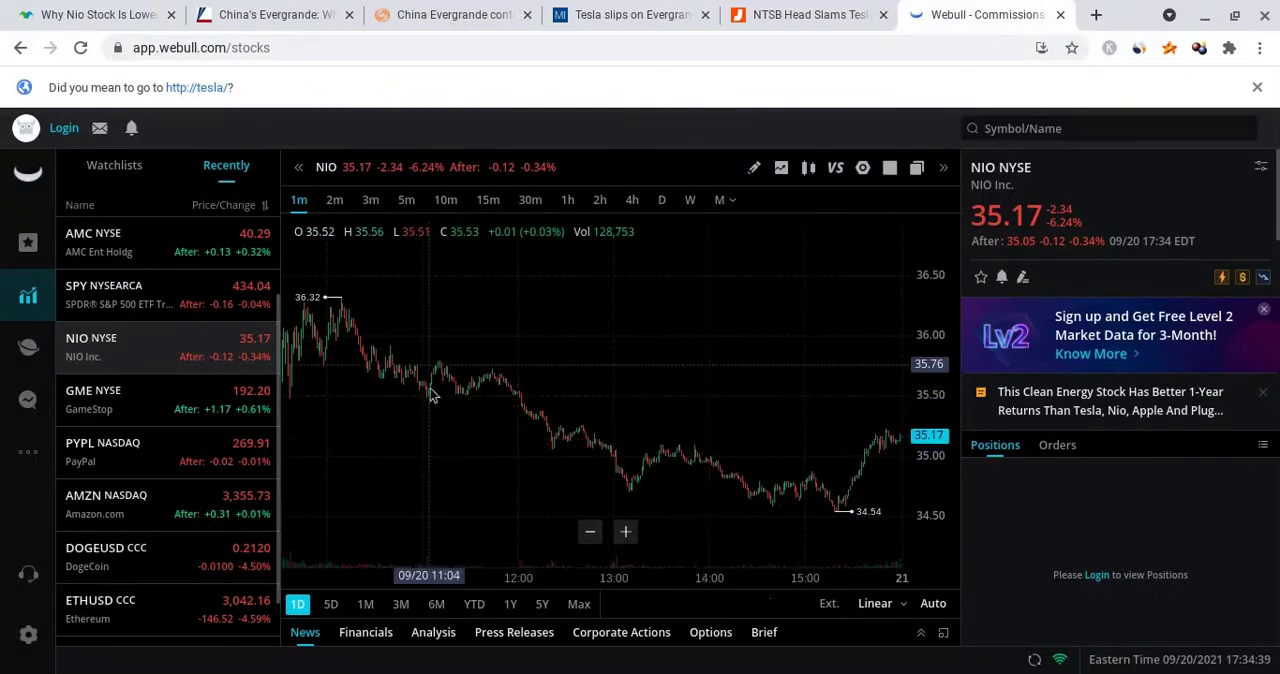
{"action": "mouse_move", "coordinate": [820, 536]}
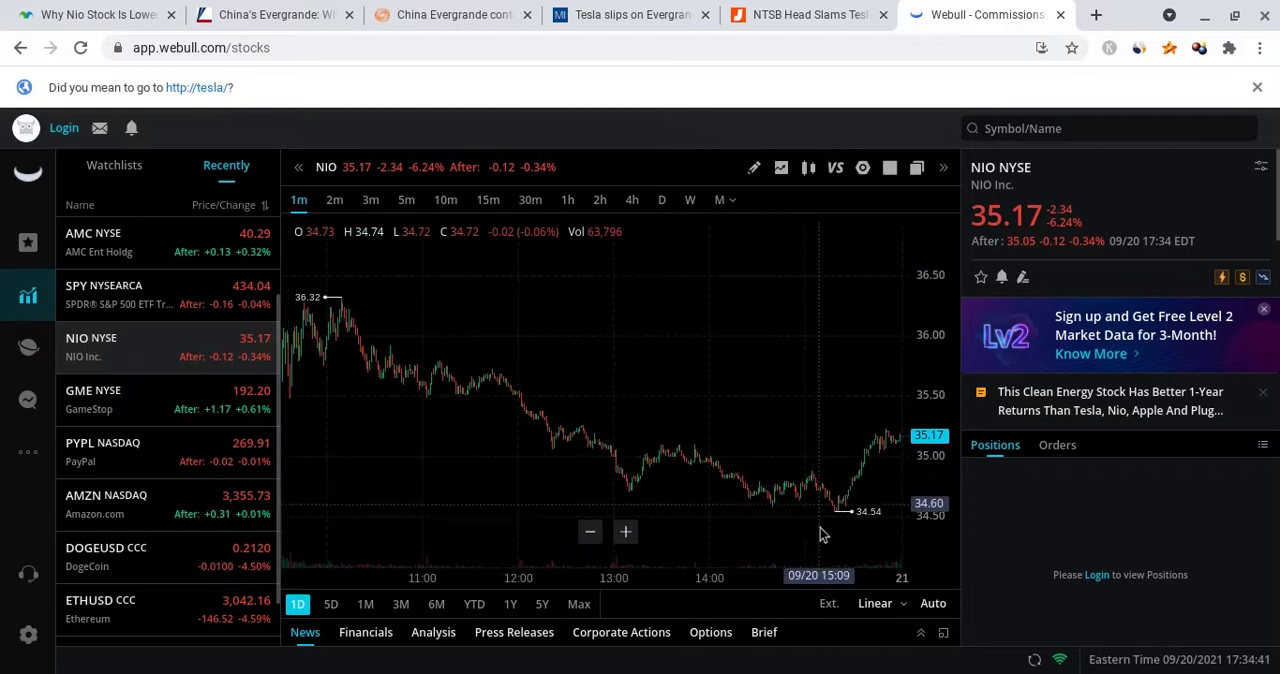
{"action": "mouse_move", "coordinate": [832, 610]}
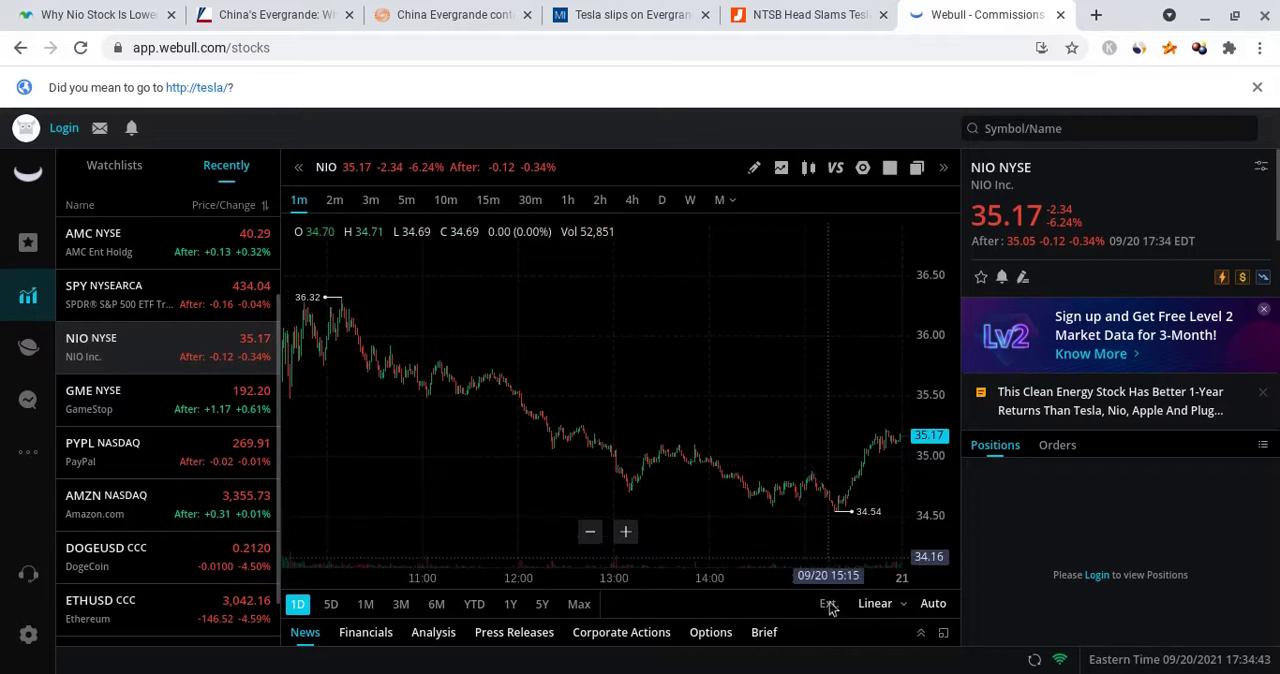
{"action": "mouse_move", "coordinate": [840, 540]}
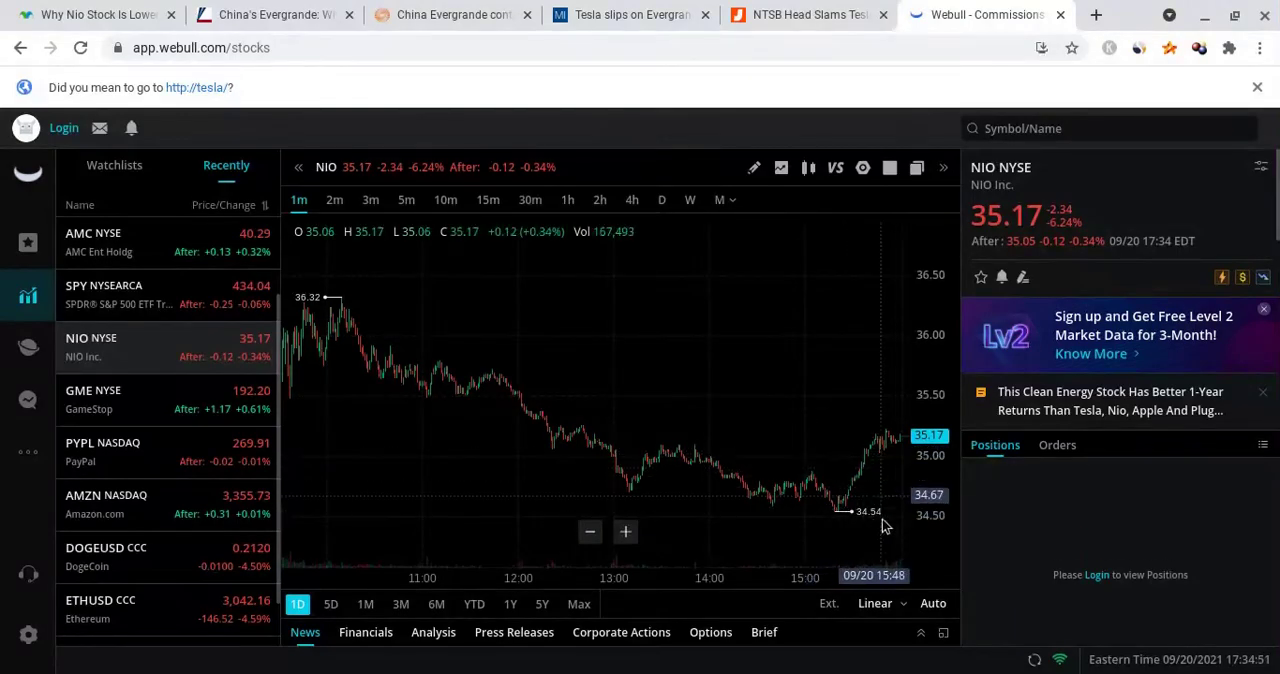
{"action": "mouse_move", "coordinate": [876, 544]}
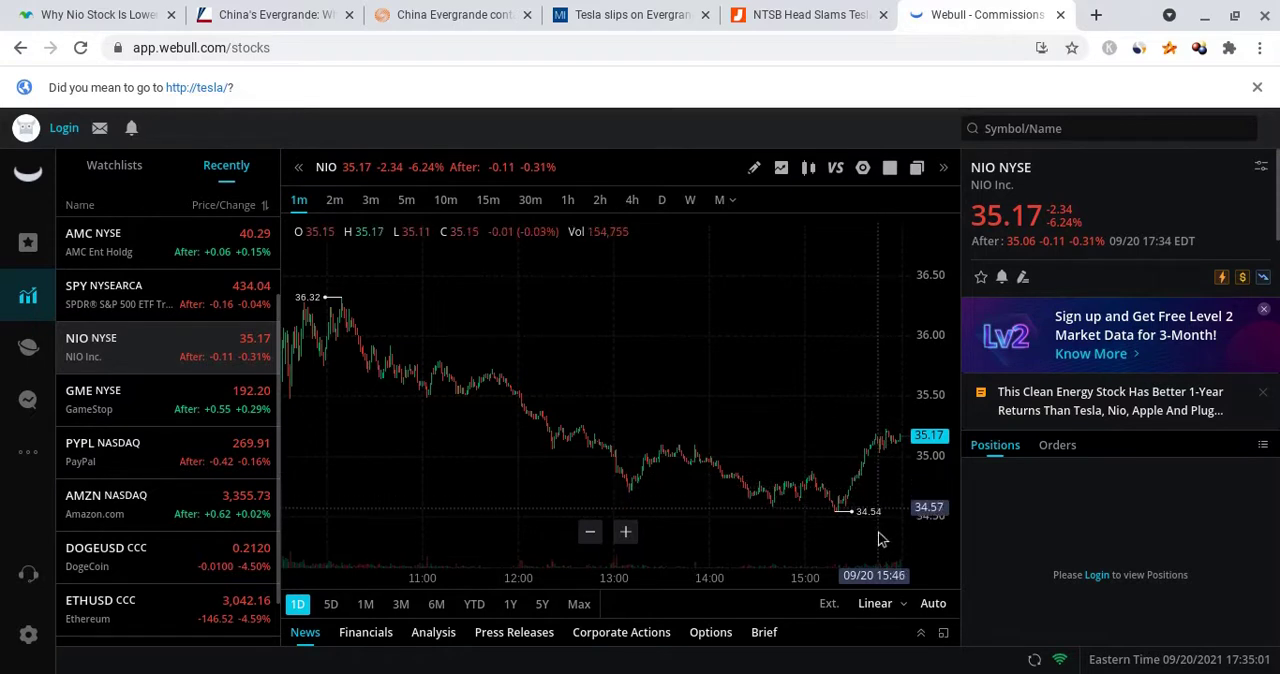
{"action": "mouse_move", "coordinate": [658, 120]}
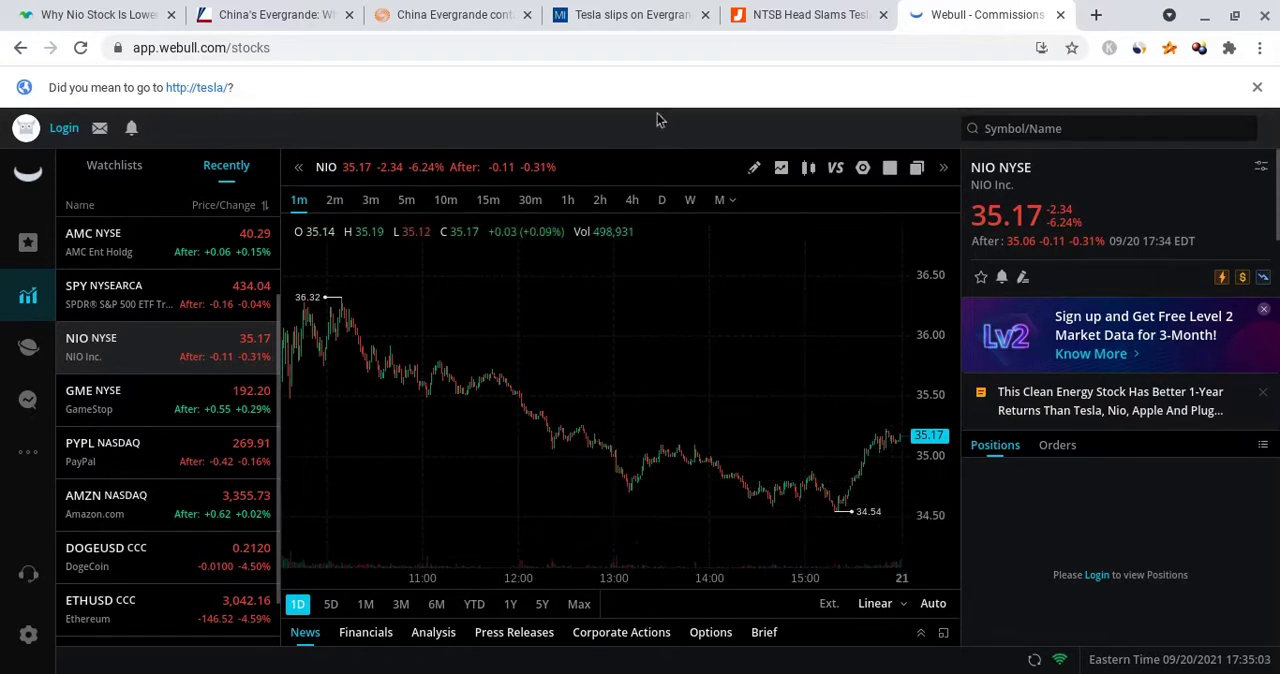
Add Bollinger Bands (20,2) to the NIO intraday chart from the frequently used indicators
{"action": "left_click", "coordinate": [780, 168]}
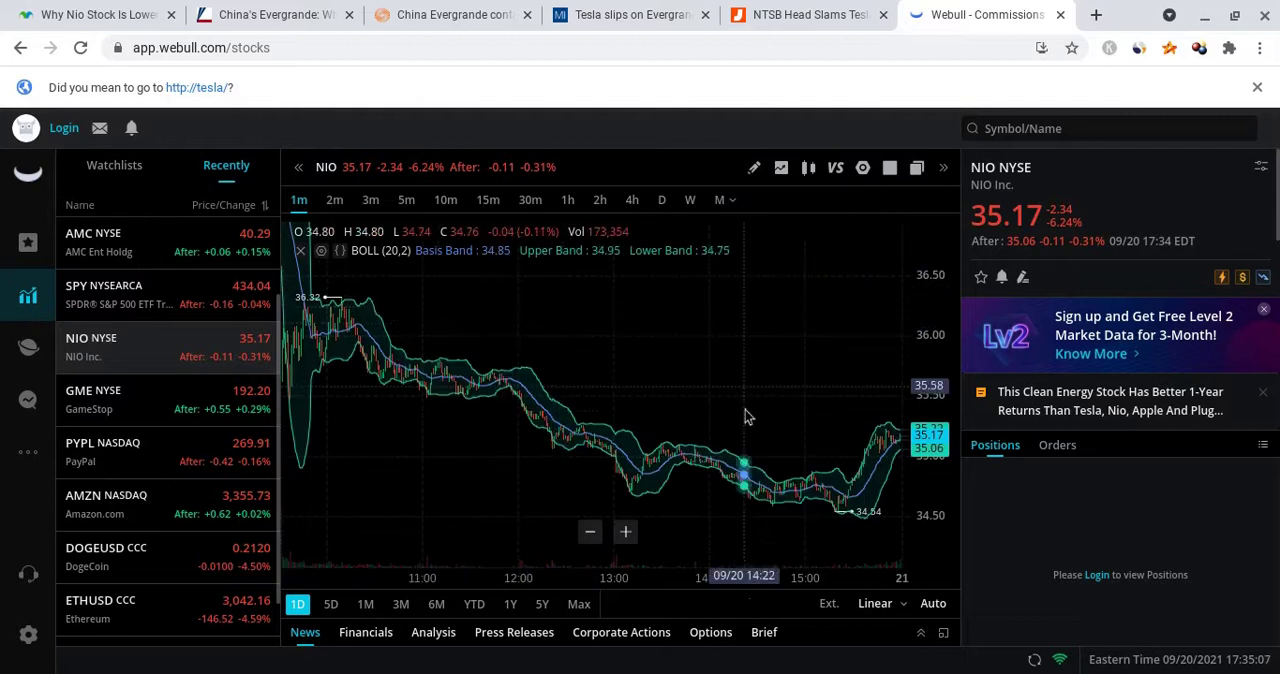
{"action": "mouse_move", "coordinate": [864, 458]}
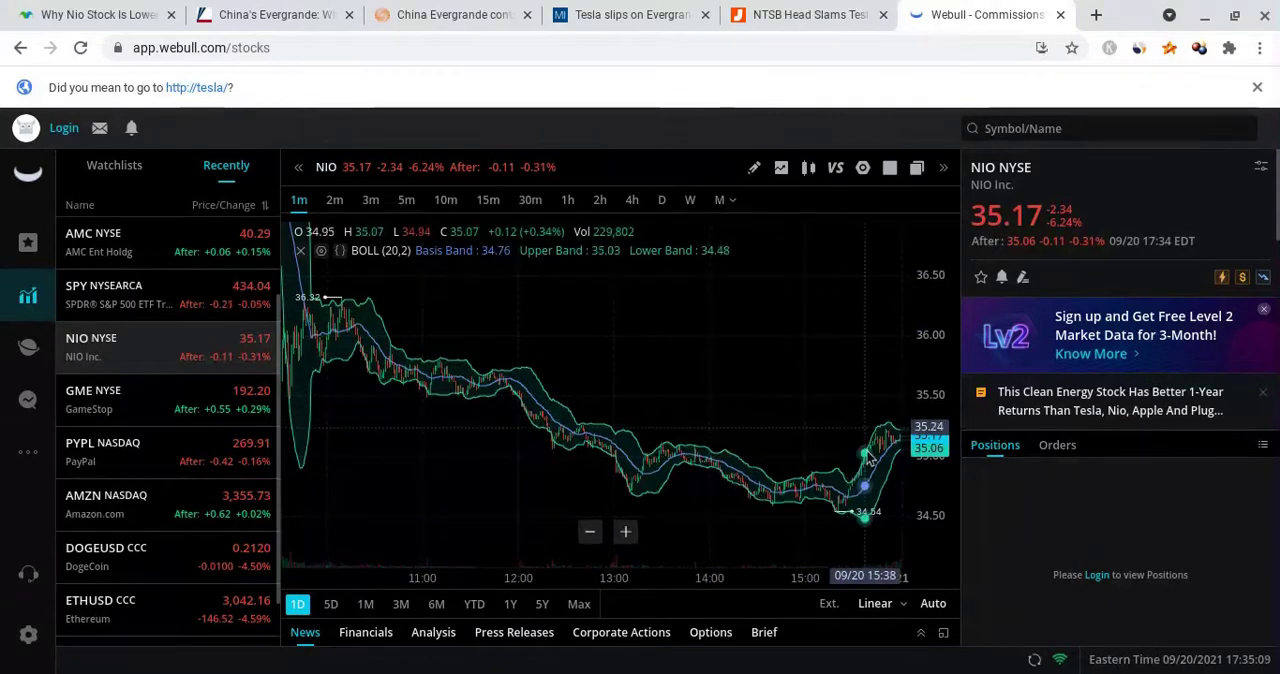
{"action": "mouse_move", "coordinate": [708, 450]}
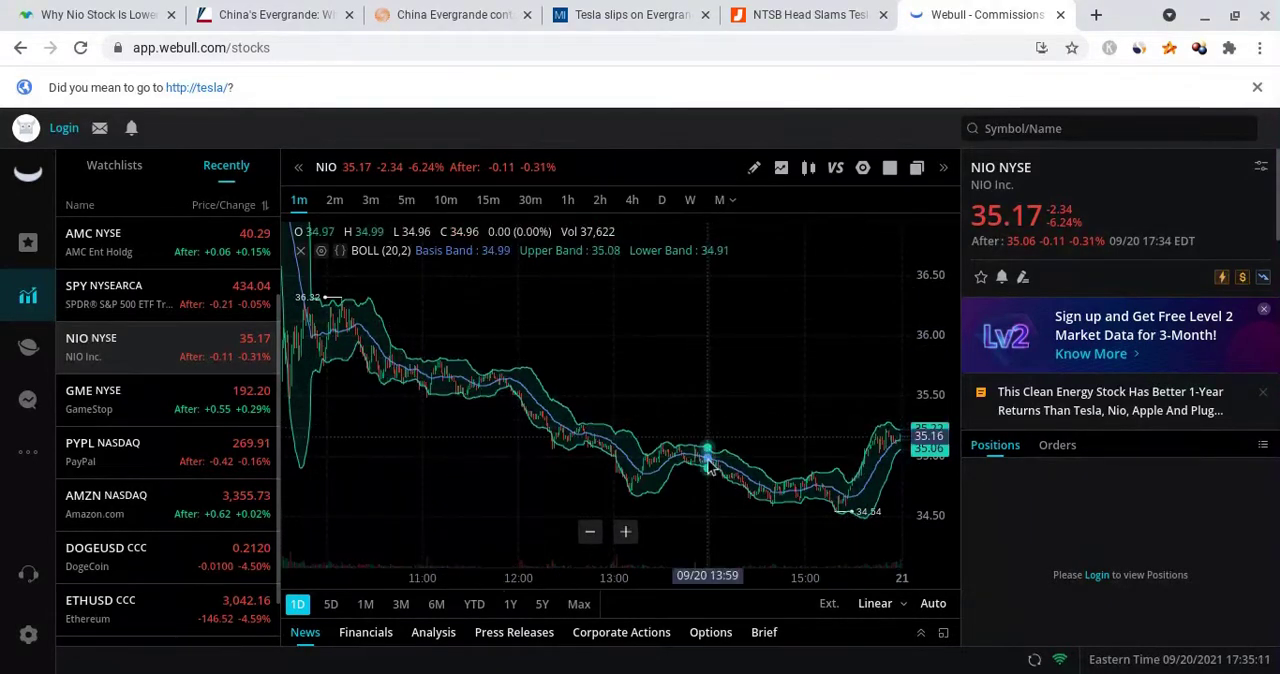
{"action": "mouse_move", "coordinate": [760, 504]}
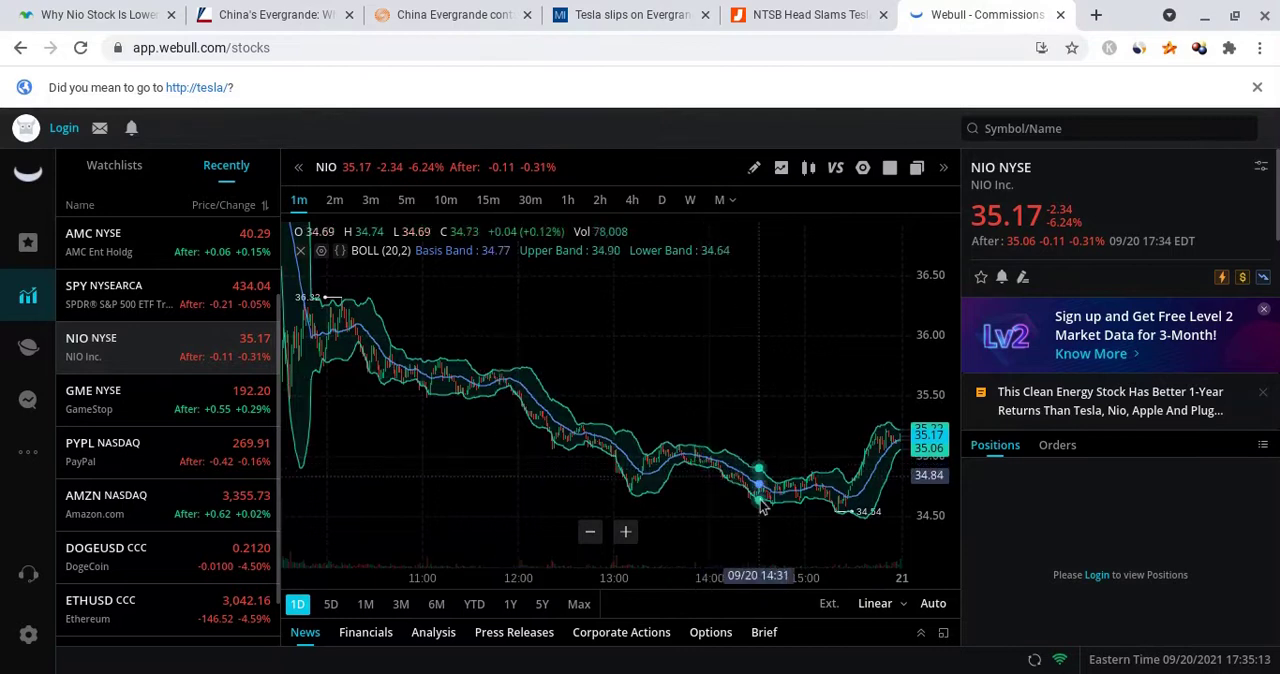
{"action": "mouse_move", "coordinate": [824, 452]}
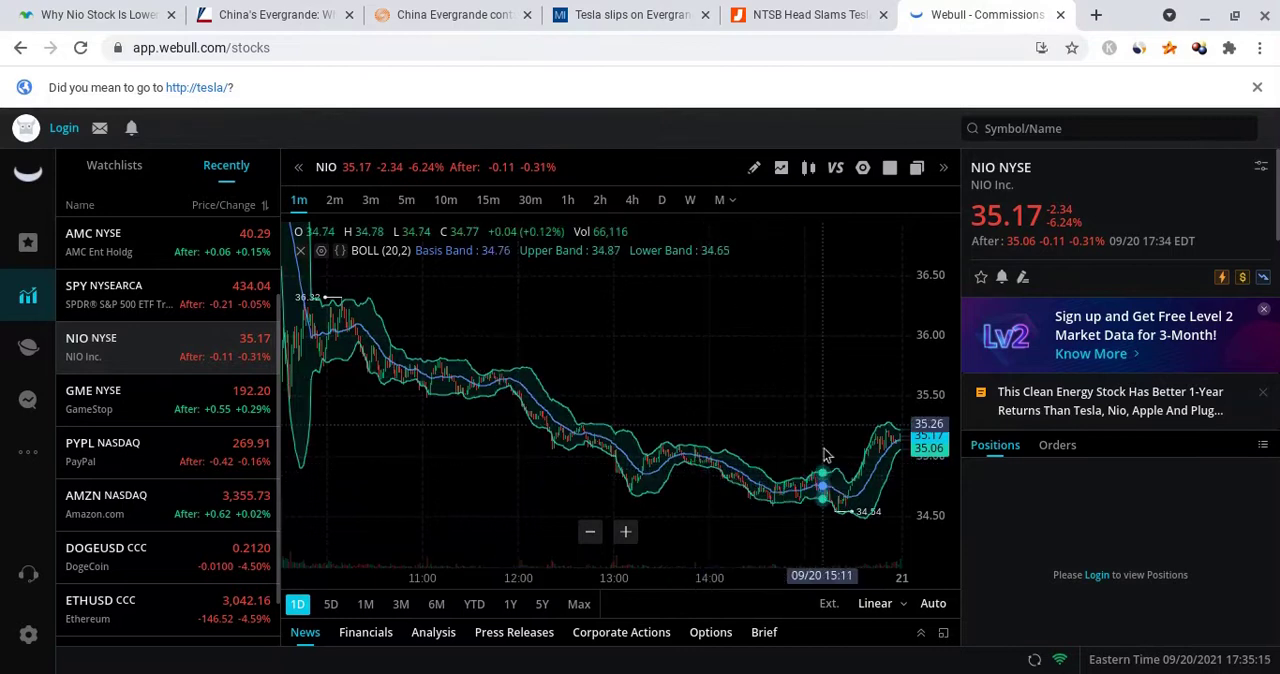
{"action": "left_click", "coordinate": [780, 168]}
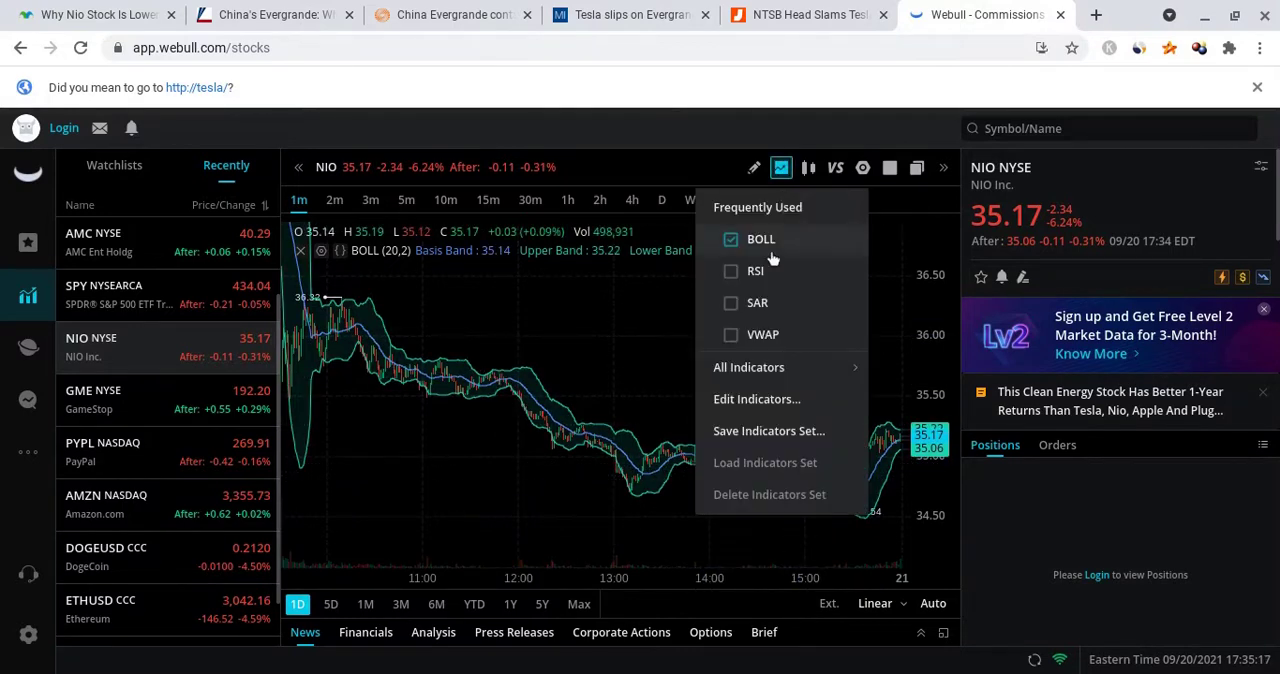
Remove the Bollinger Bands so only the NIO price line at 35.17 remains
{"action": "left_click", "coordinate": [730, 238]}
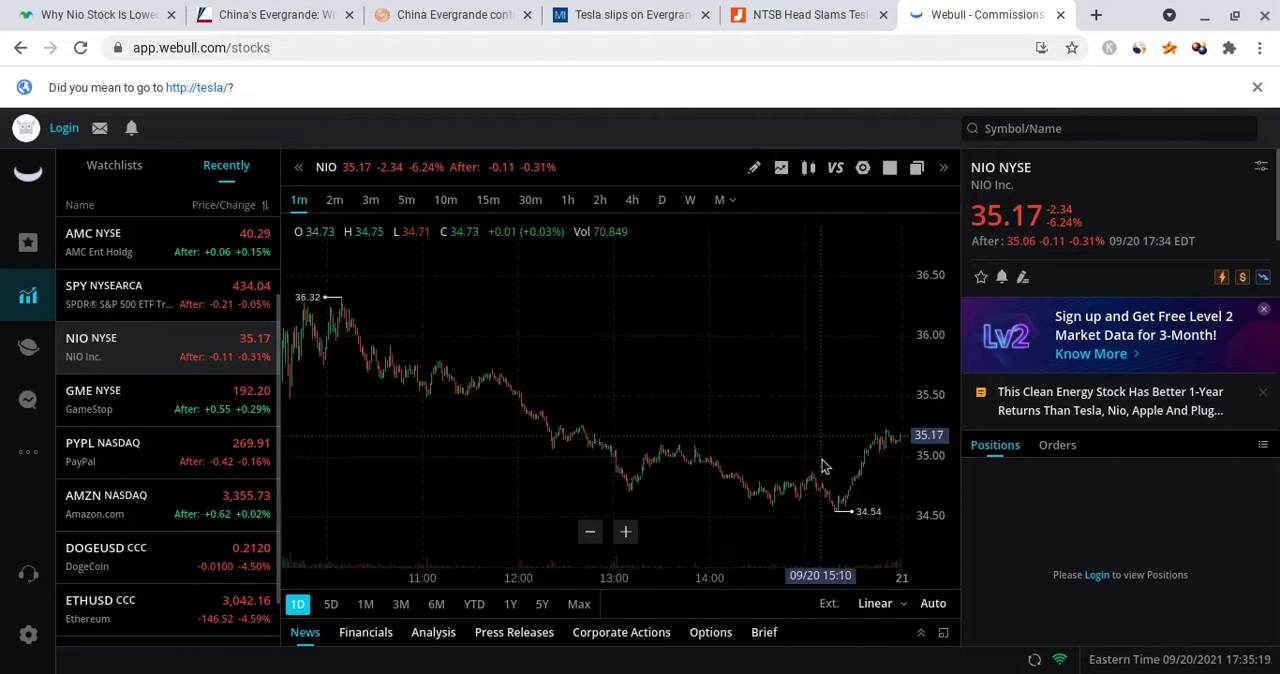
{"action": "mouse_move", "coordinate": [848, 530]}
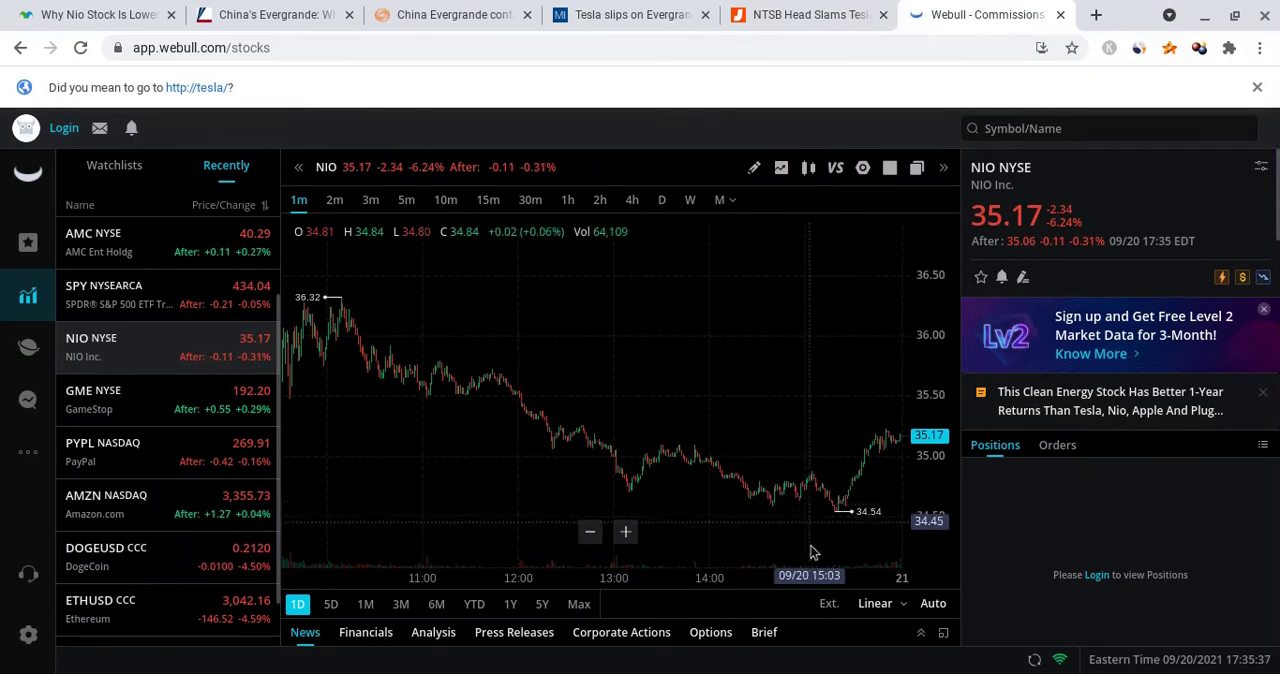
{"action": "mouse_move", "coordinate": [776, 538]}
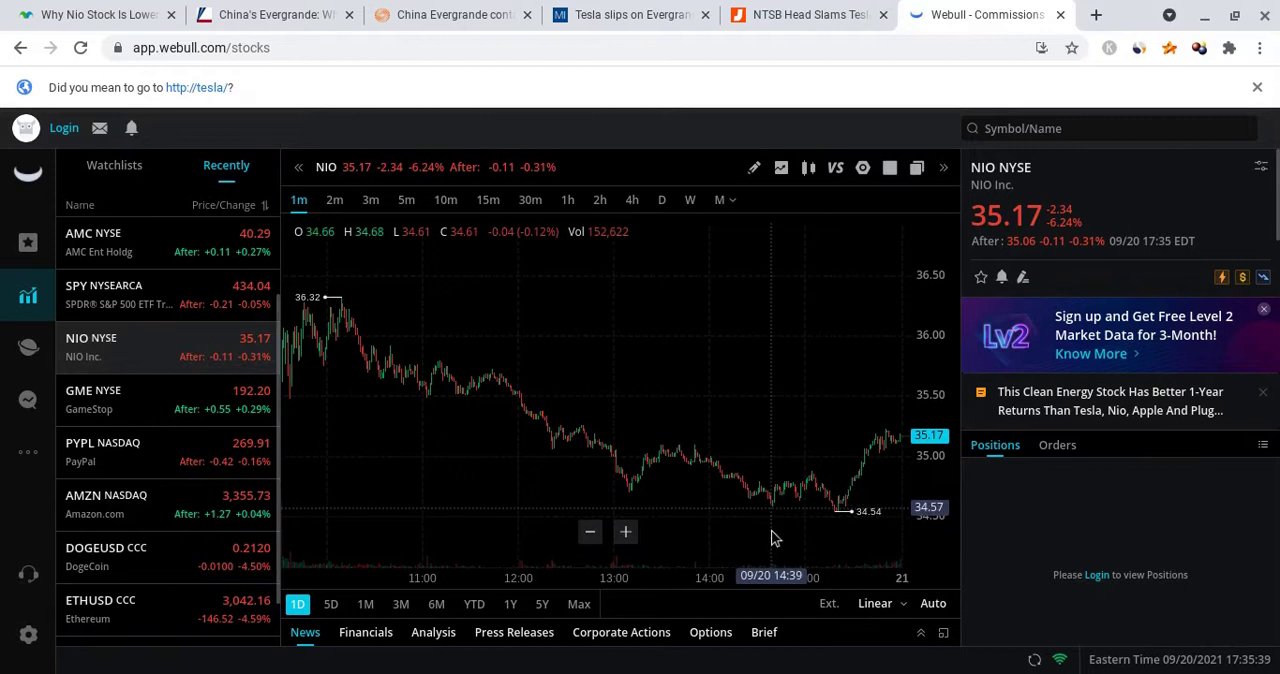
{"action": "mouse_move", "coordinate": [776, 536]}
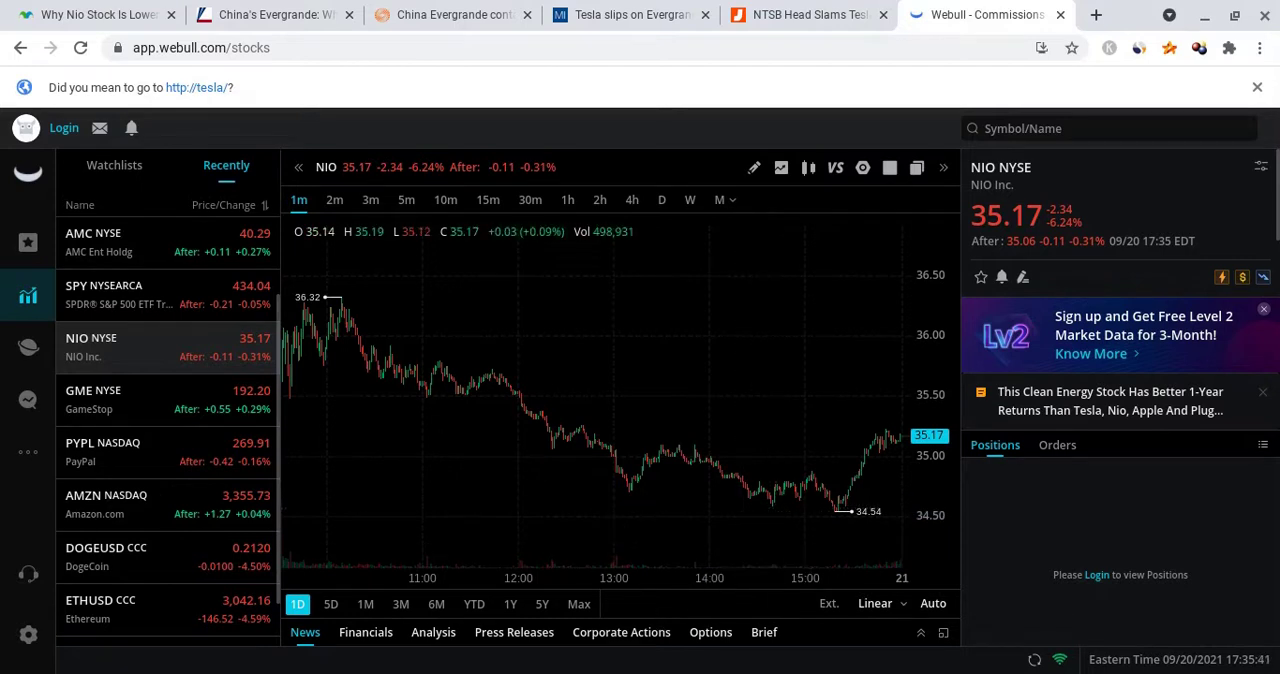
{"action": "mouse_move", "coordinate": [732, 560]}
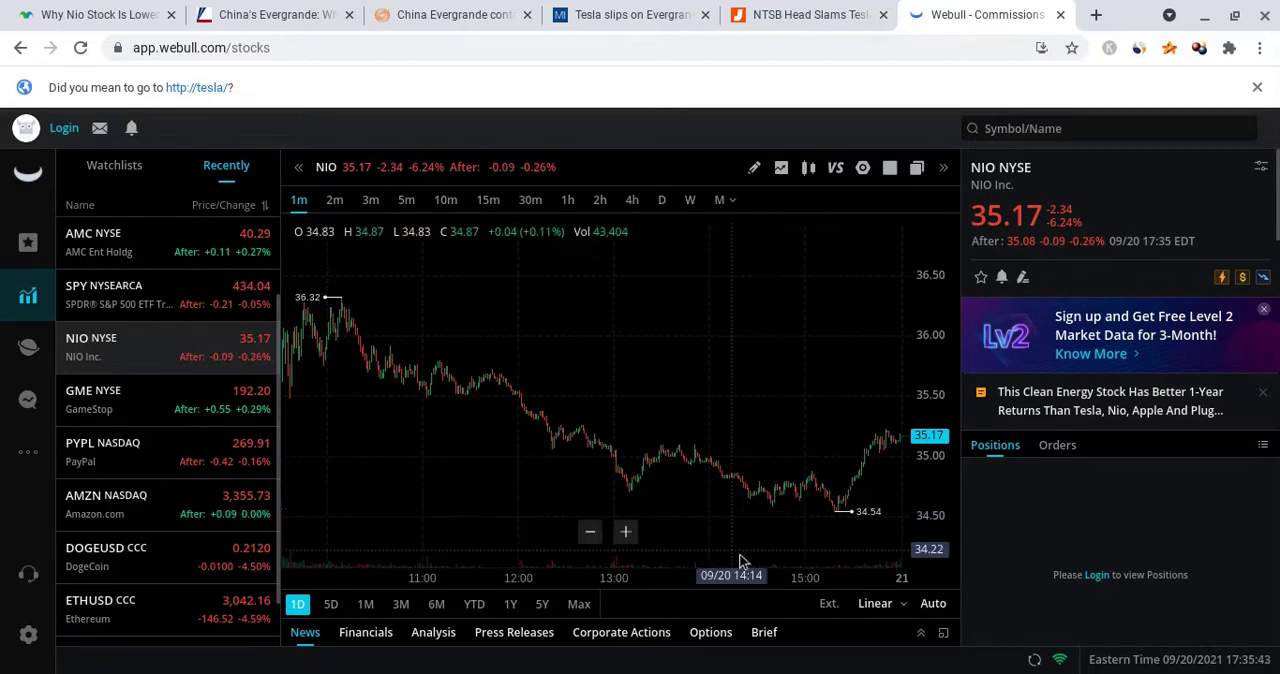